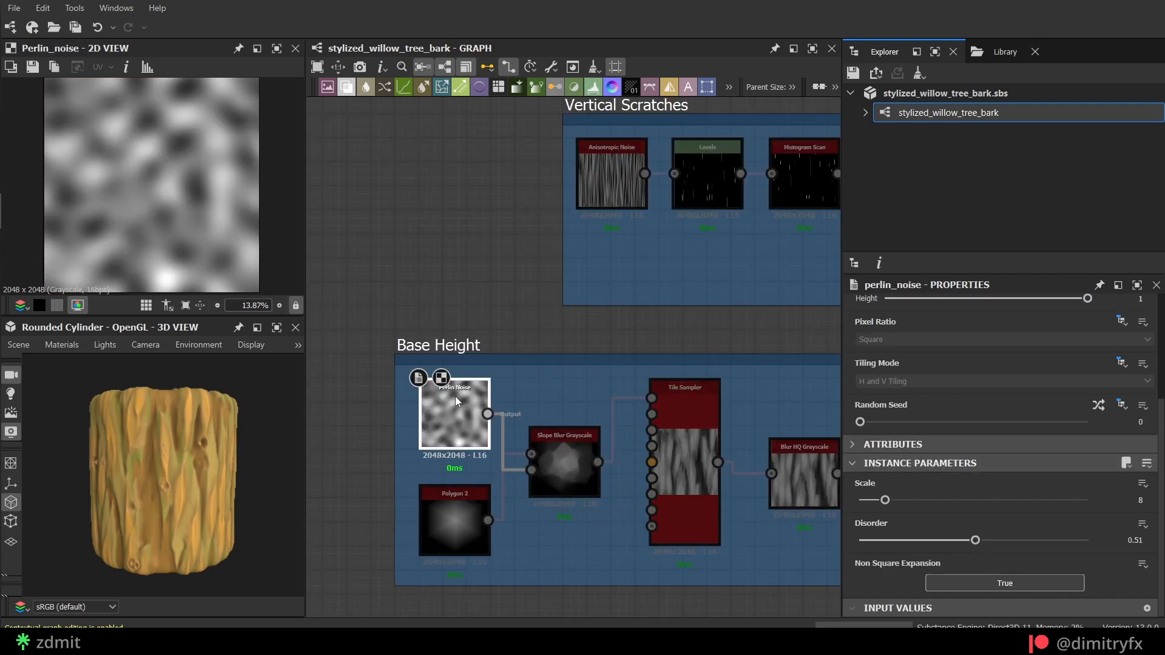
Randomize the bark Tile Sampler strokes, with scale random 0.07 and position random 0.77.
{"action": "left_click", "coordinate": [564, 457]}
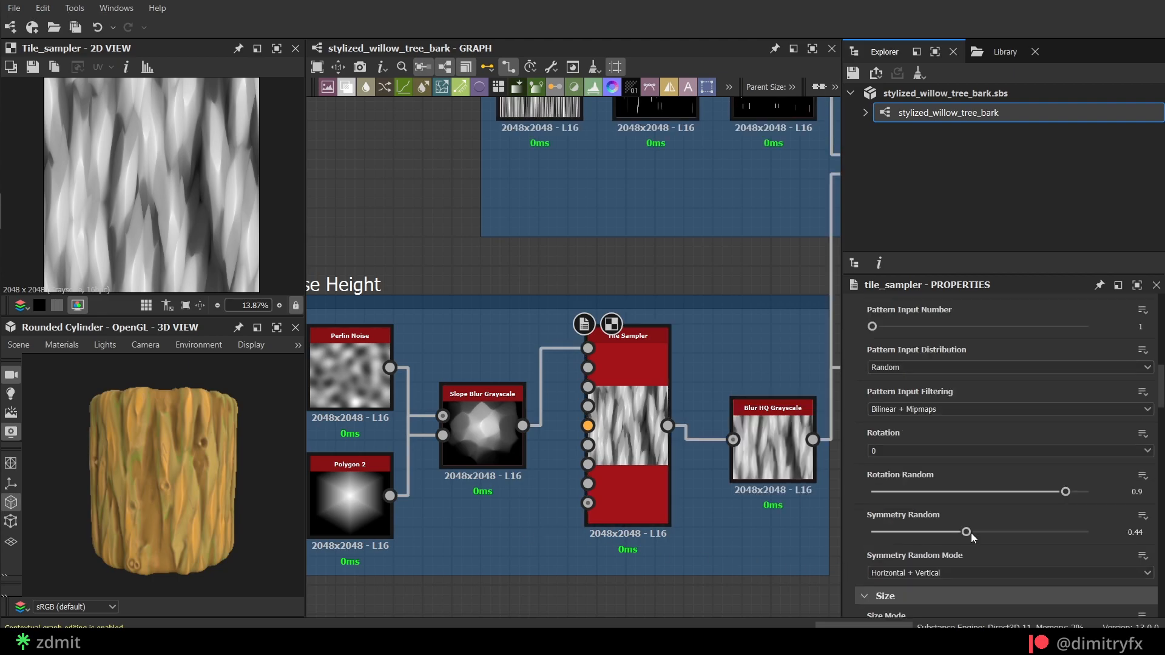
{"action": "scroll", "scroll_direction": "down", "scroll_amount": 3}
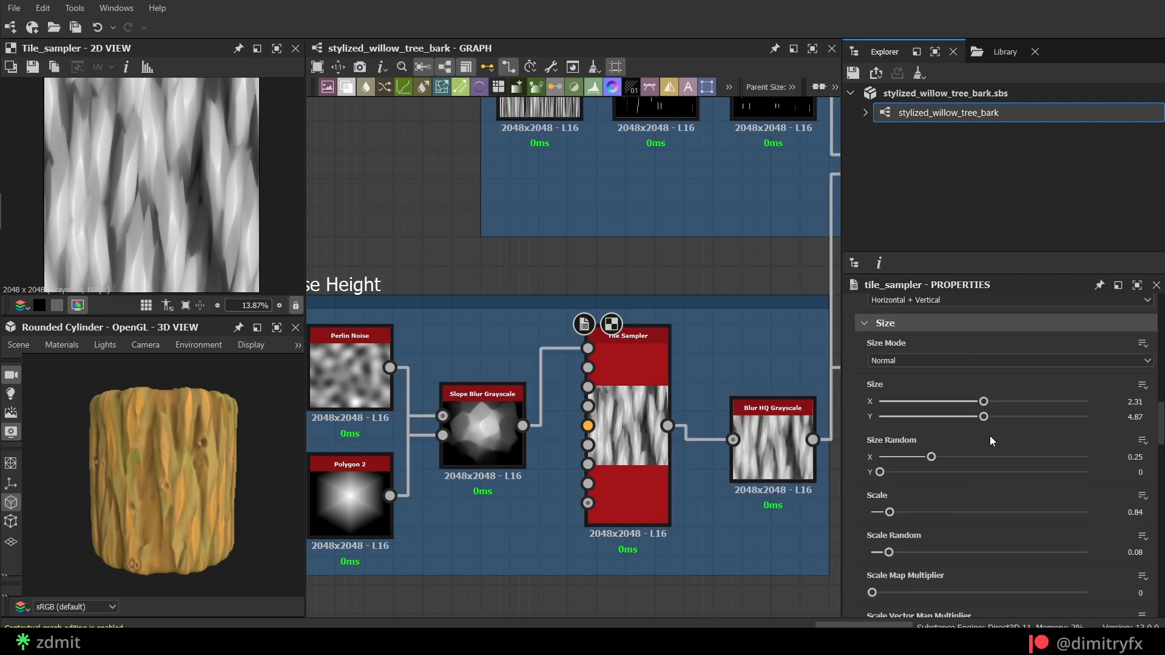
{"action": "left_click_drag", "start_coordinate": [984, 416], "coordinate": [962, 416]}
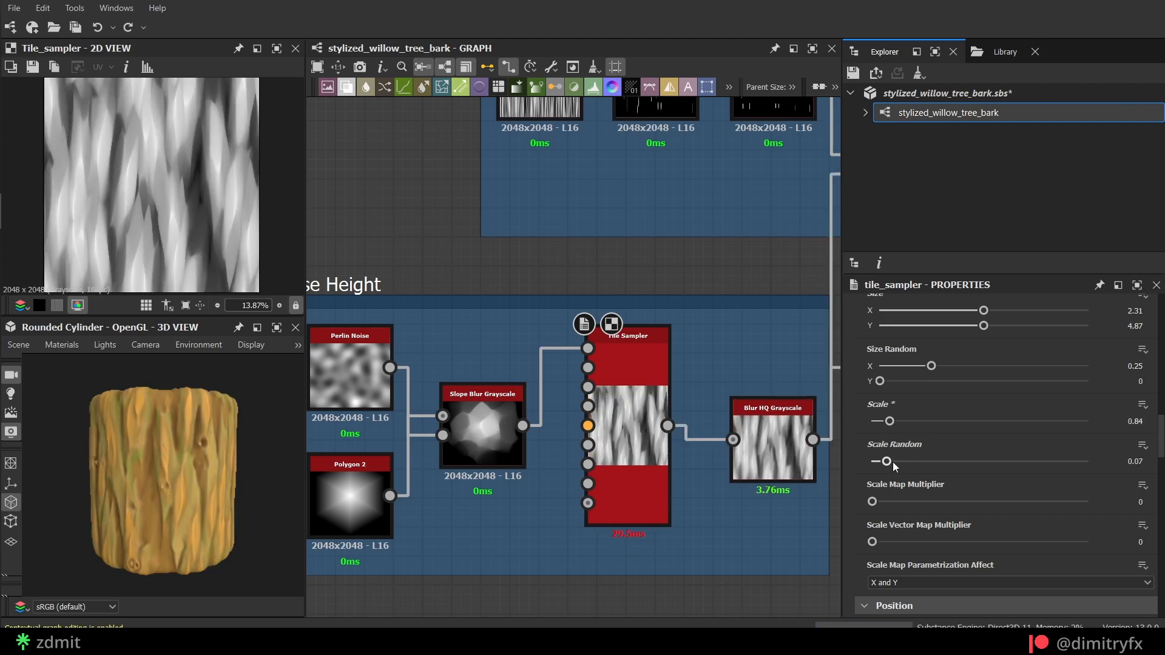
{"action": "scroll", "scroll_direction": "down", "scroll_amount": 3}
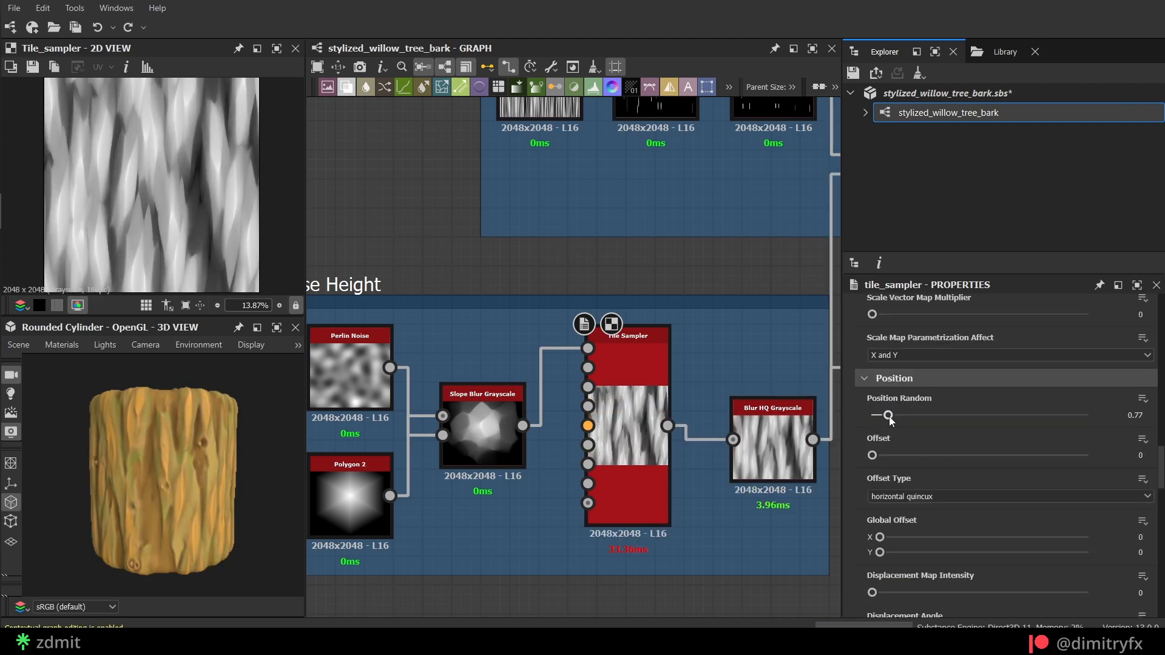
{"action": "scroll", "scroll_direction": "down", "scroll_amount": 3}
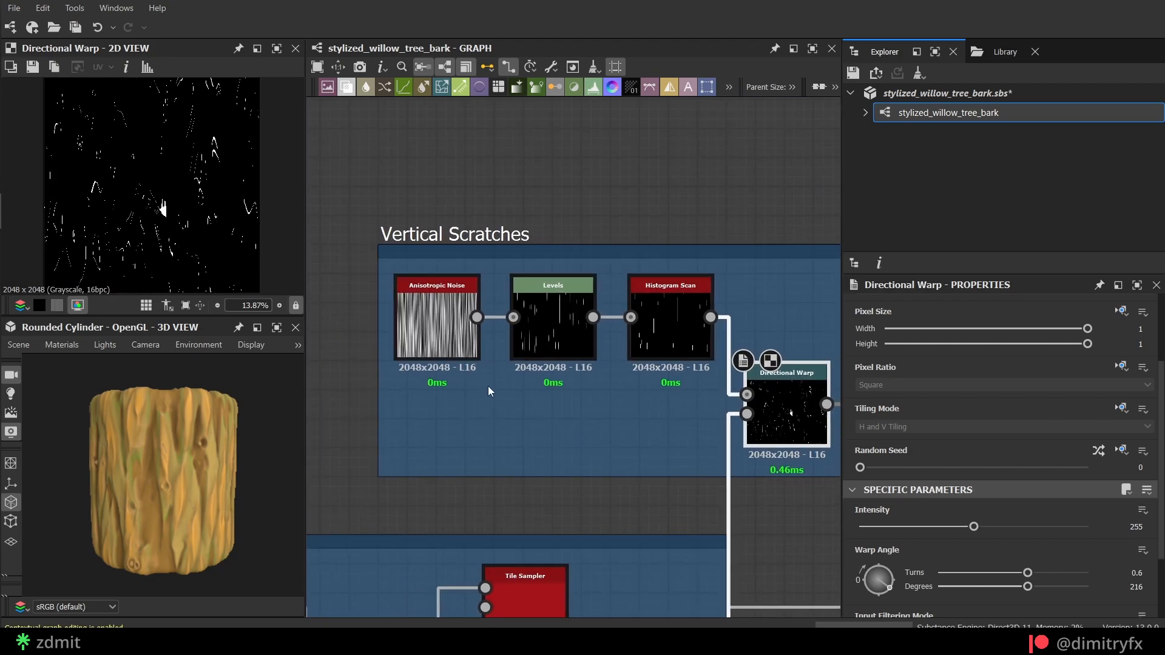
Raise the vertical scratches' Directional Warp angle to about 0.69 turns (249°).
{"action": "left_click", "coordinate": [437, 315]}
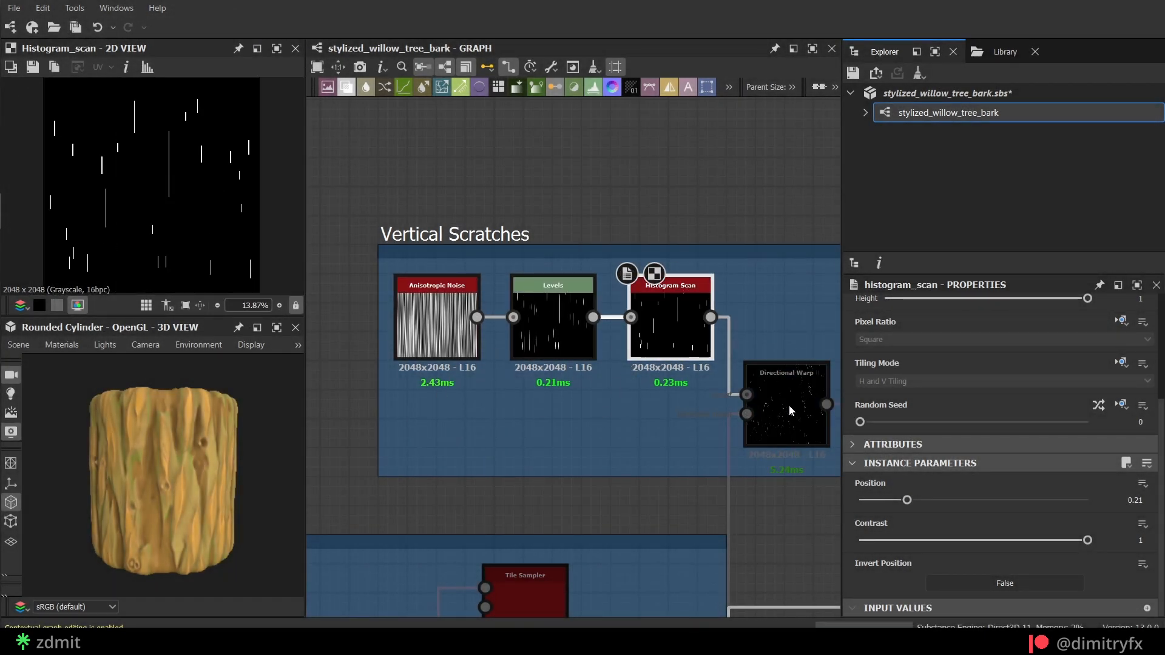
{"action": "left_click", "coordinate": [786, 407]}
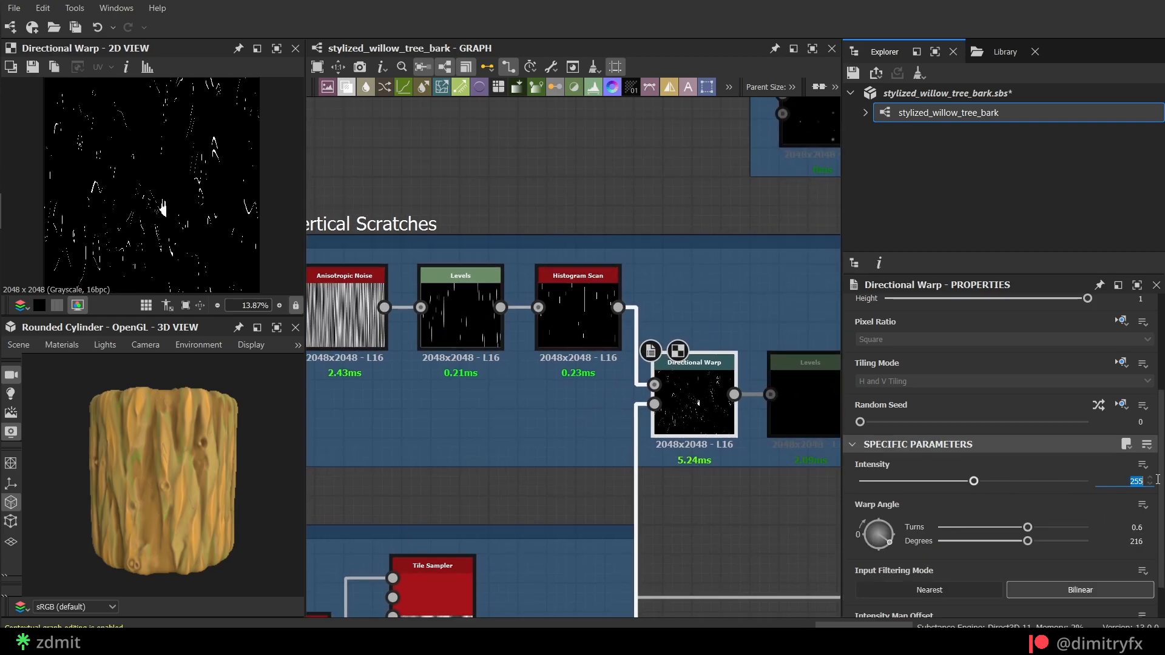
{"action": "left_click_drag", "start_coordinate": [974, 481], "coordinate": [947, 482]}
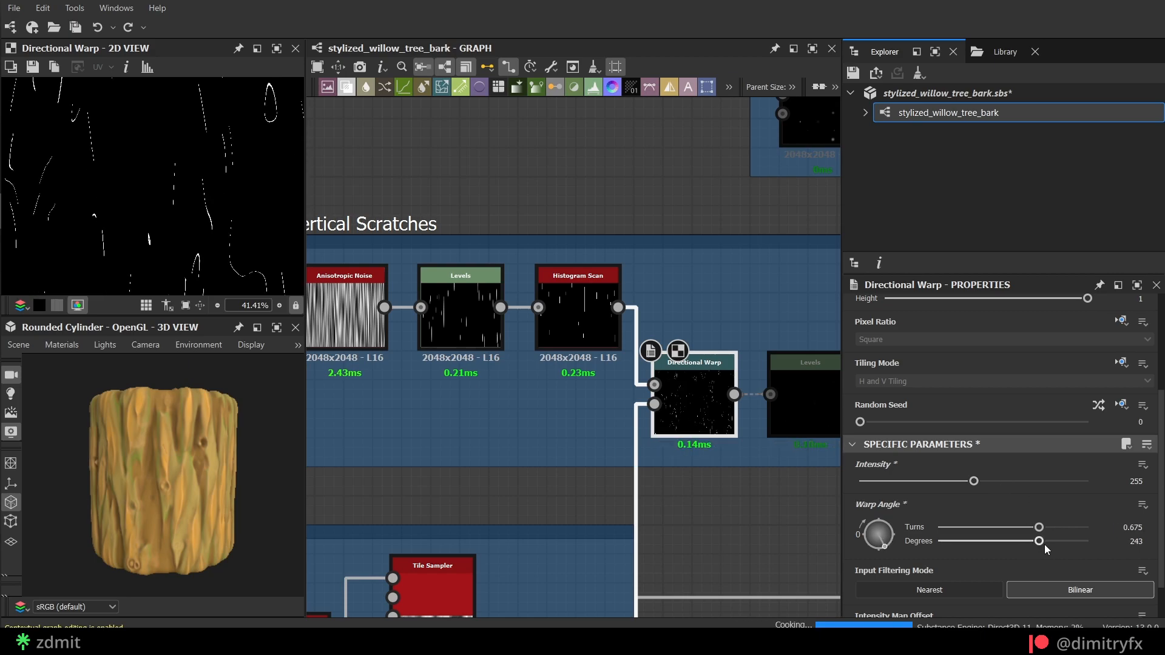
{"action": "left_click_drag", "start_coordinate": [1040, 541], "coordinate": [1041, 541]}
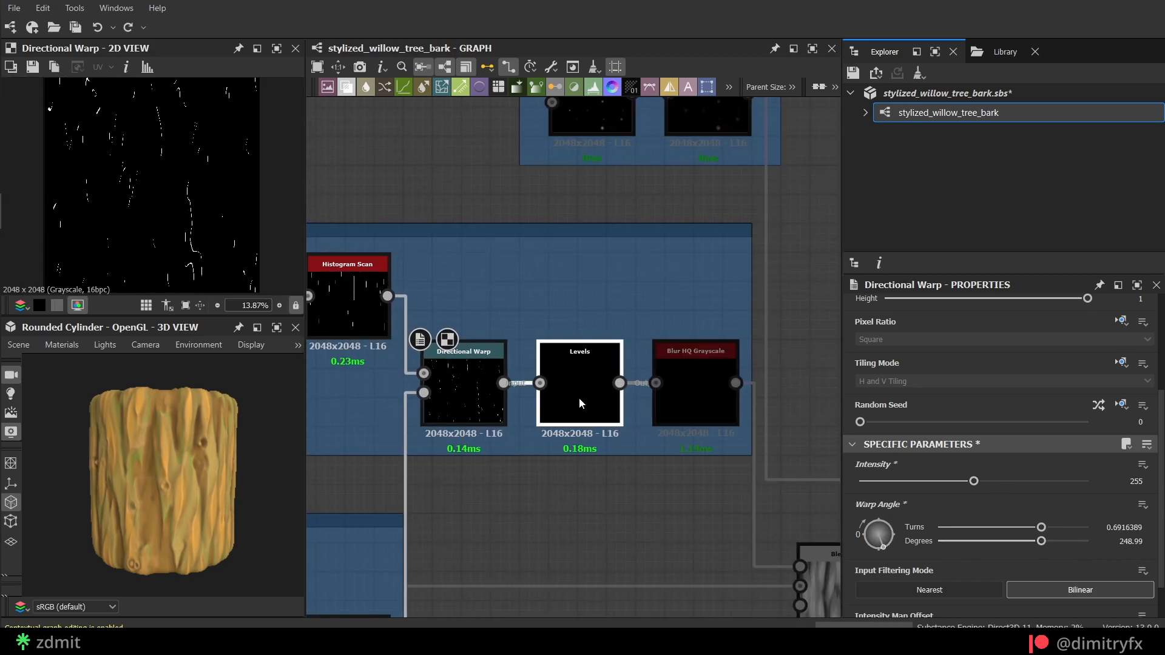
Inspect the scratches' Levels and Blur HQ nodes.
{"action": "left_click", "coordinate": [579, 391]}
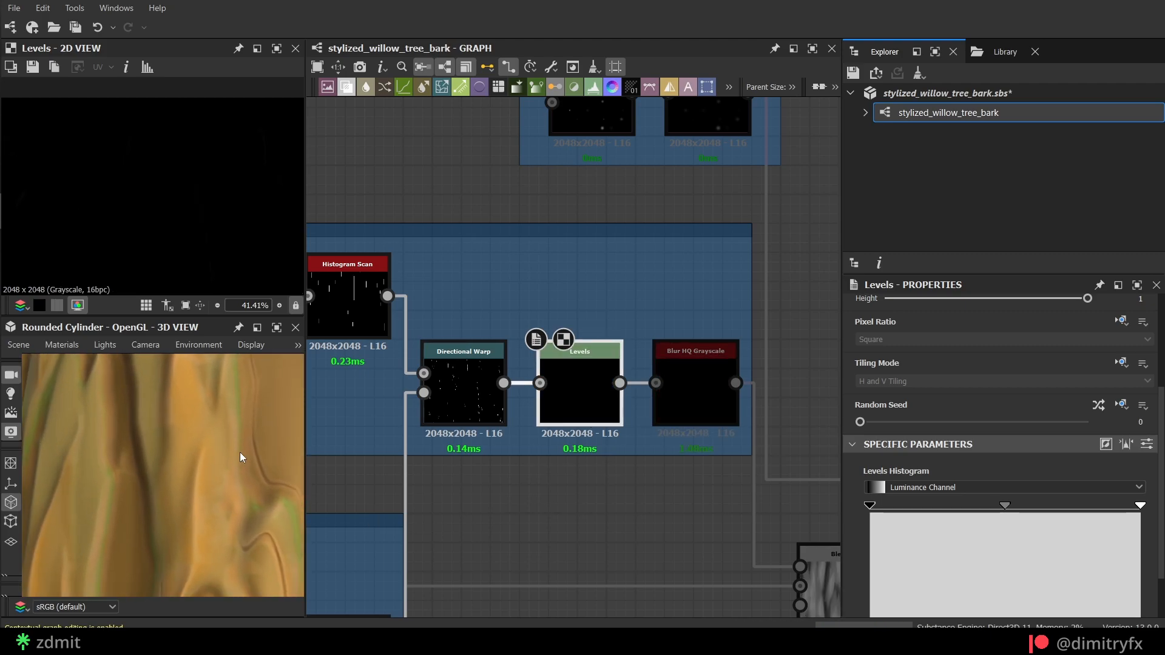
{"action": "left_click", "coordinate": [695, 350]}
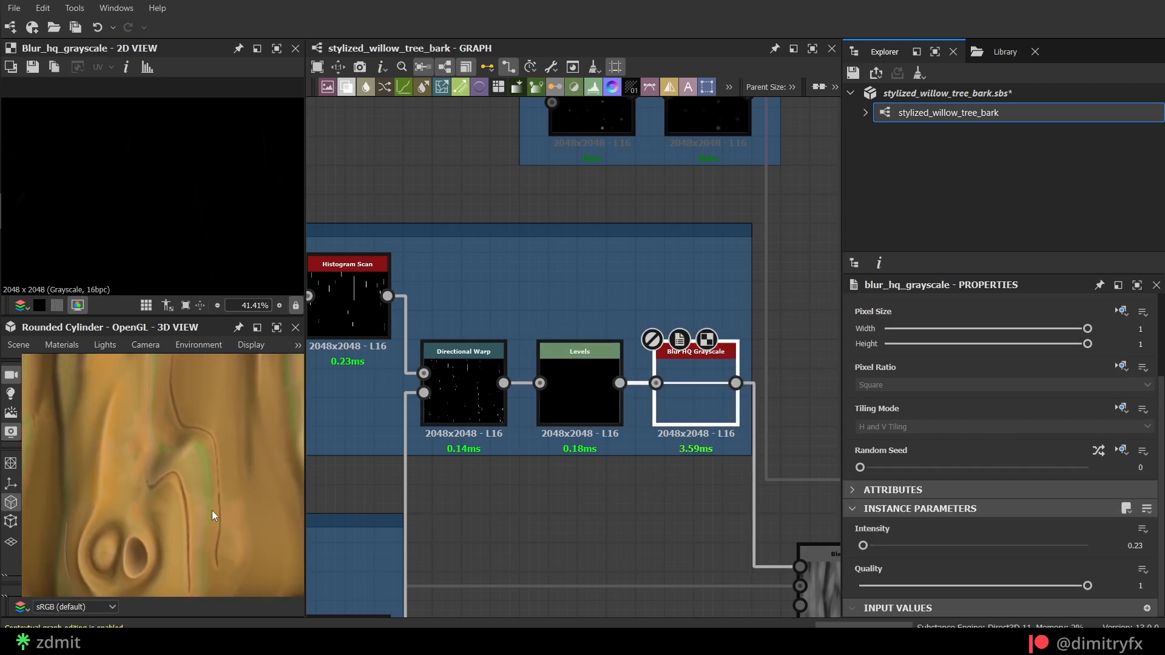
{"action": "scroll", "scroll_direction": "down", "scroll_amount": 3}
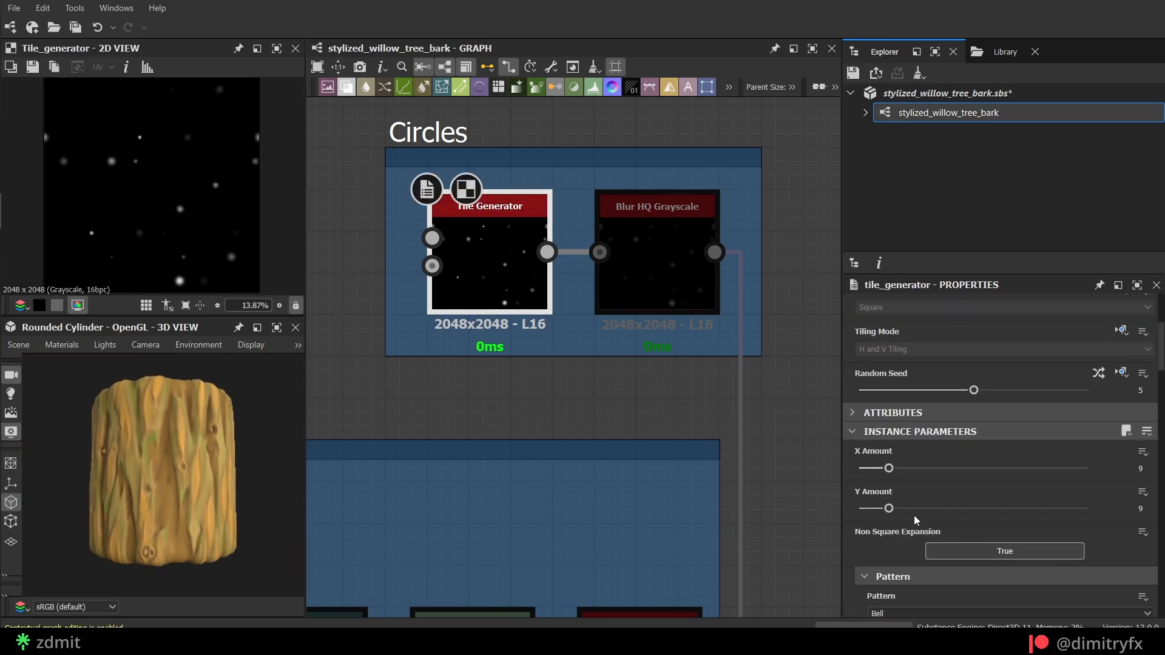
Set the circles Tile Generator to offset 0.37, offset random 0.6 and random mask 0.16.
{"action": "scroll", "scroll_direction": "down", "scroll_amount": 3}
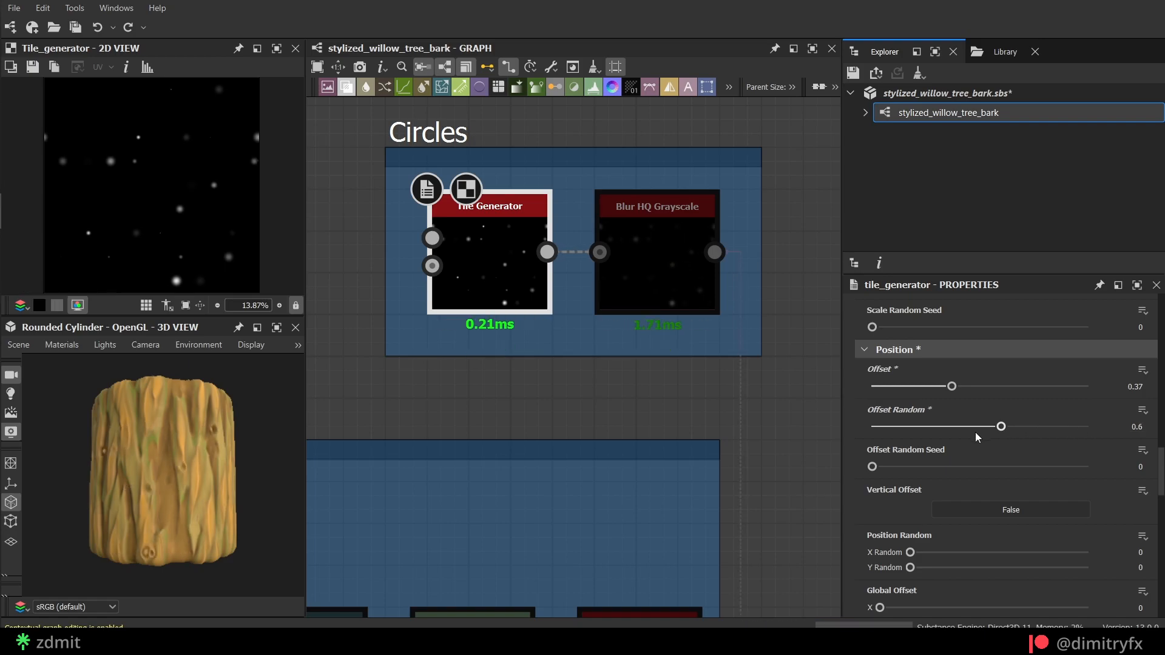
{"action": "scroll", "scroll_direction": "down", "scroll_amount": 3}
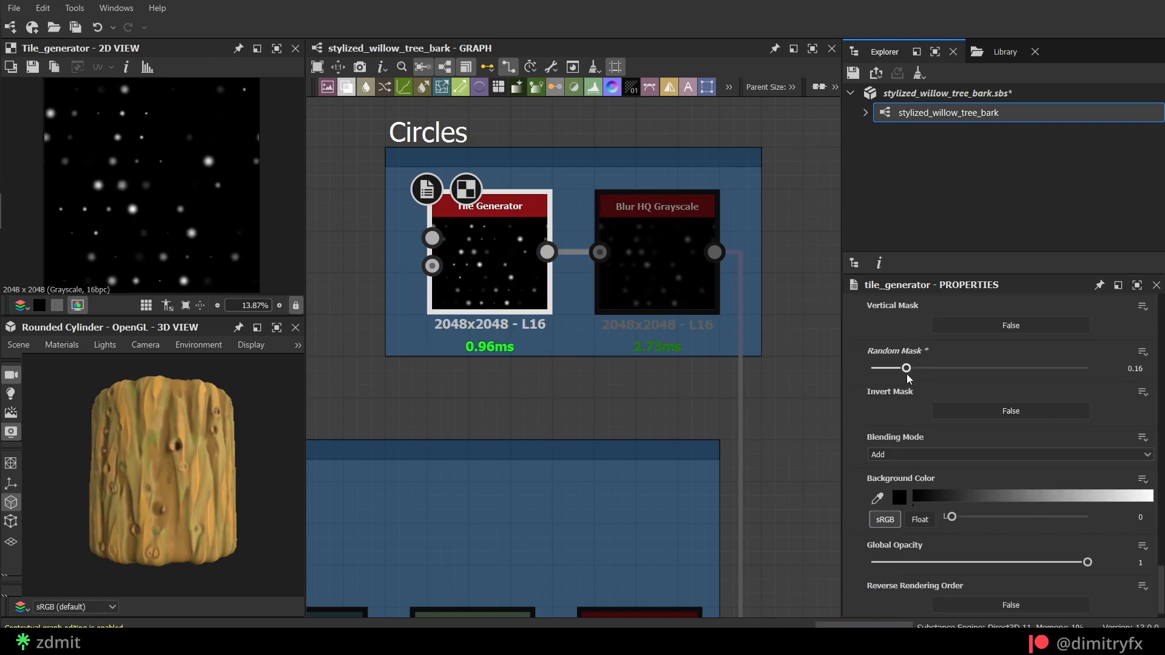
{"action": "left_click_drag", "start_coordinate": [908, 368], "coordinate": [1016, 368]}
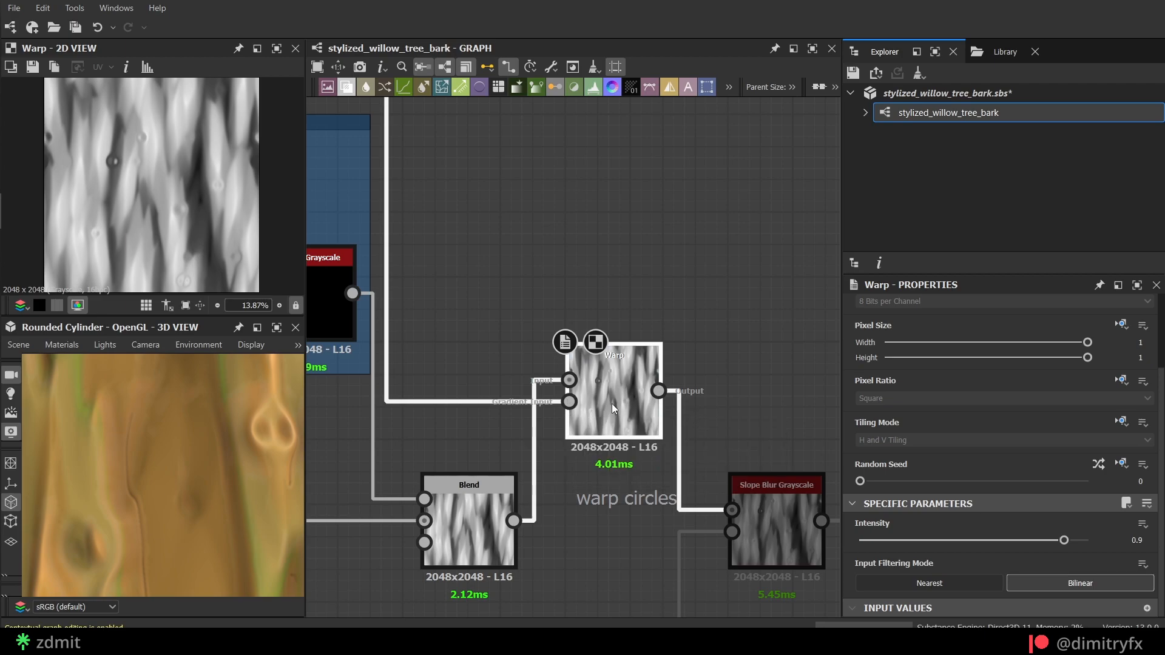
{"action": "left_click_drag", "start_coordinate": [1063, 540], "coordinate": [938, 540]}
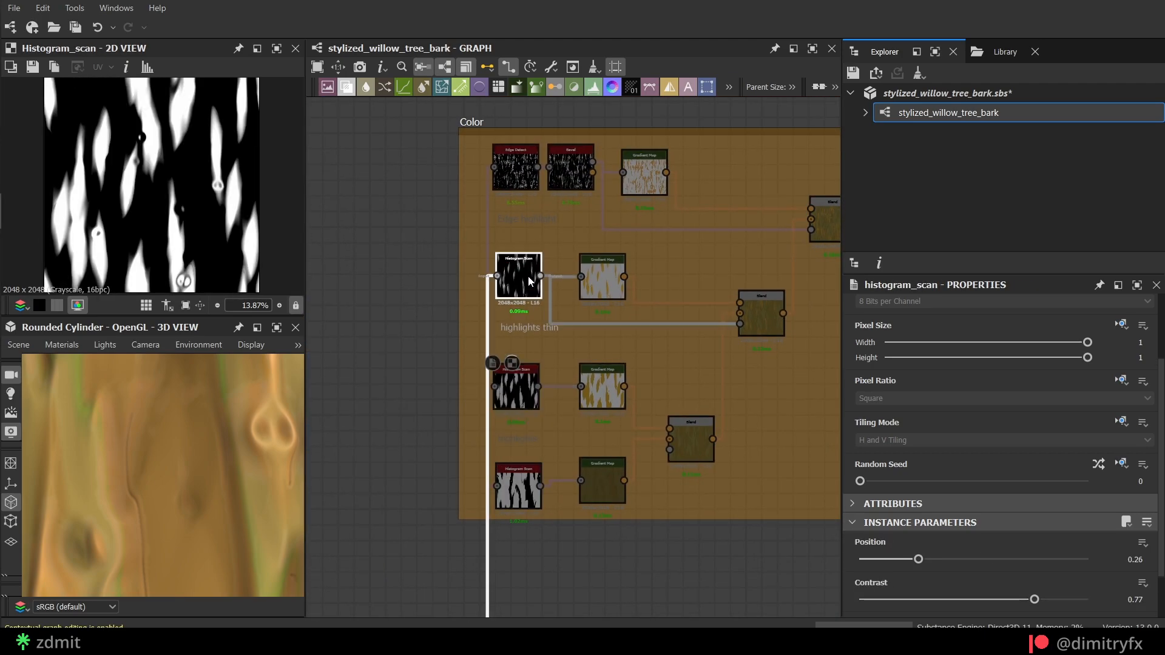
Retune the Edge Detect and highlight histogram masks, with thin-highlight position 0.11.
{"action": "left_click", "coordinate": [515, 165]}
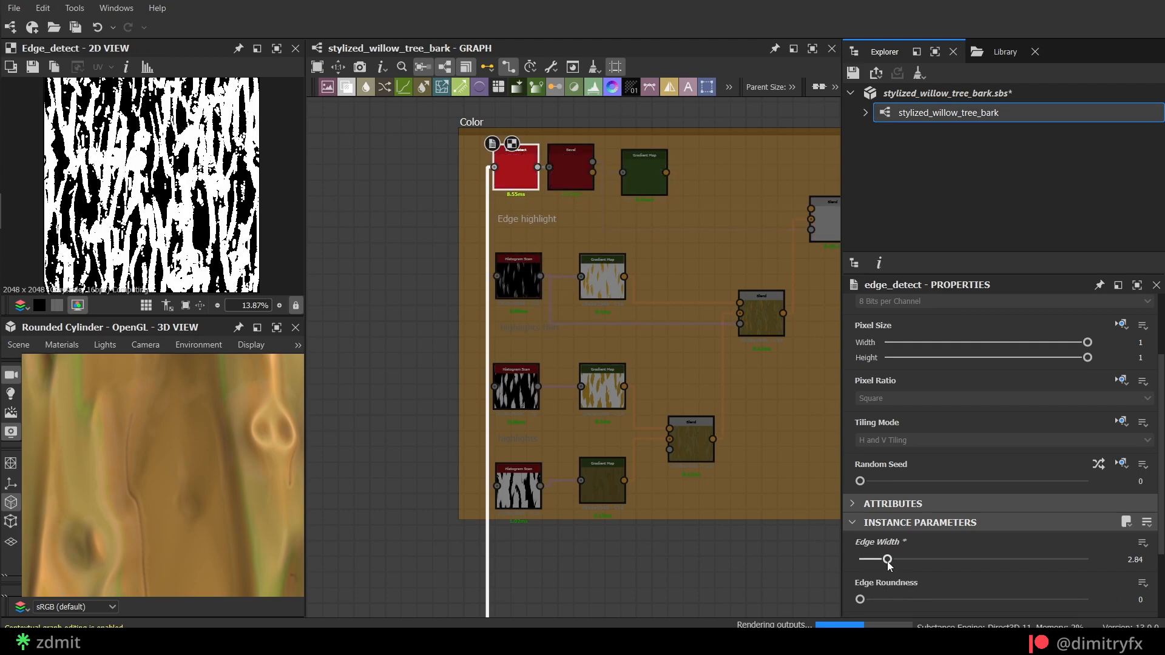
{"action": "left_click", "coordinate": [517, 483]}
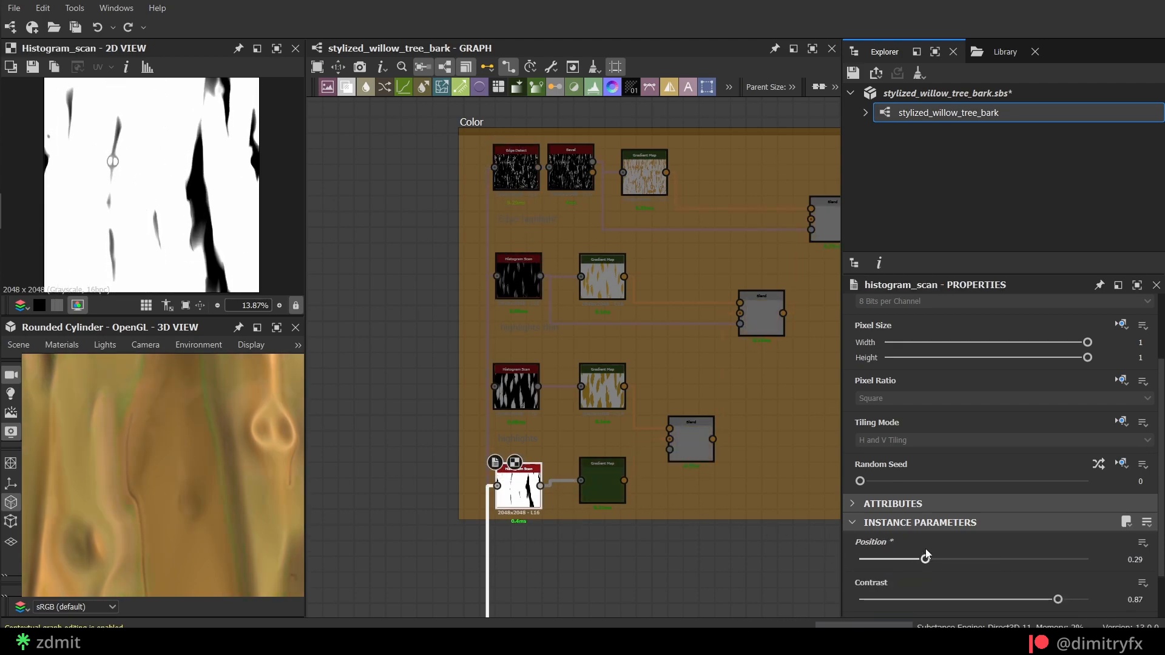
{"action": "left_click_drag", "start_coordinate": [925, 558], "coordinate": [1016, 558]}
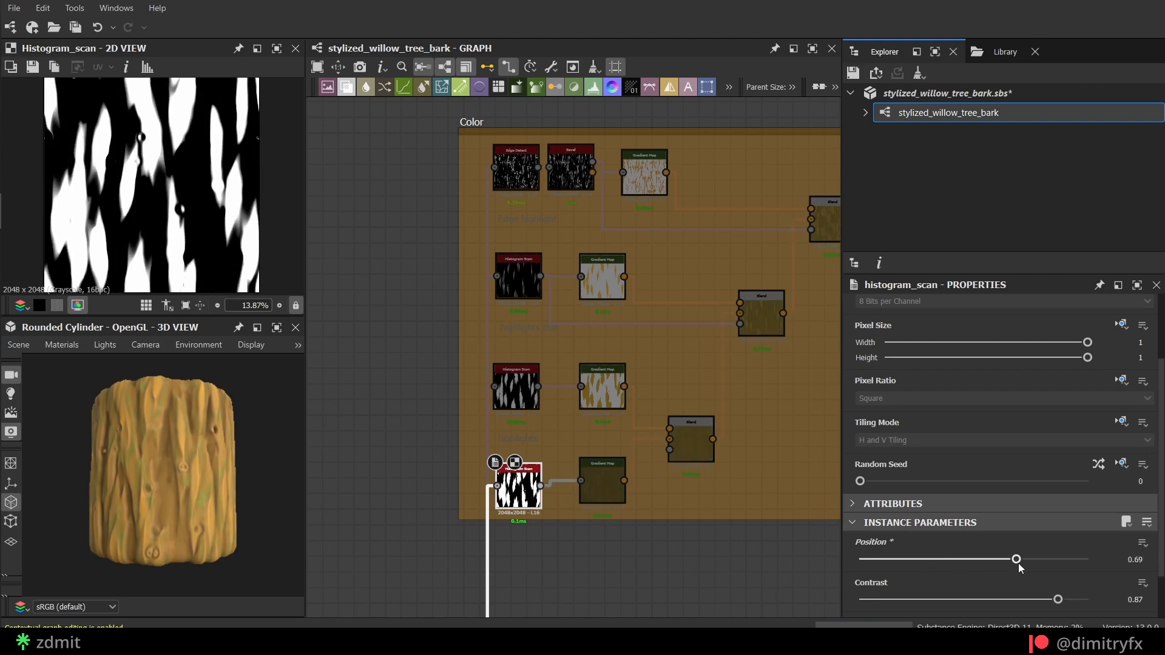
{"action": "left_click_drag", "start_coordinate": [1017, 559], "coordinate": [896, 559]}
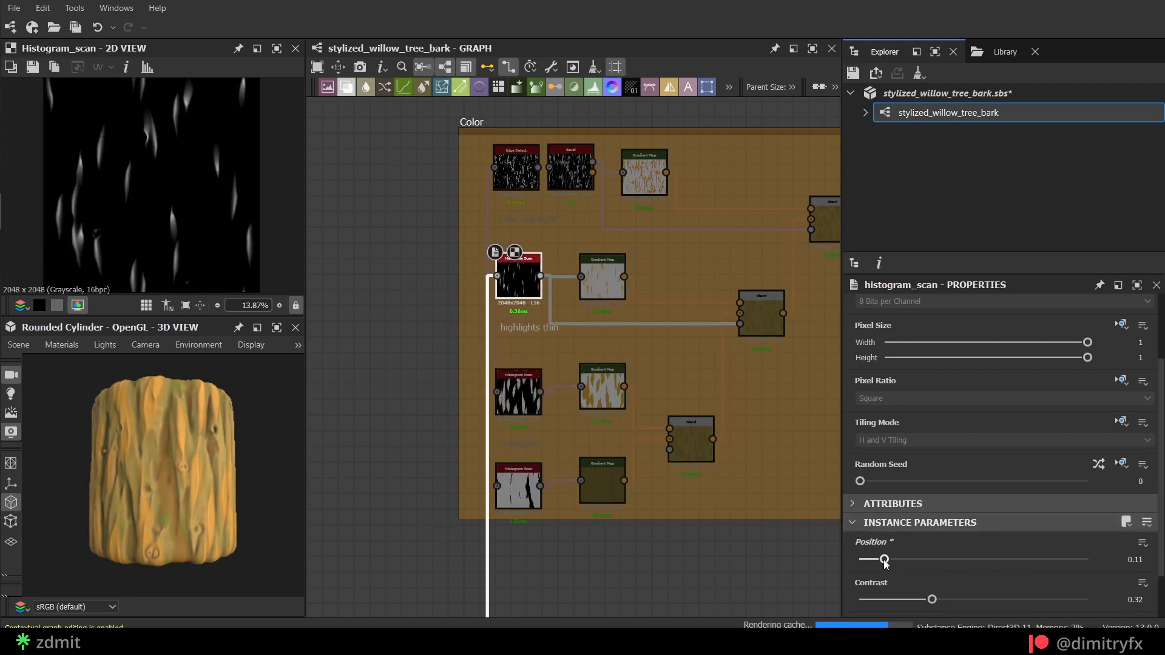
{"action": "left_click", "coordinate": [602, 390]}
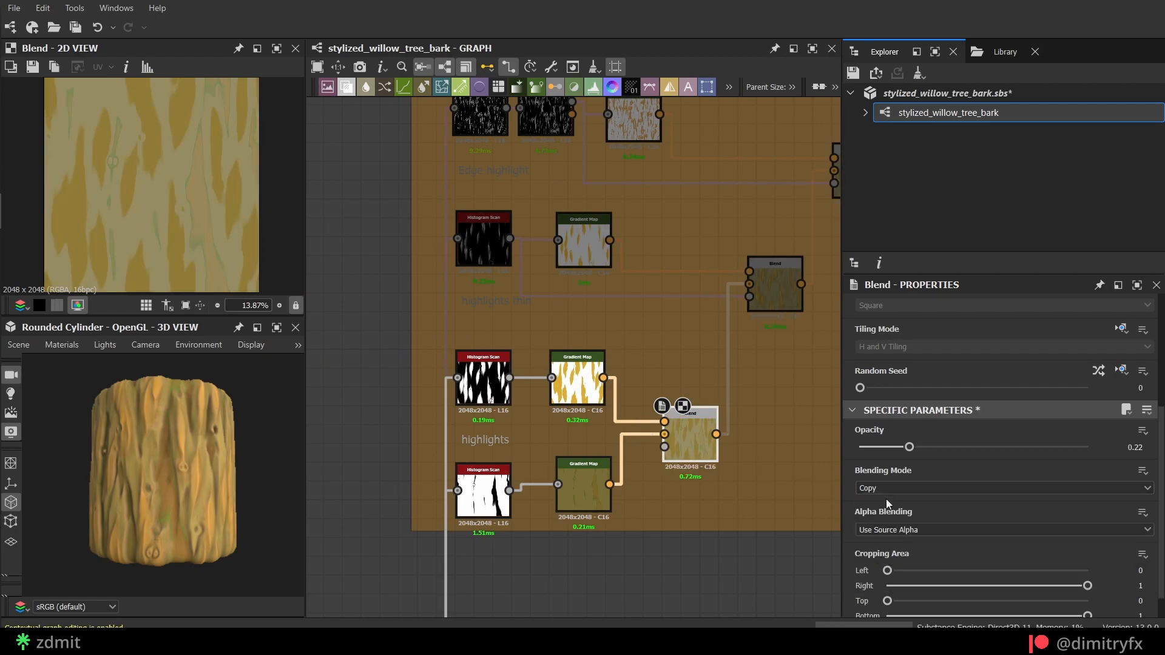
Change the highlights blend mode and opacity, and set edge-highlight blend opacity to 0.48.
{"action": "left_click", "coordinate": [1003, 488]}
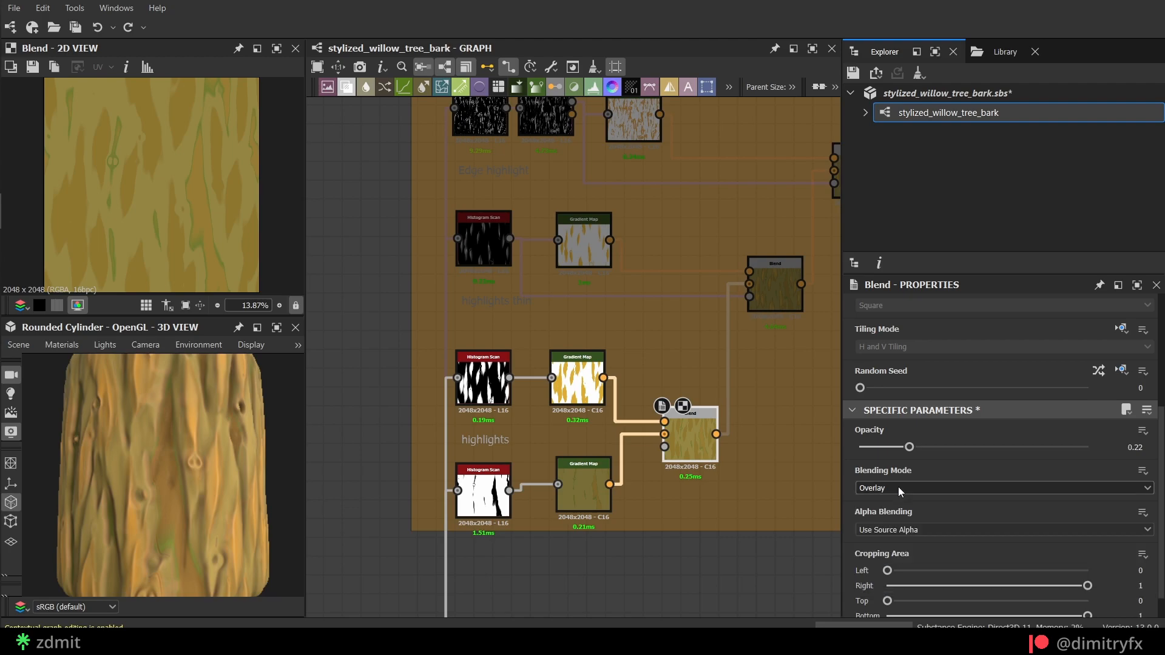
{"action": "left_click_drag", "start_coordinate": [910, 446], "coordinate": [1088, 446]}
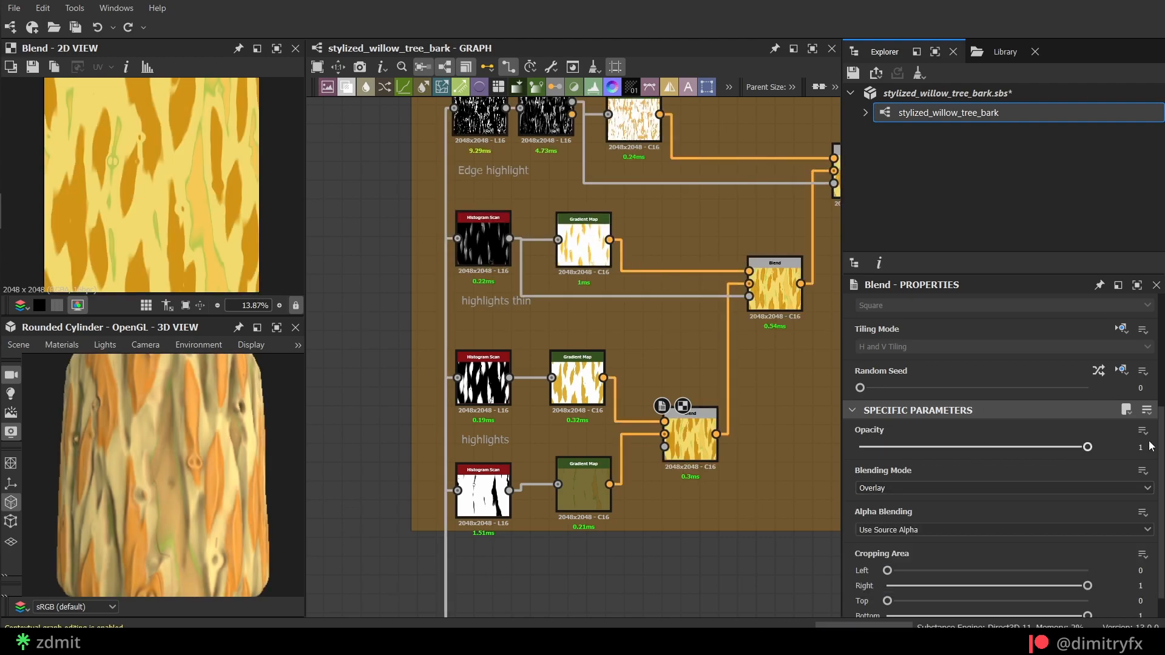
{"action": "left_click_drag", "start_coordinate": [1087, 447], "coordinate": [909, 447]}
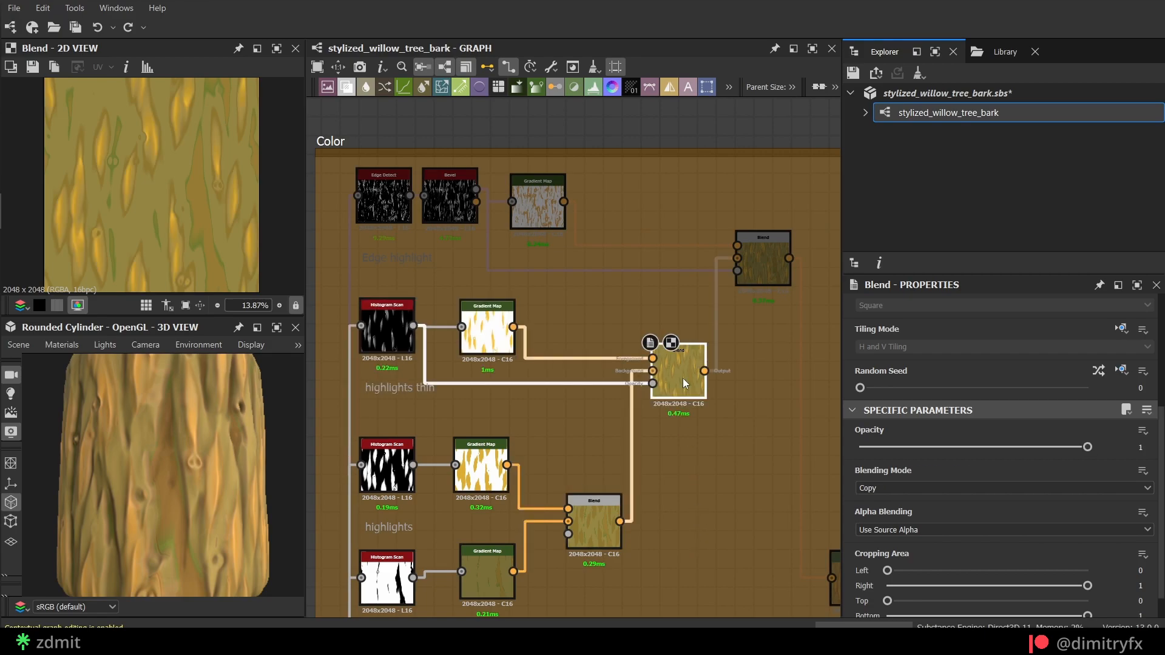
{"action": "left_click_drag", "start_coordinate": [1086, 447], "coordinate": [968, 447]}
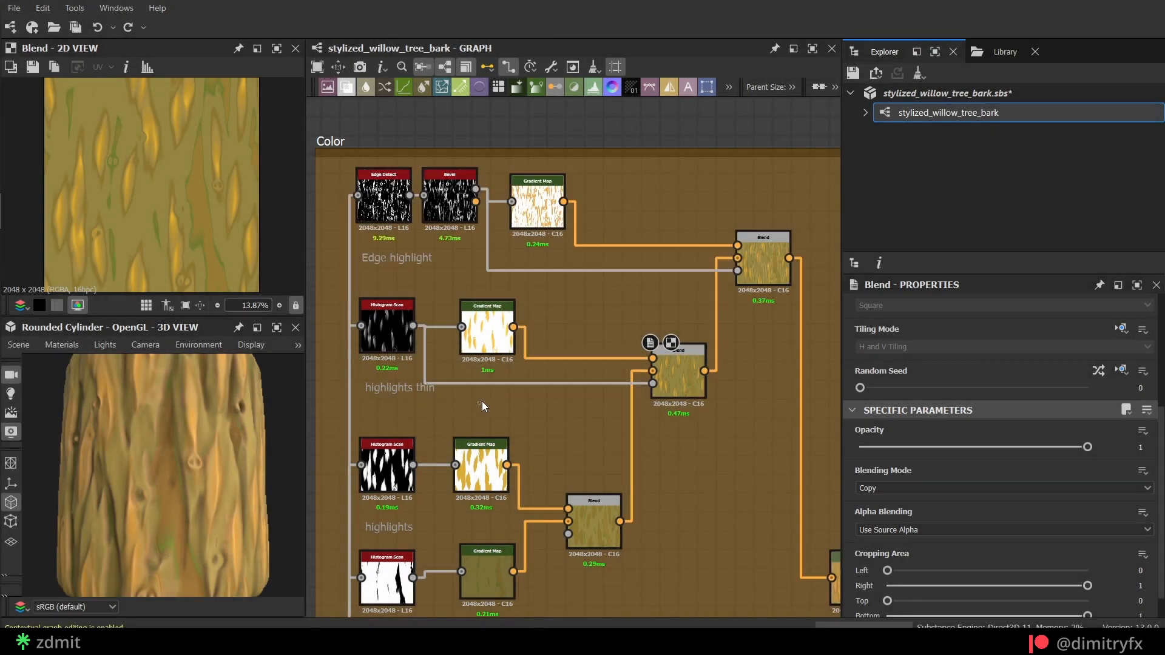
{"action": "left_click_drag", "start_coordinate": [1087, 447], "coordinate": [968, 447]}
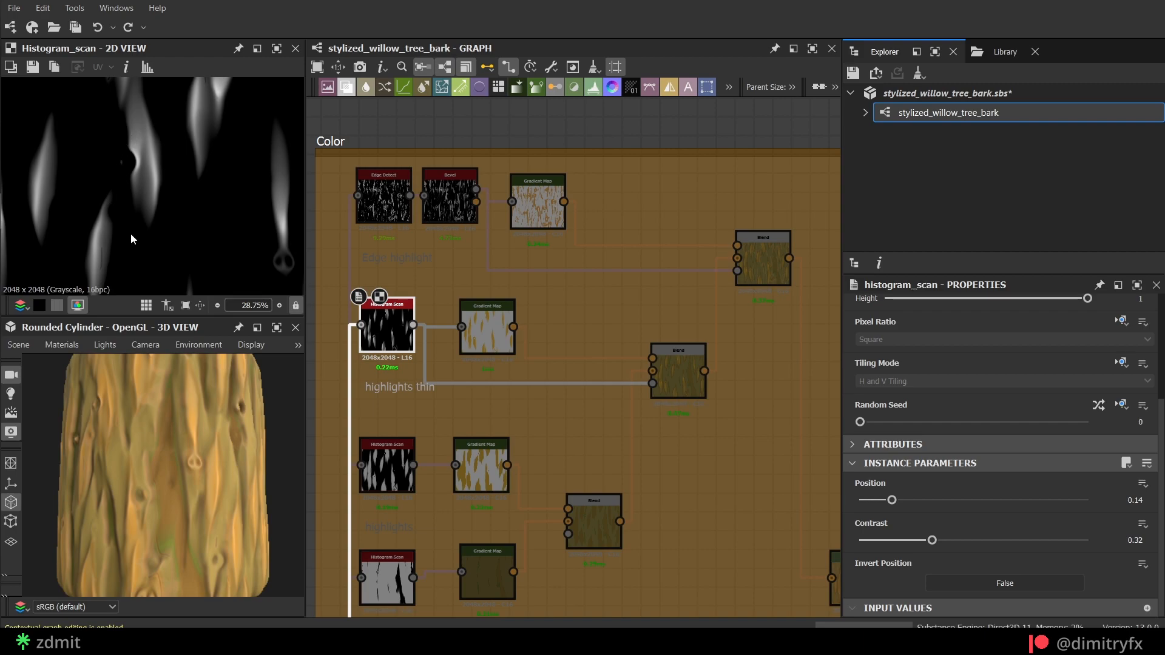
{"action": "scroll", "scroll_direction": "down", "scroll_amount": 3}
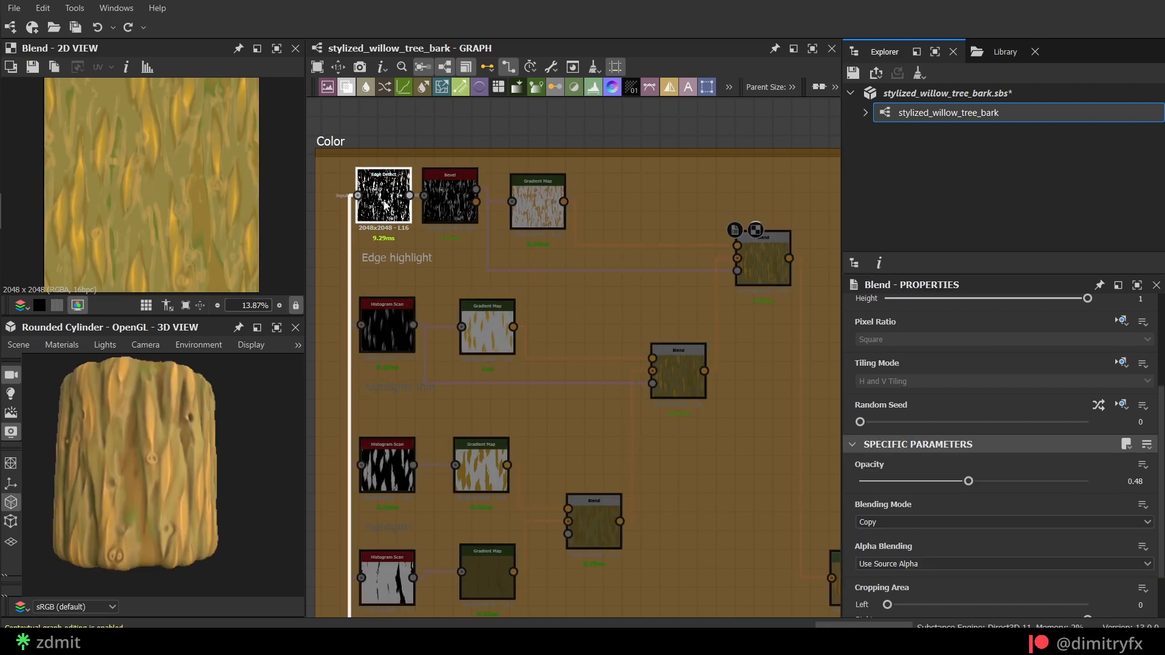
Adjust the final bark HSL node to hue 0.49 and saturation 0.53.
{"action": "left_click", "coordinate": [383, 196]}
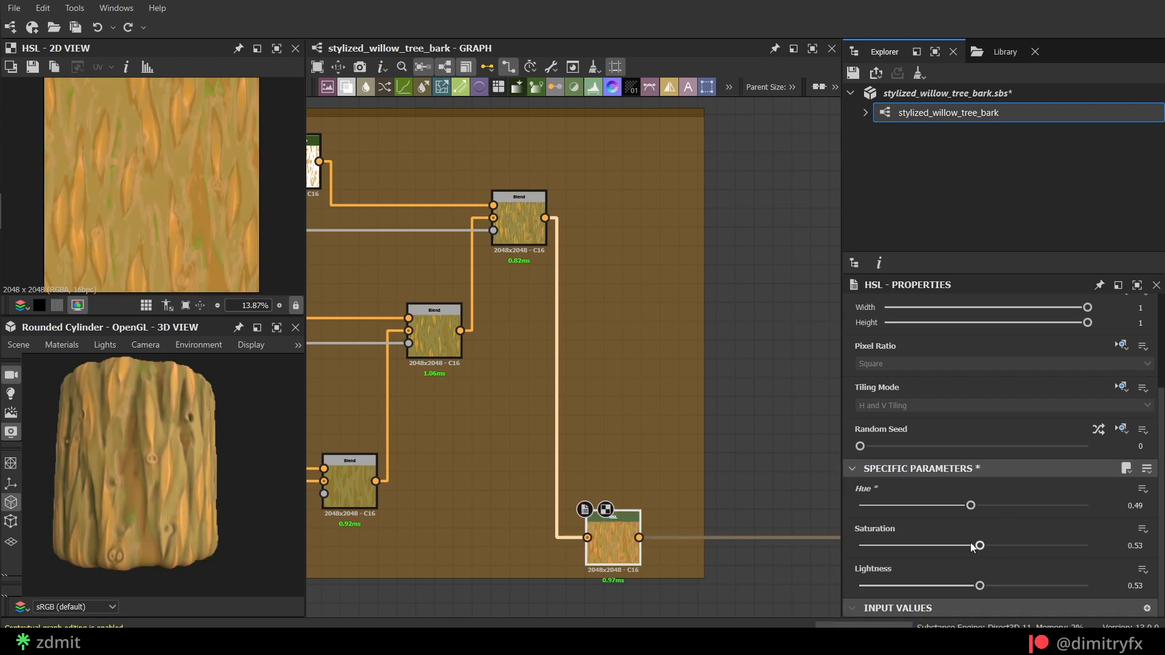
{"action": "left_click_drag", "start_coordinate": [980, 586], "coordinate": [994, 585]}
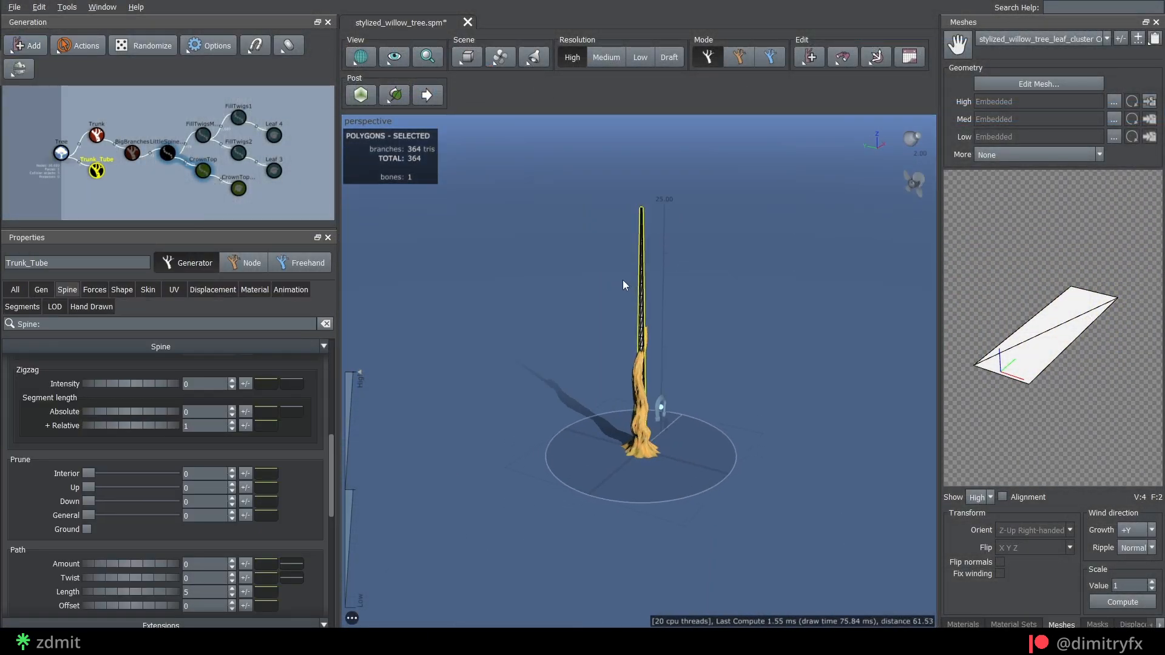
Drag the Trunk's Skin Radius Absolute curve down so it tapers from base to tip.
{"action": "left_click", "coordinate": [96, 134]}
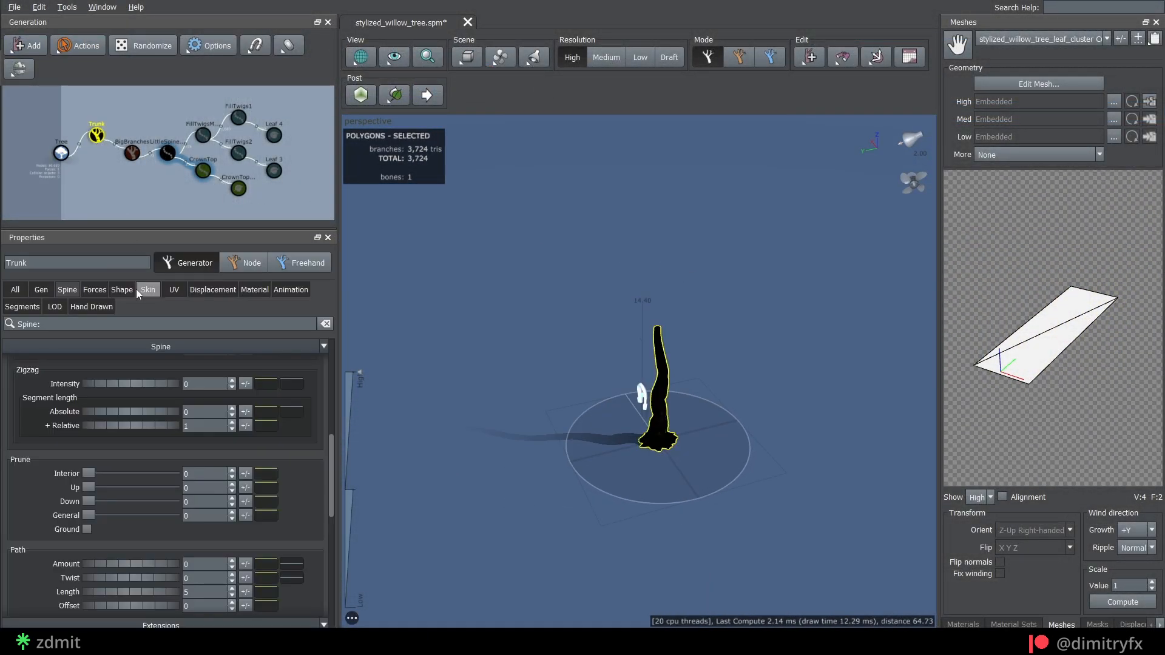
{"action": "left_click", "coordinate": [147, 288]}
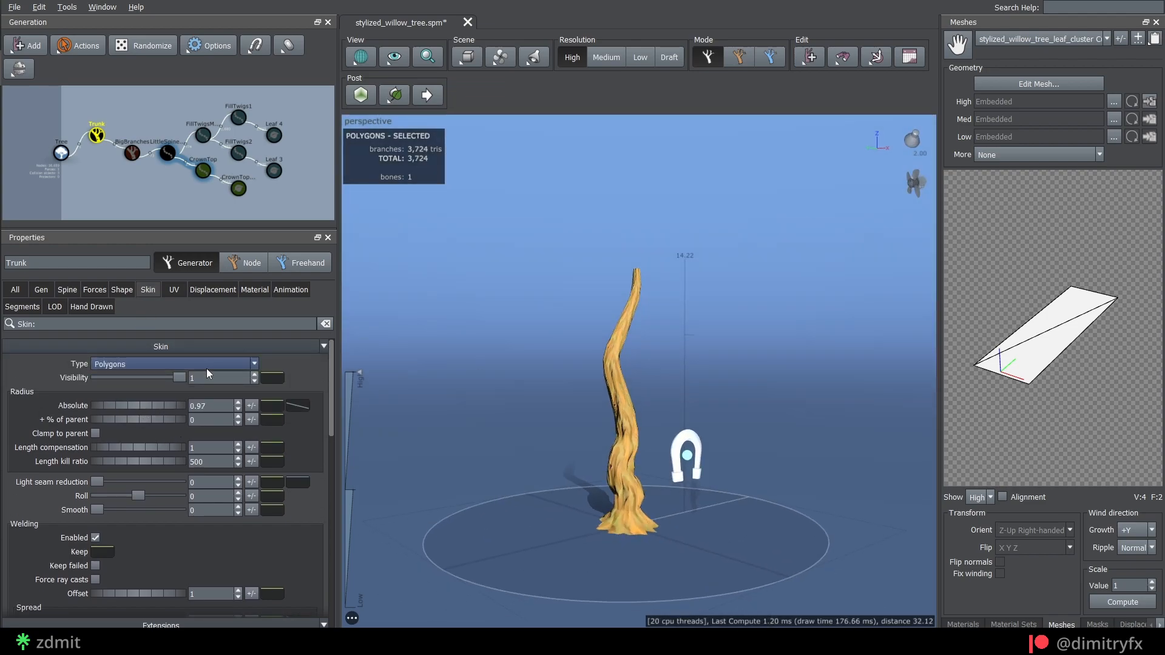
{"action": "left_click", "coordinate": [299, 405]}
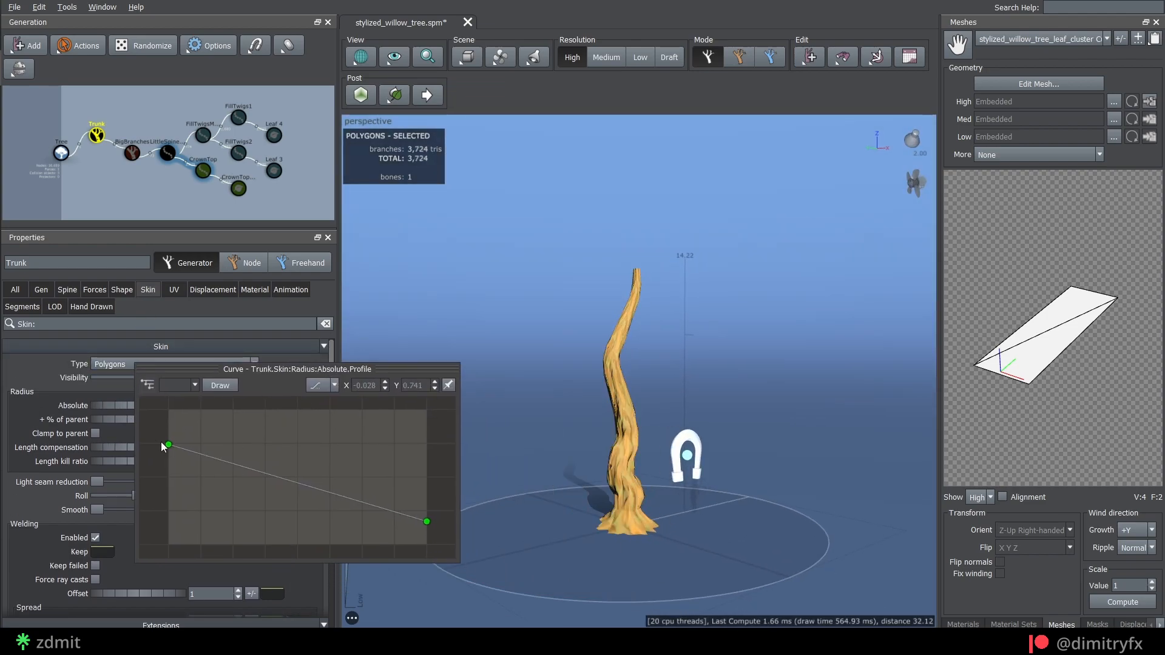
{"action": "left_click_drag", "start_coordinate": [426, 521], "coordinate": [426, 555]}
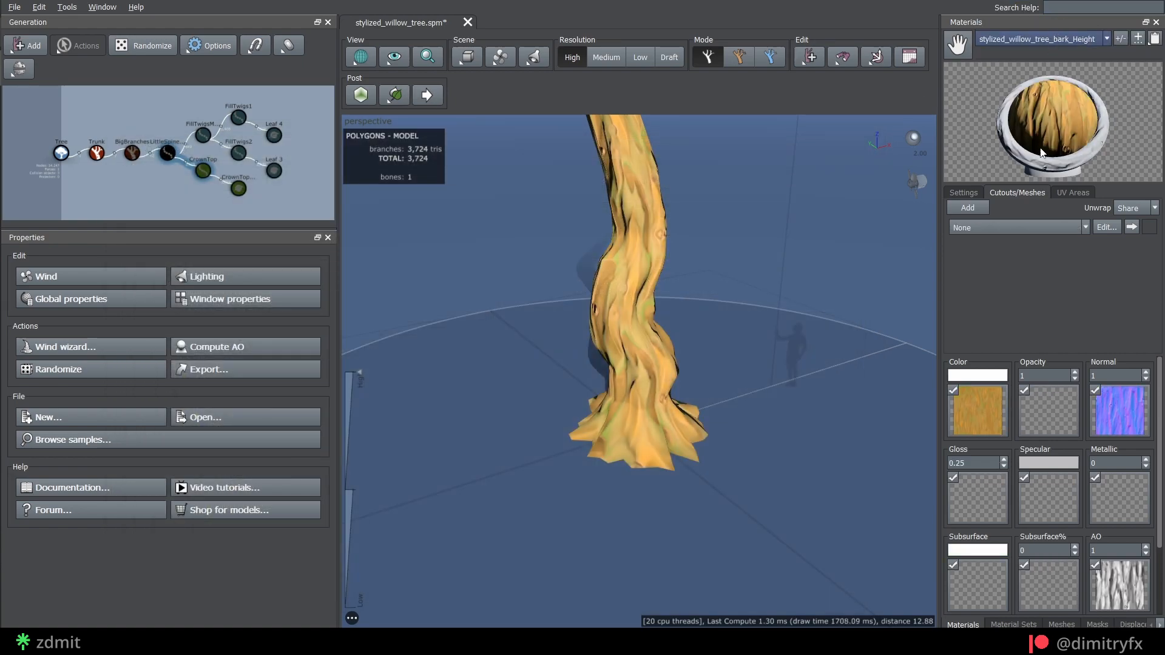
Set the trunk's displacement source to the bark material, then deselect to preview.
{"action": "scroll", "scroll_direction": "down", "scroll_amount": 3}
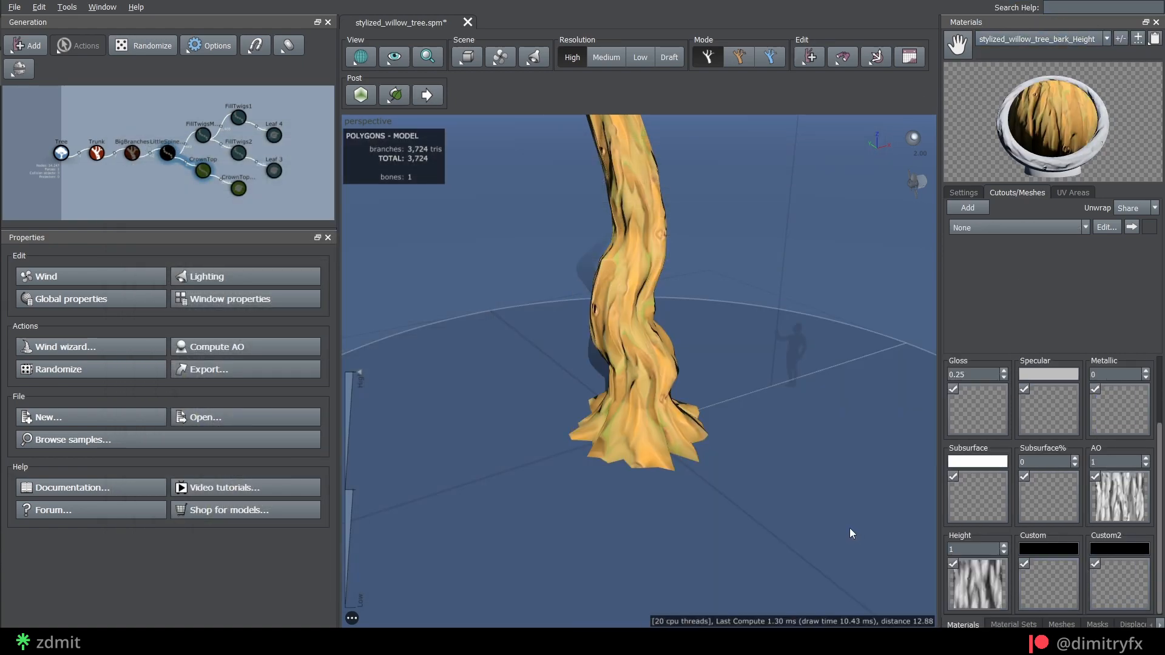
{"action": "left_click", "coordinate": [96, 152]}
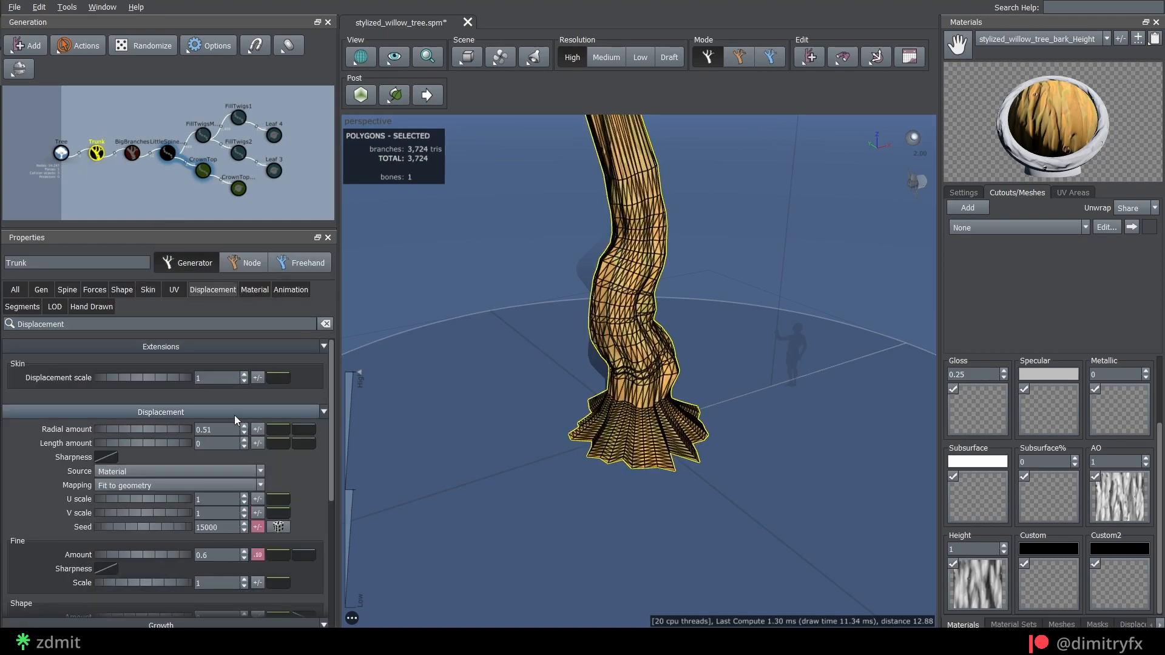
{"action": "left_click", "coordinate": [179, 471]}
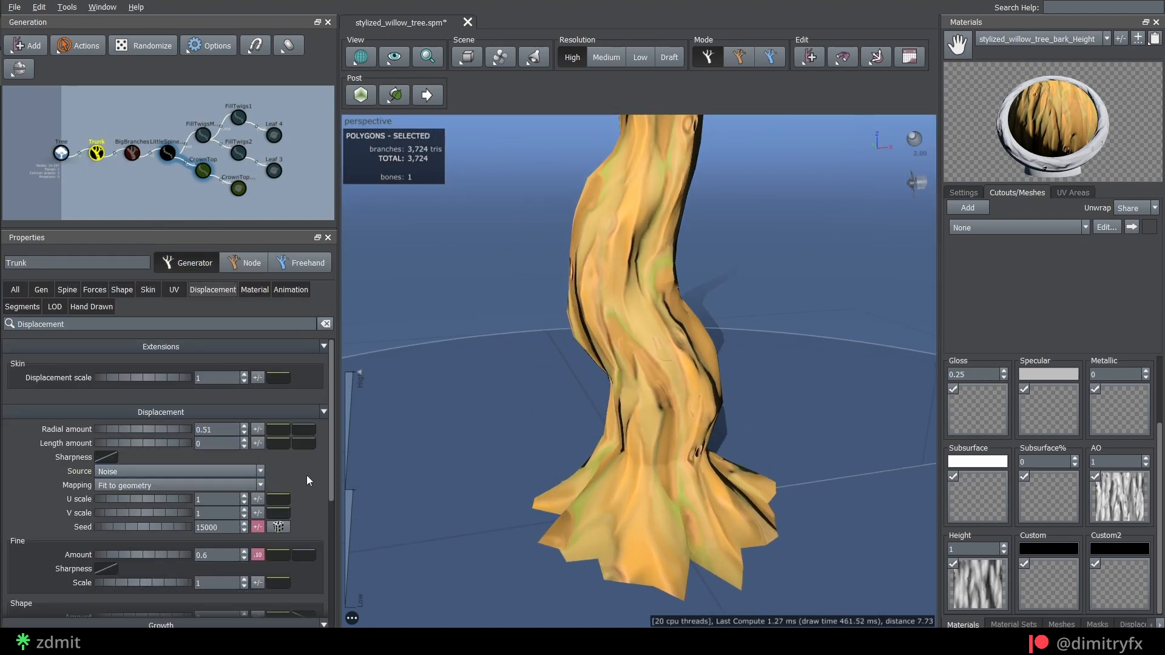
{"action": "left_click", "coordinate": [179, 471]}
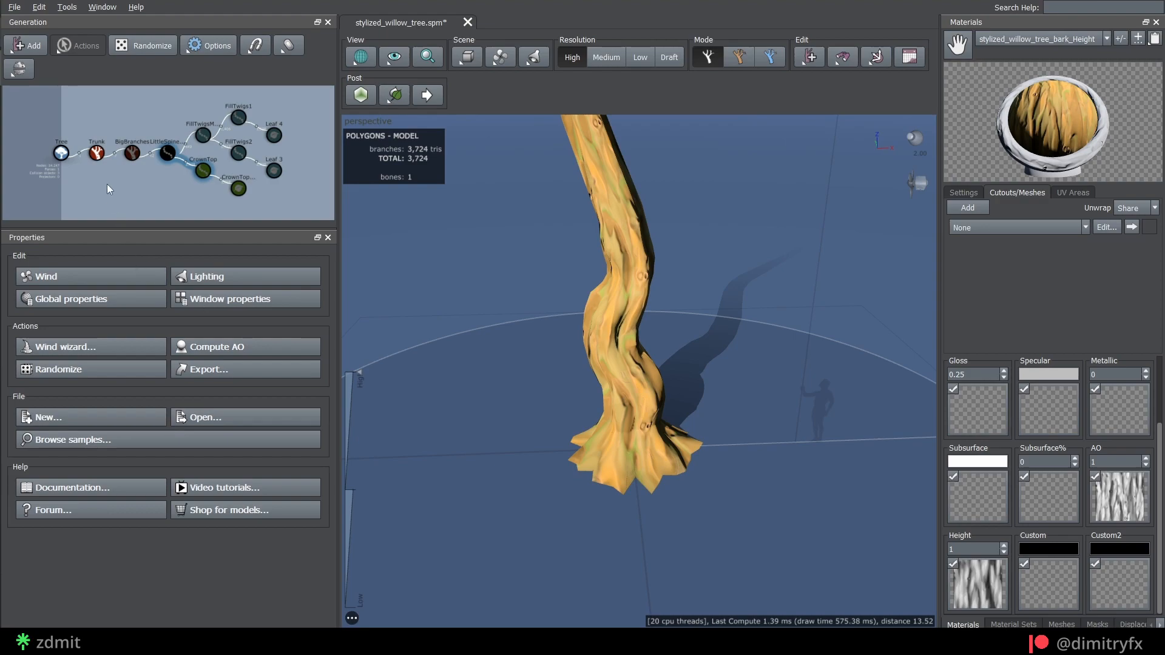
{"action": "left_click", "coordinate": [96, 152]}
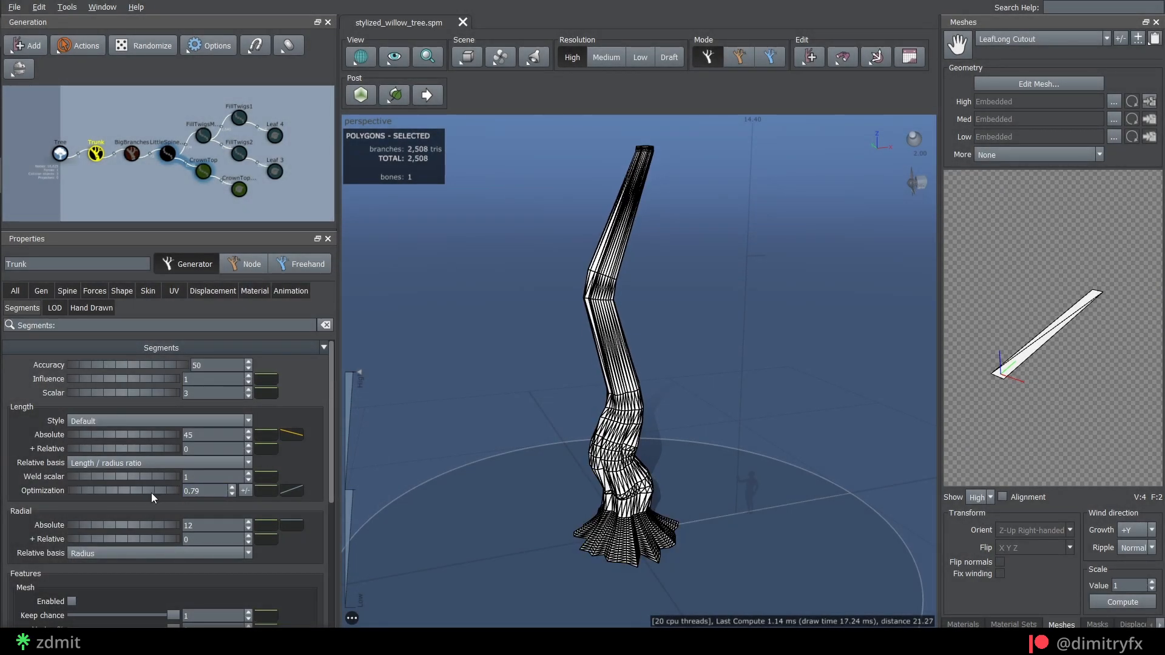
Lower trunk length optimization to 0.35 and reshape its profile curve.
{"action": "left_click_drag", "start_coordinate": [201, 491], "coordinate": [149, 491]}
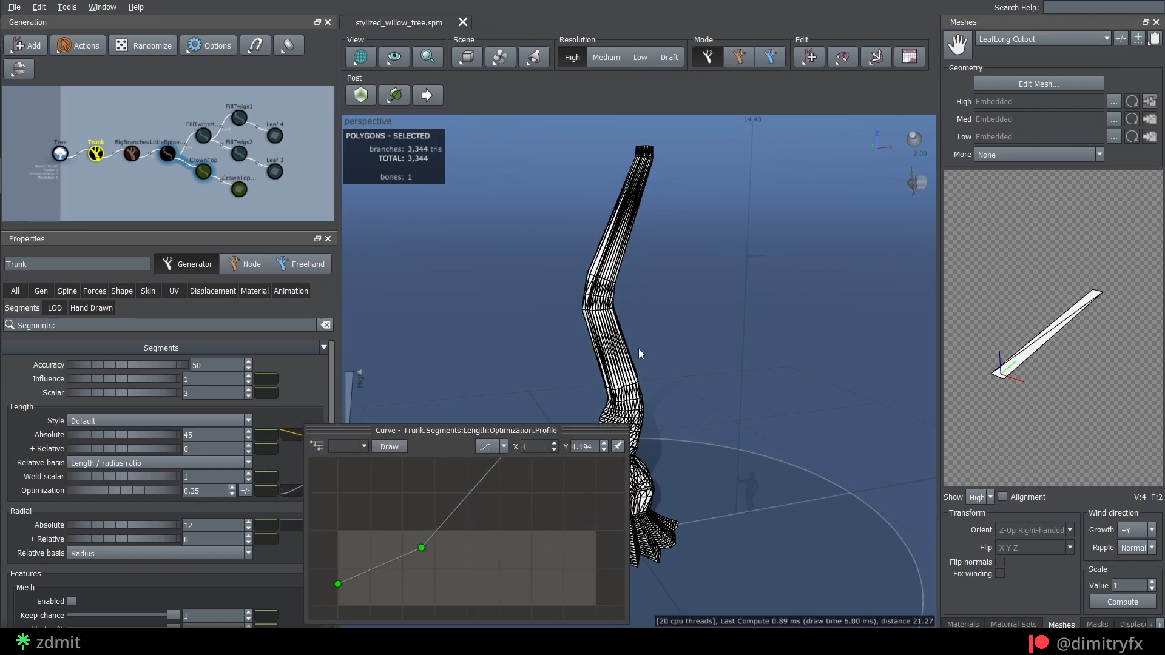
{"action": "left_click_drag", "start_coordinate": [422, 547], "coordinate": [327, 558]}
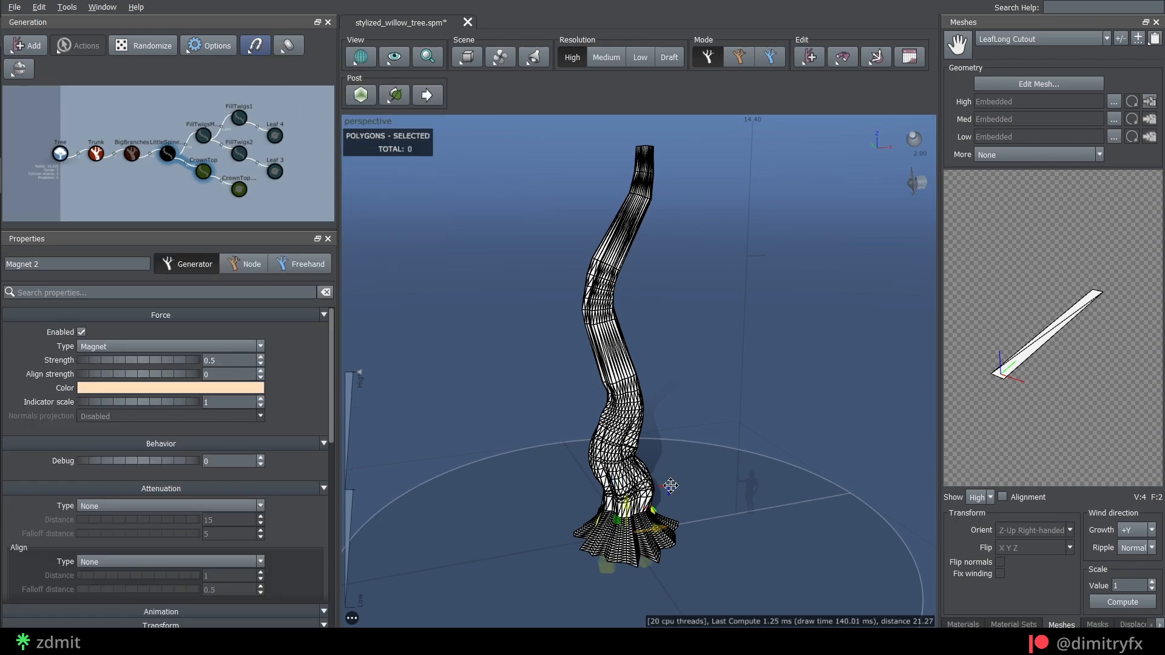
Reshape the trunk's magnet profiles so it bends under a 0.25 Magnet force.
{"action": "left_click", "coordinate": [96, 152]}
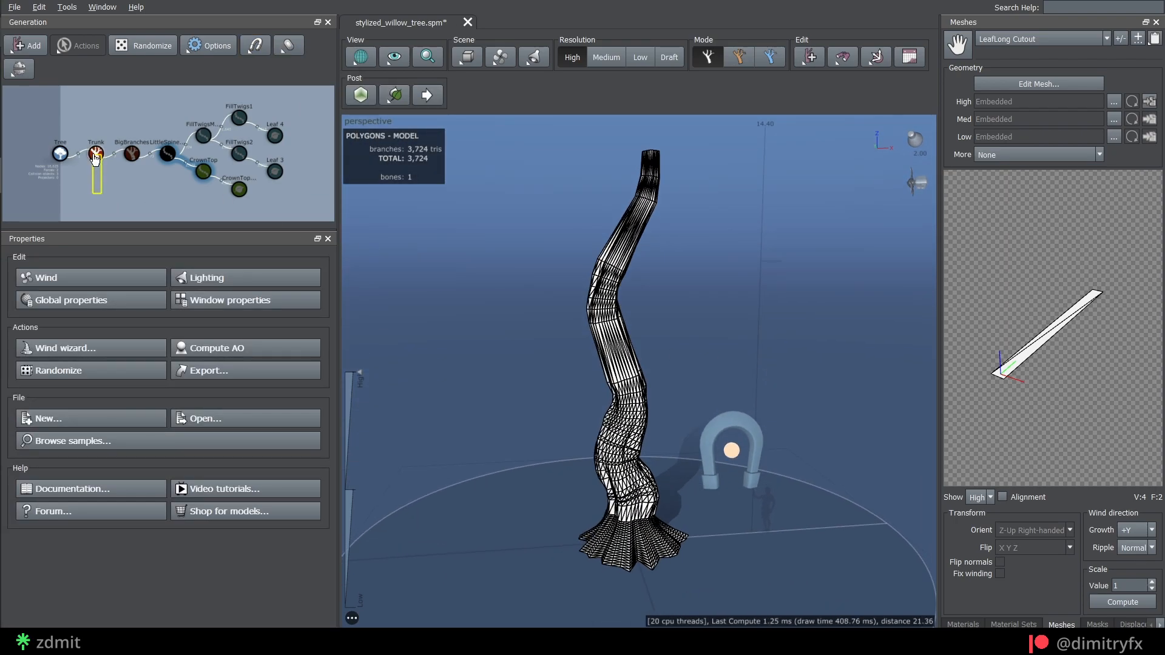
{"action": "left_click", "coordinate": [96, 152]}
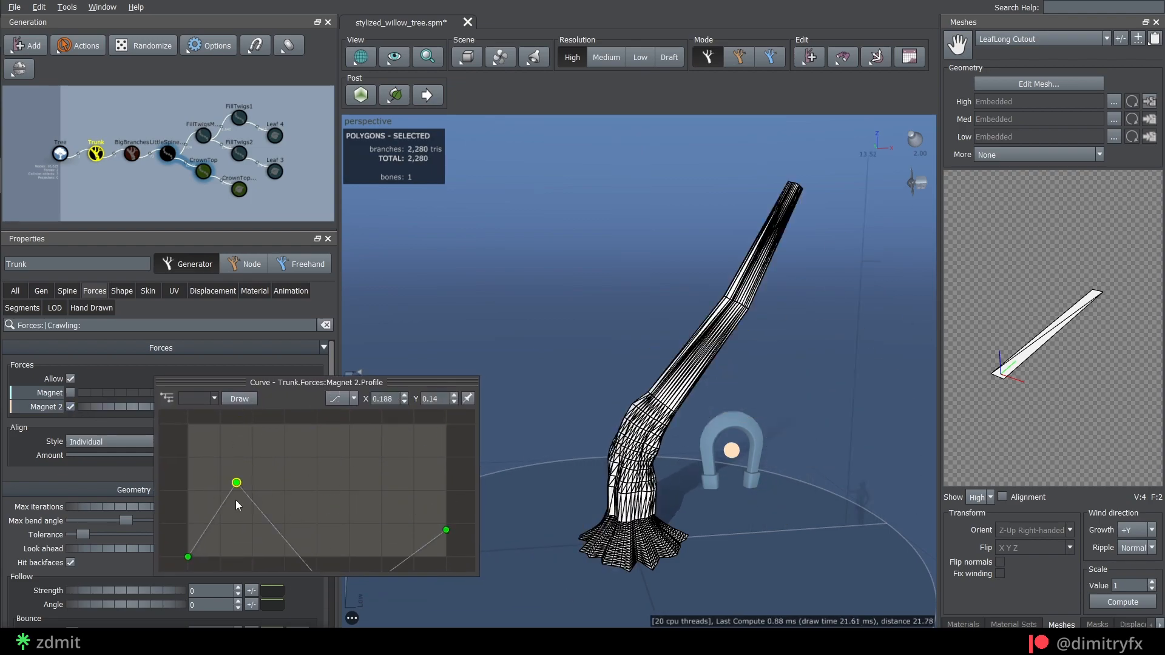
{"action": "left_click_drag", "start_coordinate": [236, 483], "coordinate": [293, 454]}
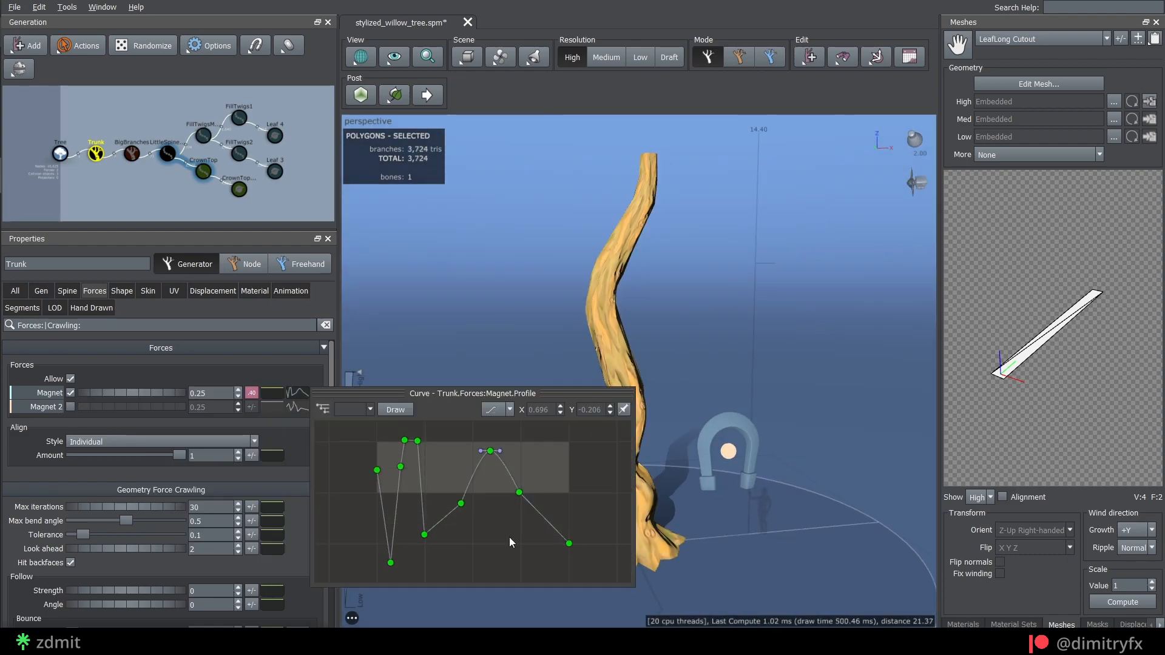
{"action": "left_click", "coordinate": [25, 44]}
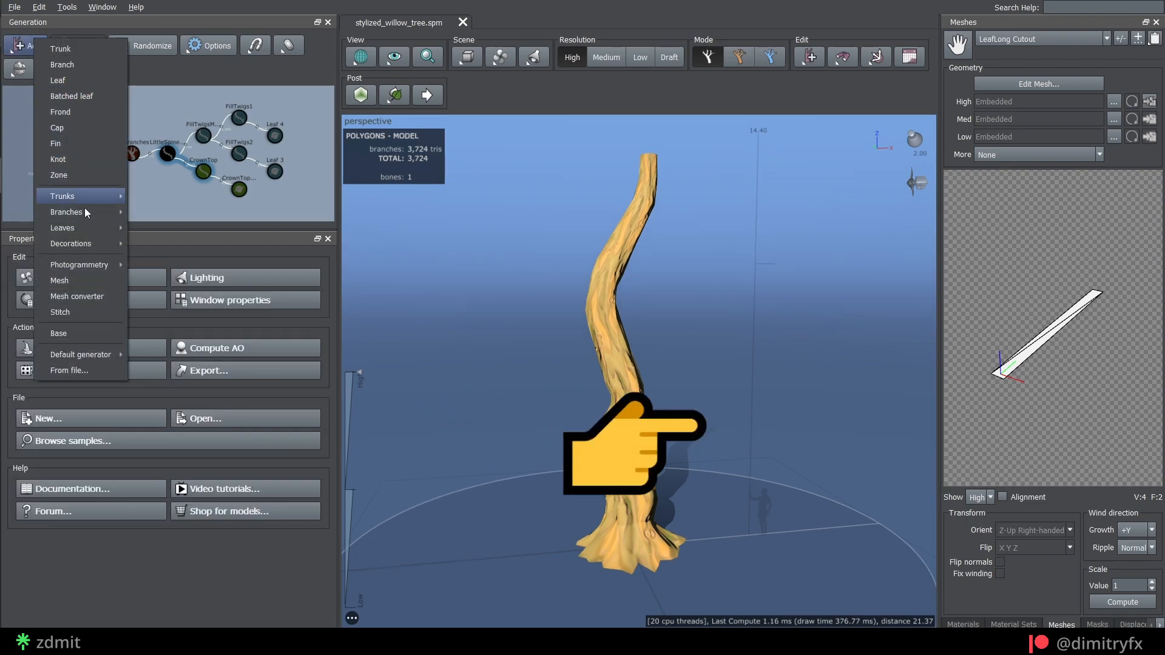
{"action": "left_click", "coordinate": [129, 152]}
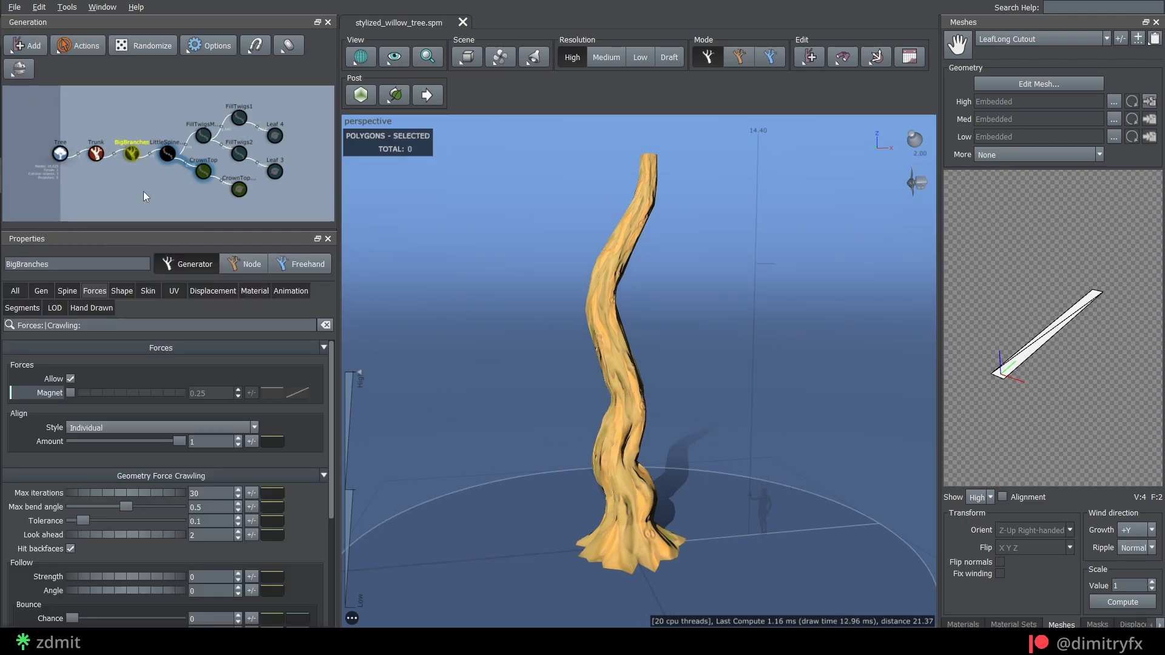
Enable BigBranches and generate six branches from the First boundary.
{"action": "left_click", "coordinate": [40, 291]}
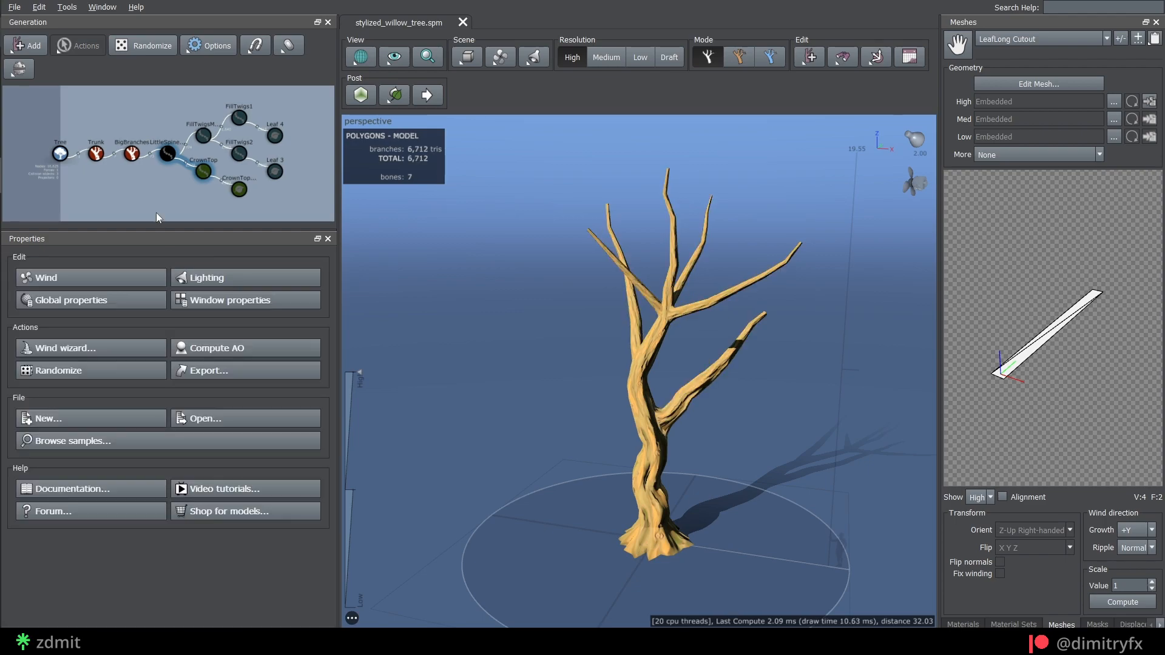
{"action": "left_click", "coordinate": [132, 152]}
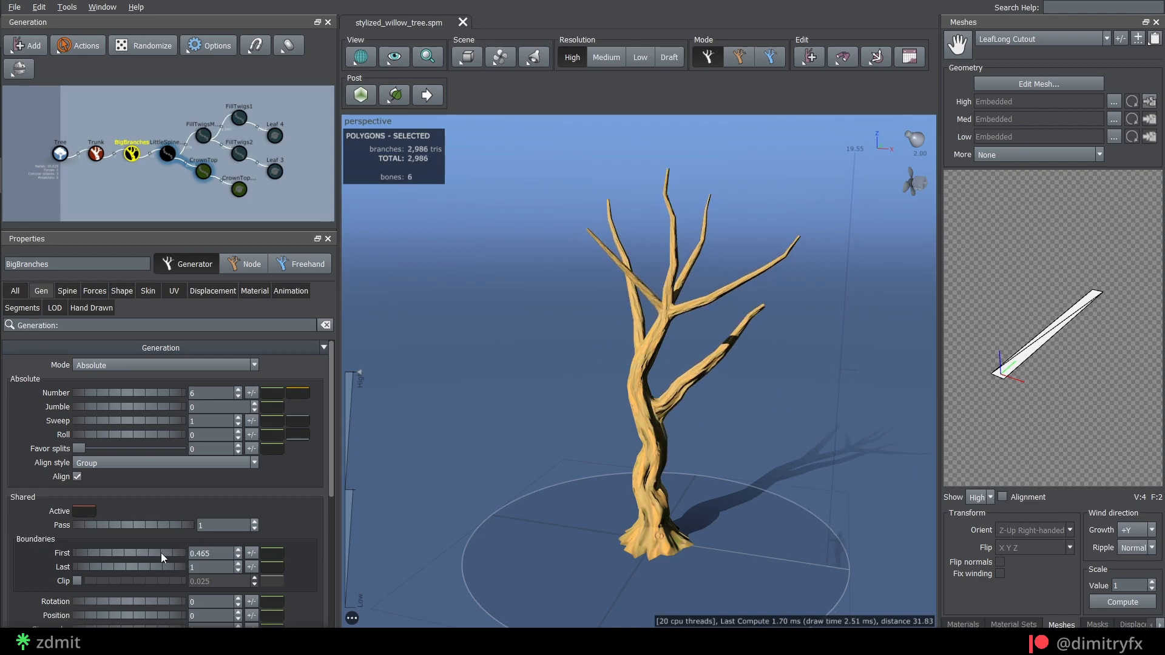
{"action": "left_click", "coordinate": [66, 291]}
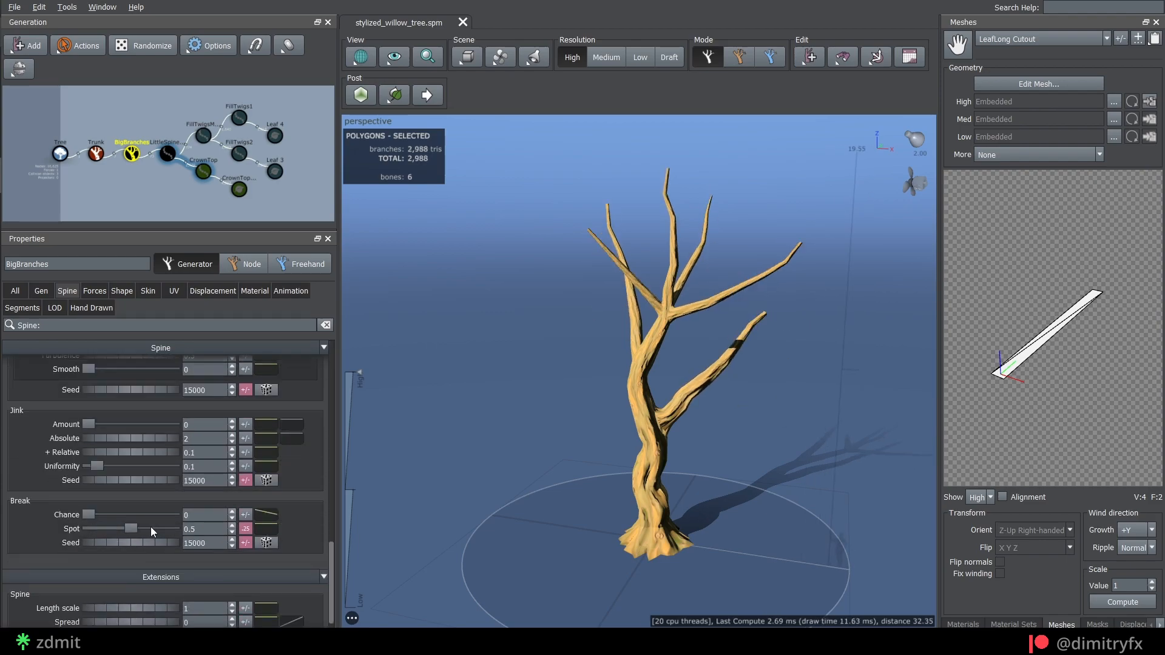
Adjust big branches' skin and use the bark material as displacement source.
{"action": "left_click", "coordinate": [148, 291]}
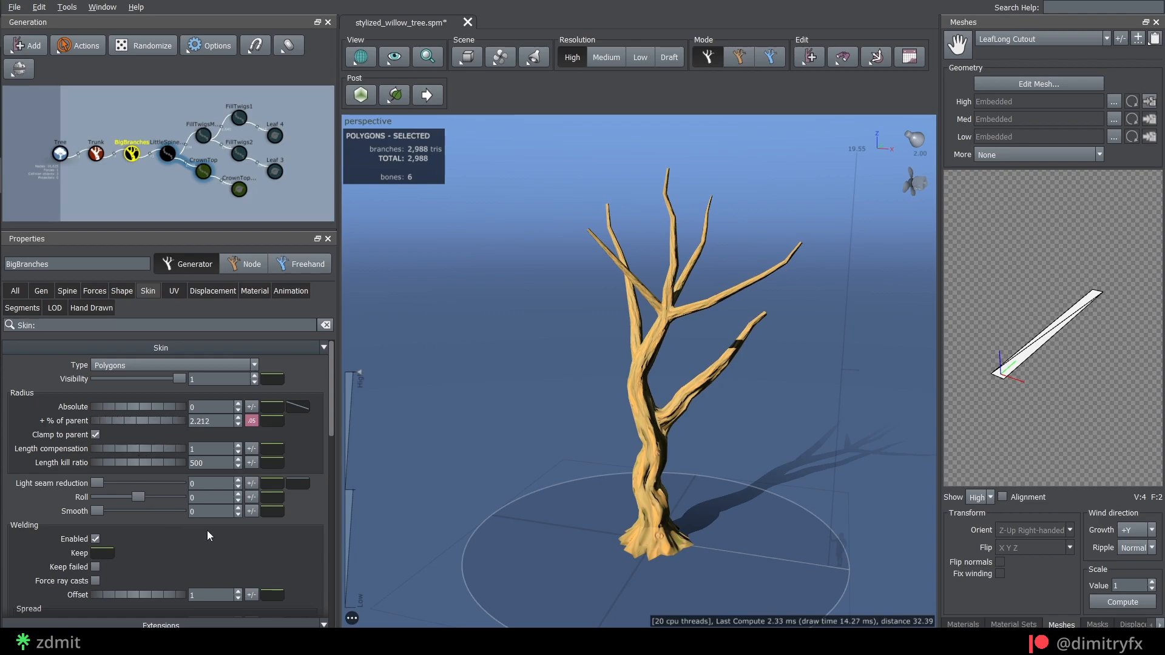
{"action": "left_click", "coordinate": [212, 291]}
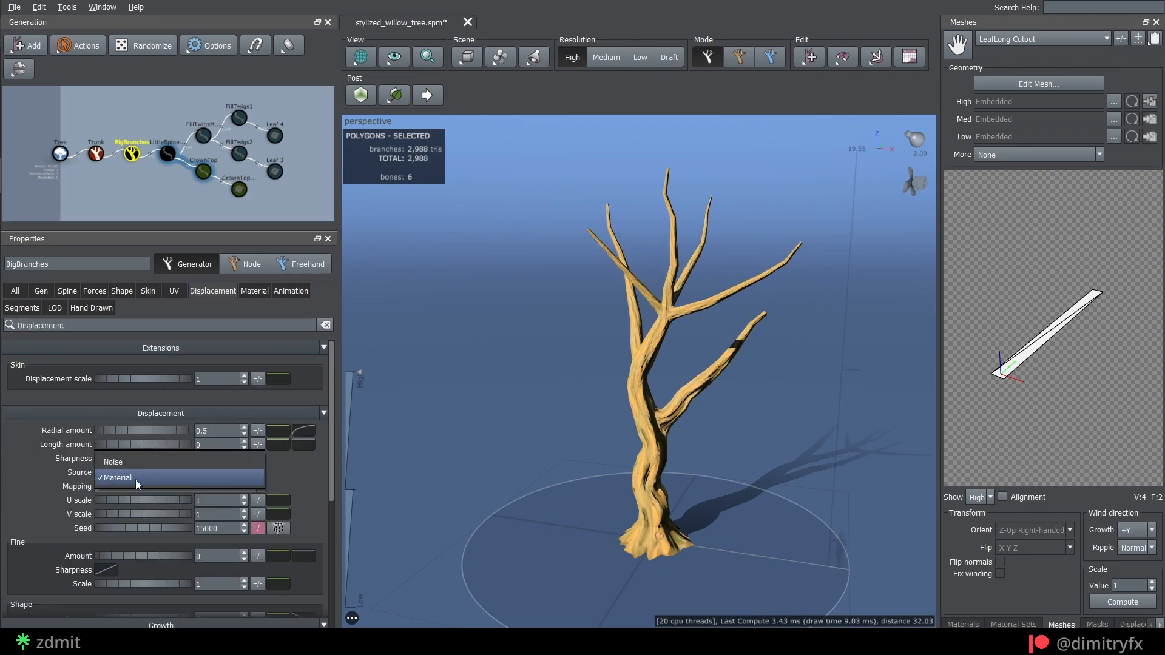
{"action": "left_click", "coordinate": [21, 308]}
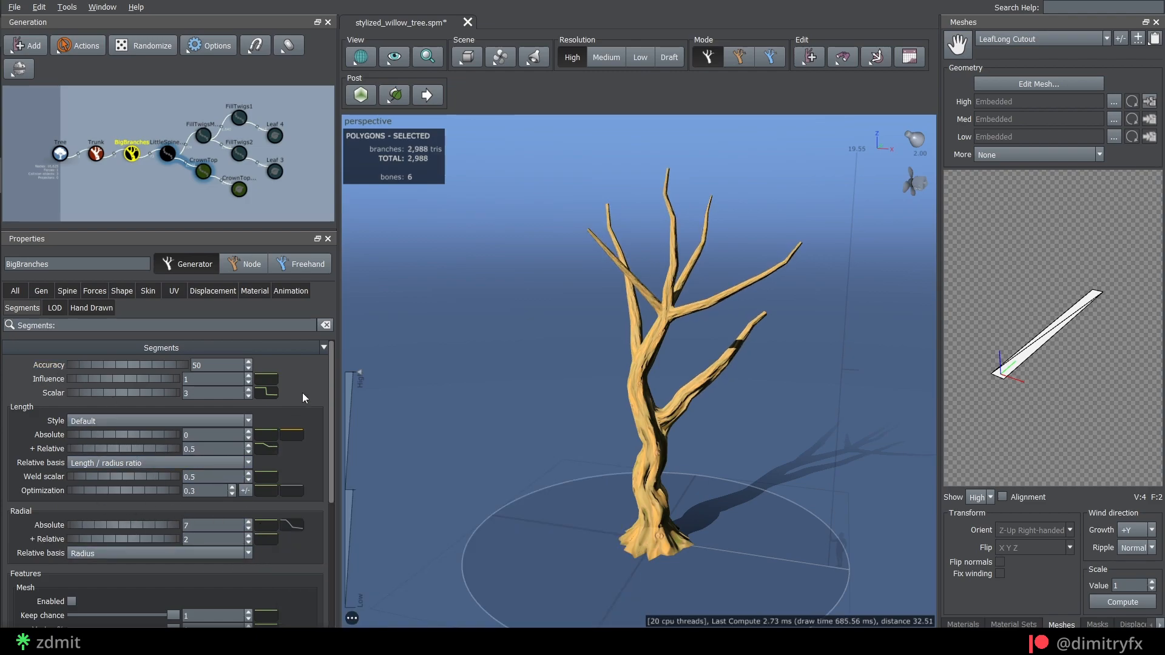
{"action": "left_click", "coordinate": [162, 152]}
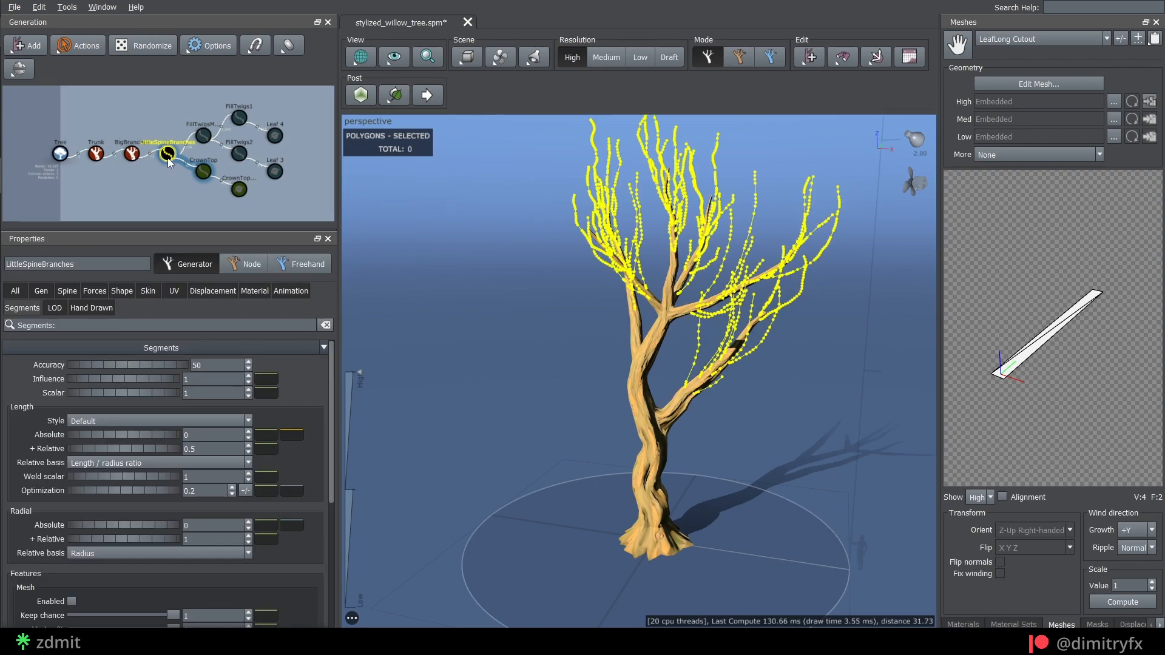
Keep LittleSpineBranches spine-only, reduce their count, and lower spine length to 0.17.
{"action": "left_click", "coordinate": [147, 290]}
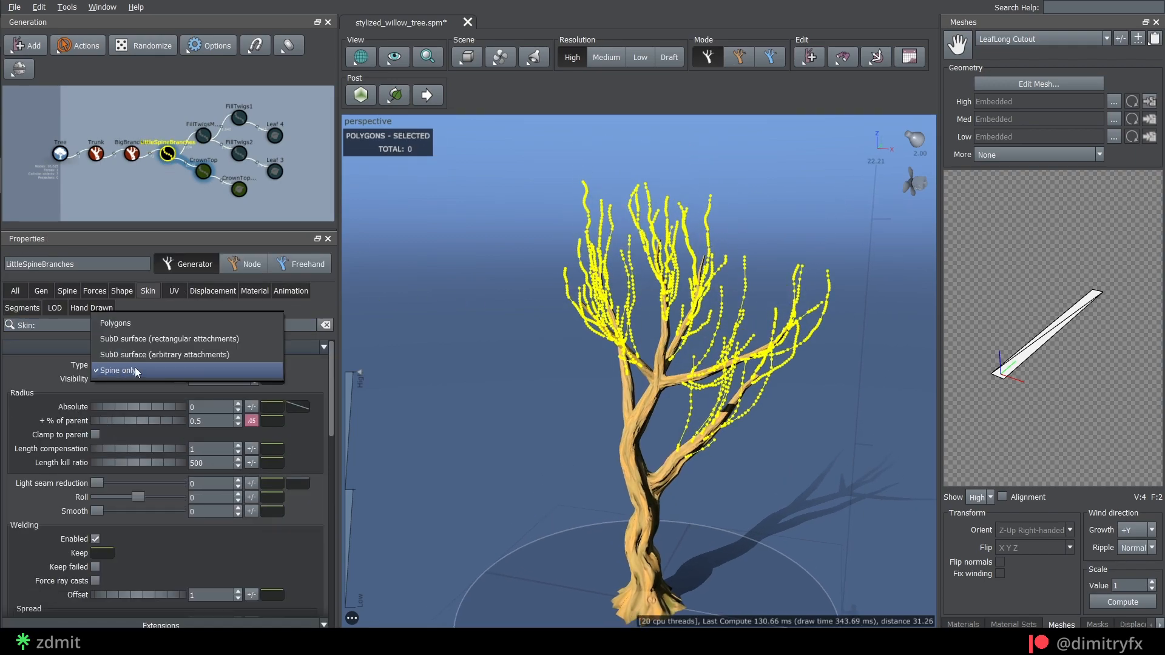
{"action": "left_click", "coordinate": [113, 370]}
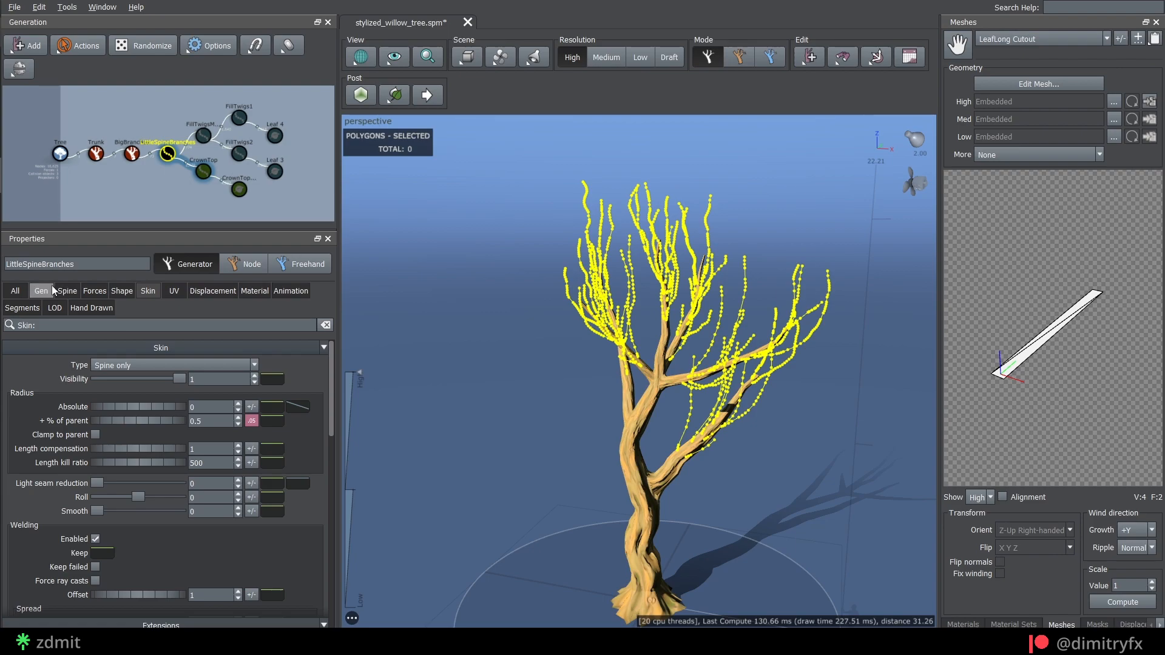
{"action": "left_click", "coordinate": [41, 291]}
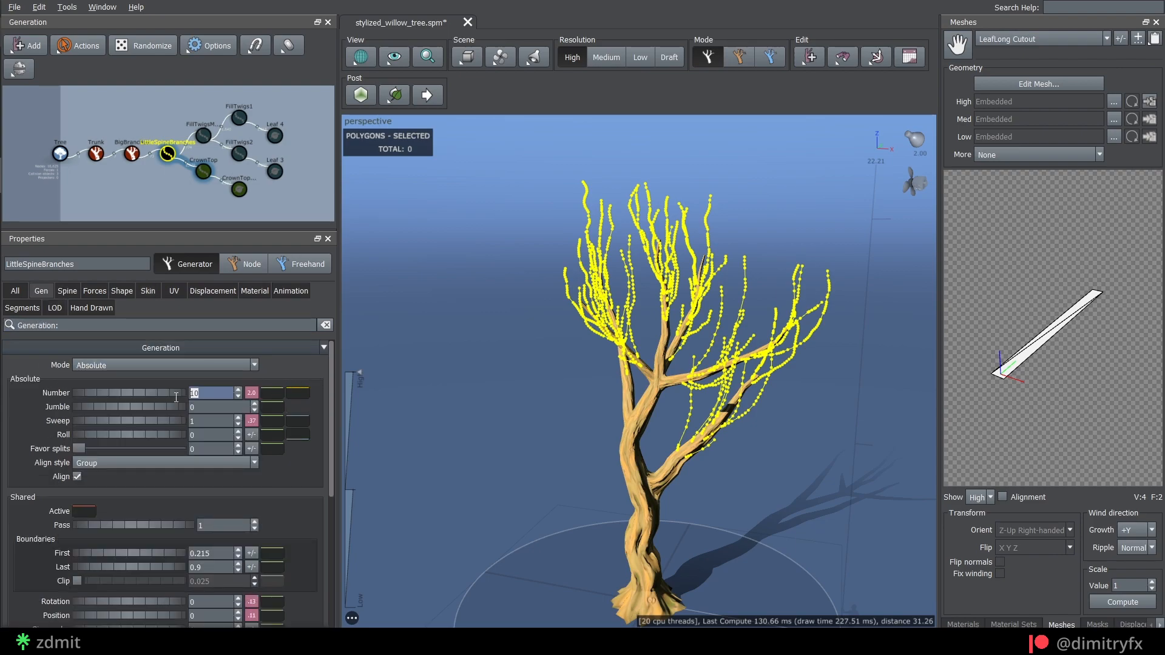
{"action": "scroll", "scroll_direction": "down", "scroll_amount": 3}
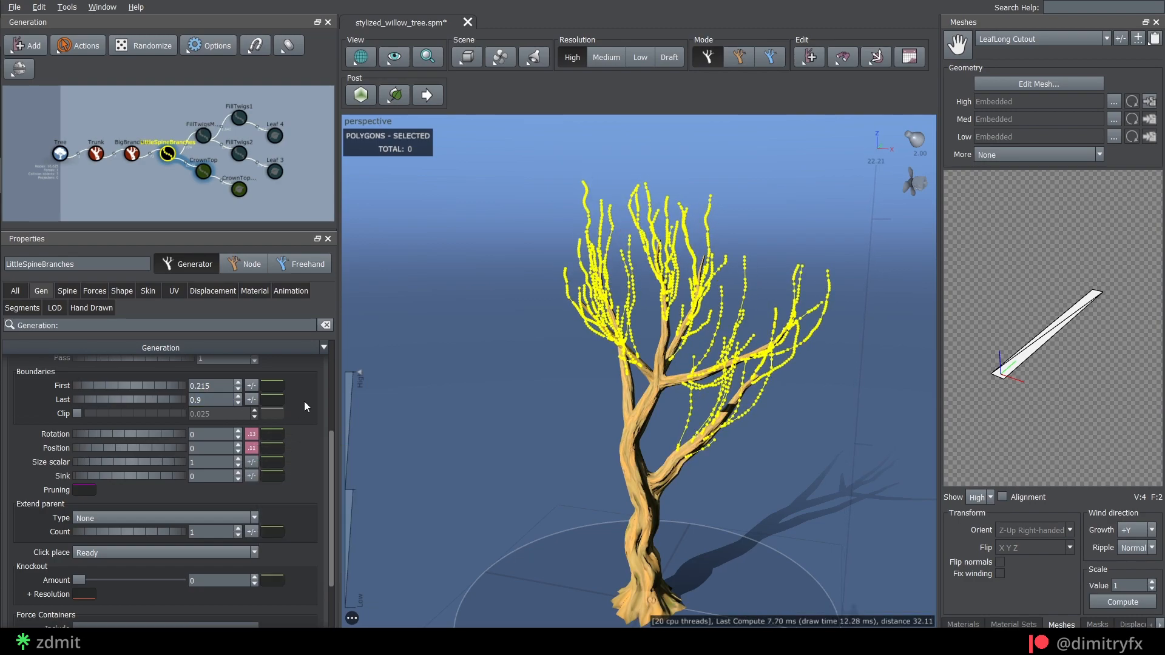
{"action": "left_click", "coordinate": [67, 291]}
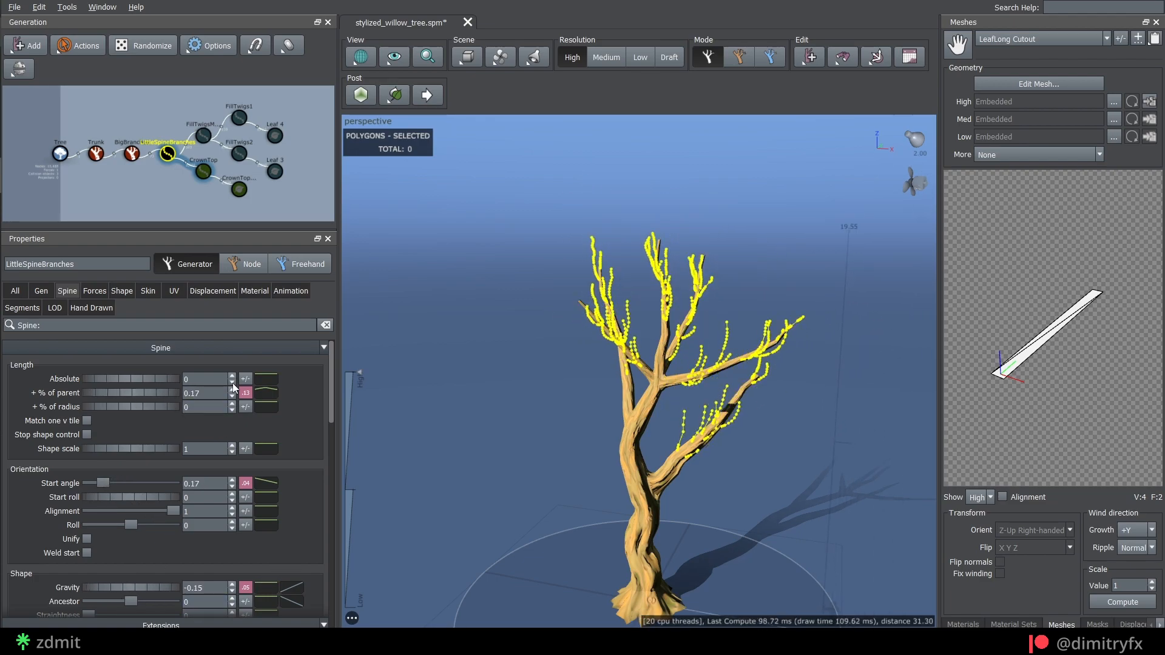
{"action": "left_click", "coordinate": [202, 133]}
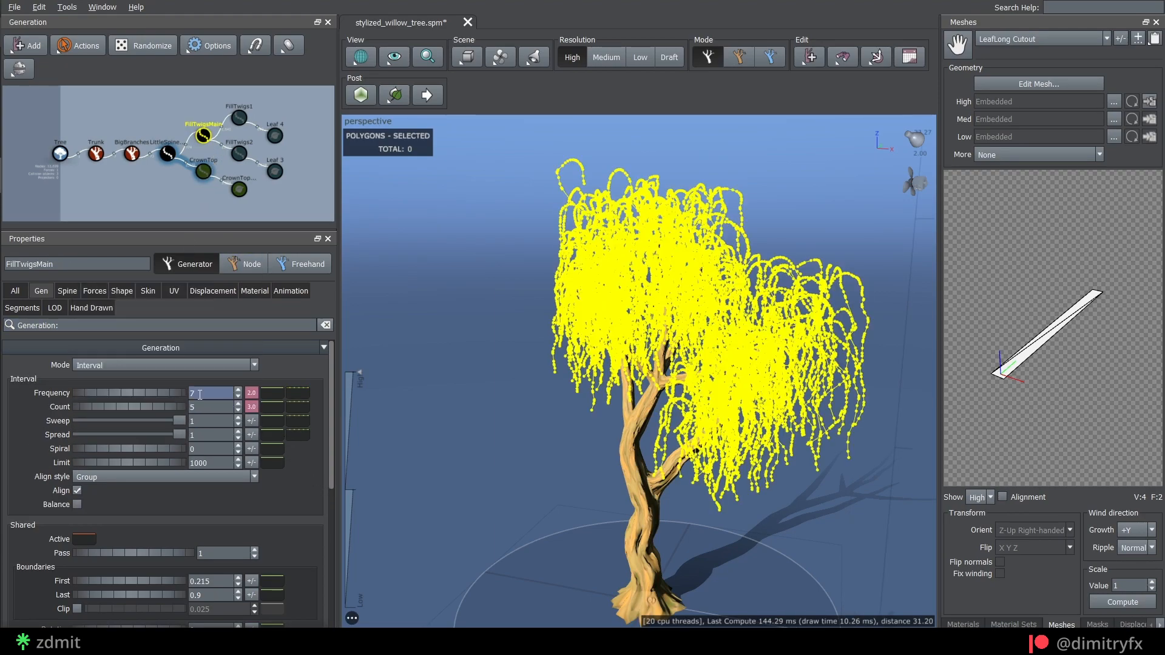
Set FillTwigsMain interval frequency 7 and count 5, and raise spine length and gravity.
{"action": "left_click", "coordinate": [252, 392]}
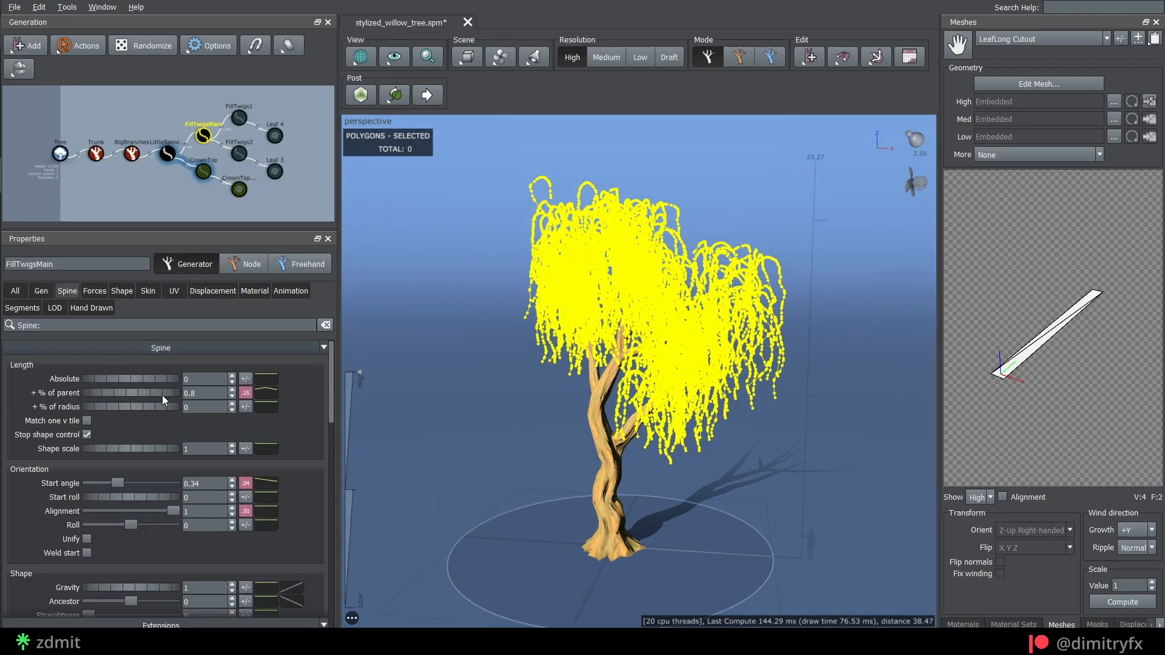
{"action": "left_click_drag", "start_coordinate": [117, 483], "coordinate": [103, 483]}
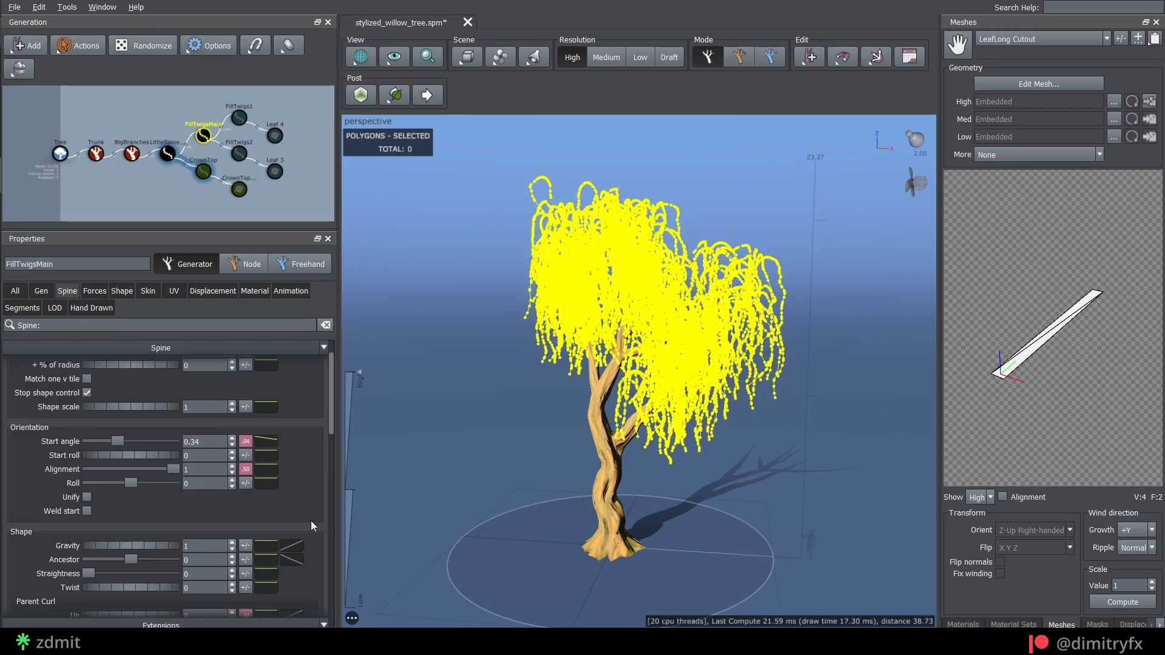
{"action": "scroll", "scroll_direction": "down", "scroll_amount": 3}
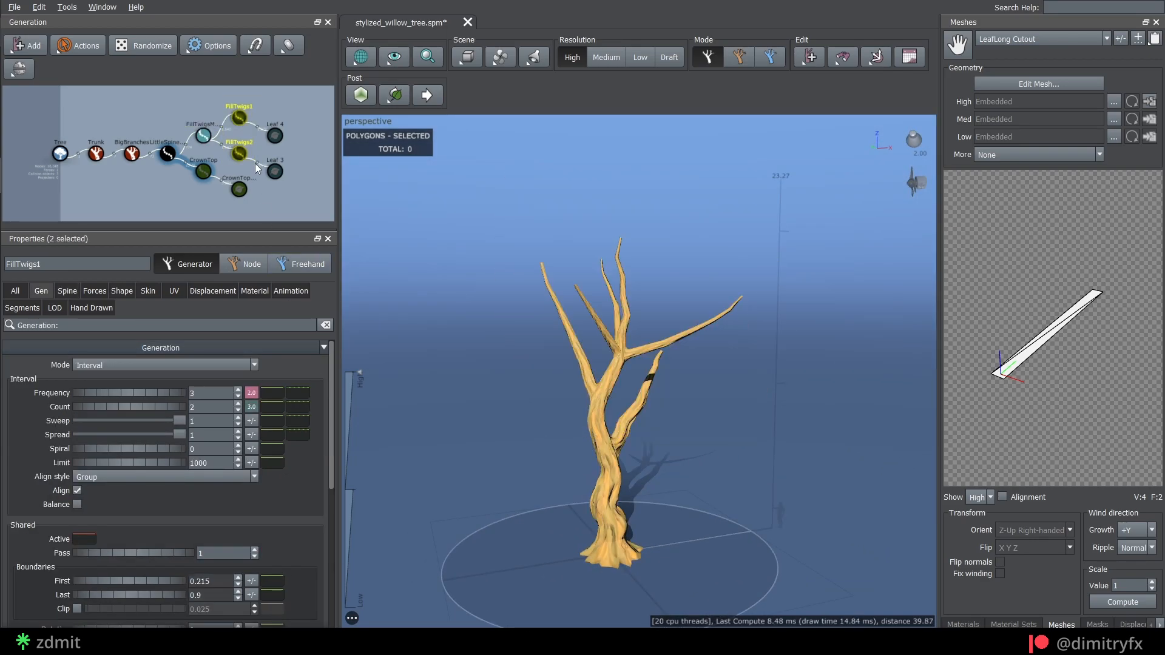
{"action": "left_click", "coordinate": [163, 365]}
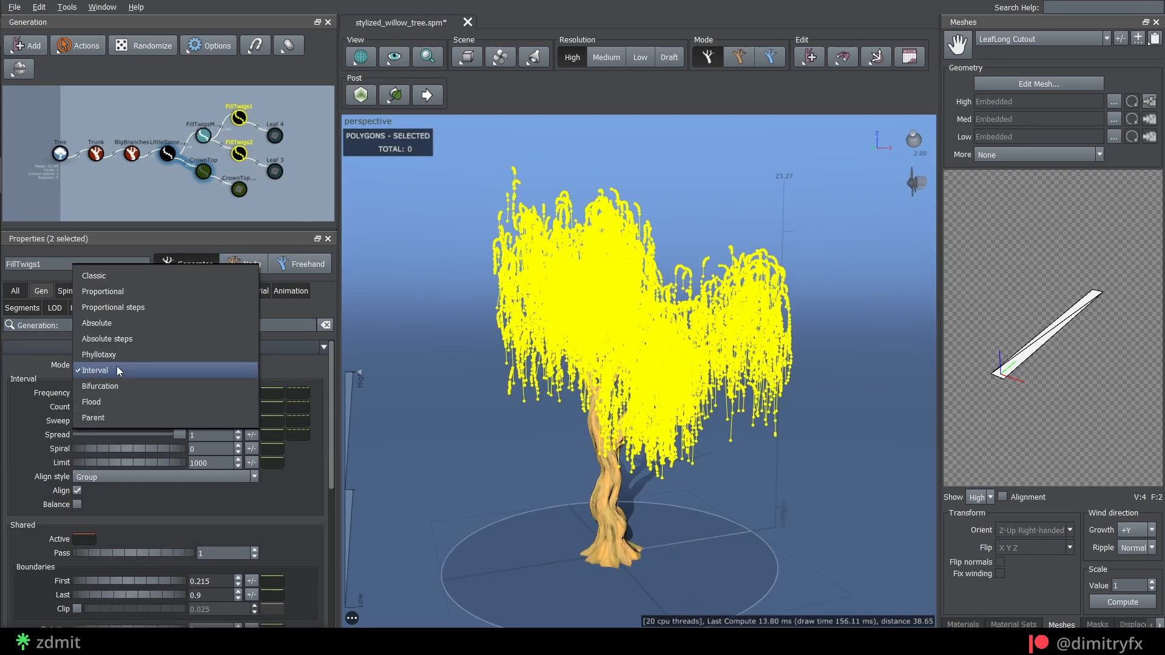
Keep interval spacing for the fill twigs and raise their start angle to about 0.386.
{"action": "left_click", "coordinate": [95, 370]}
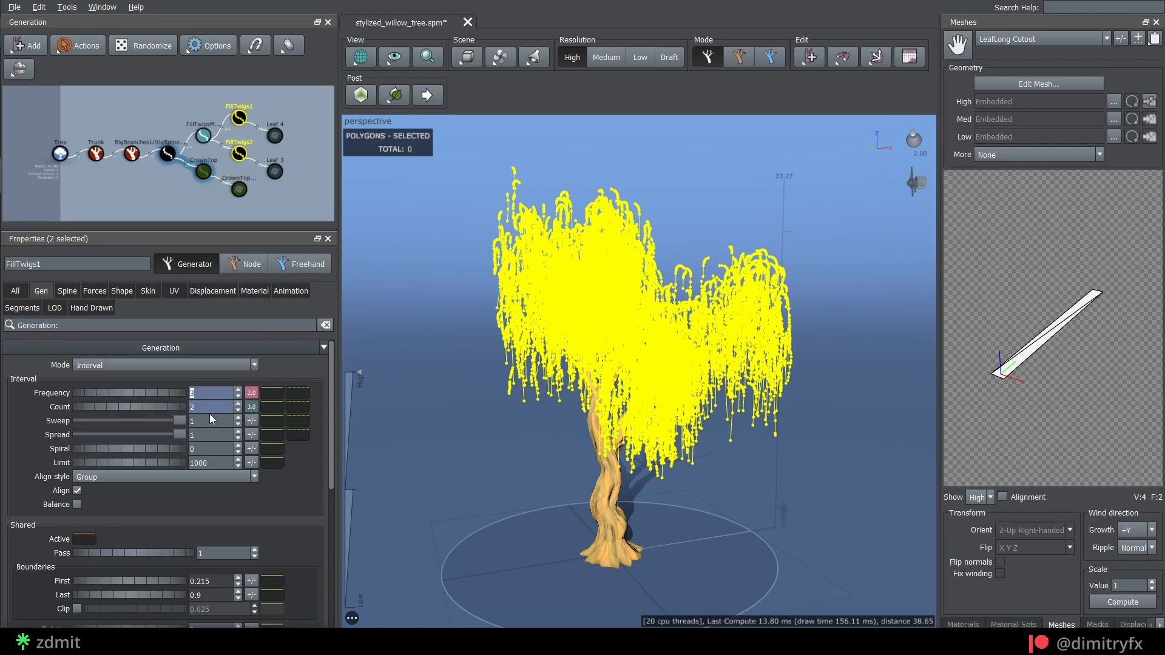
{"action": "left_click", "coordinate": [251, 393]}
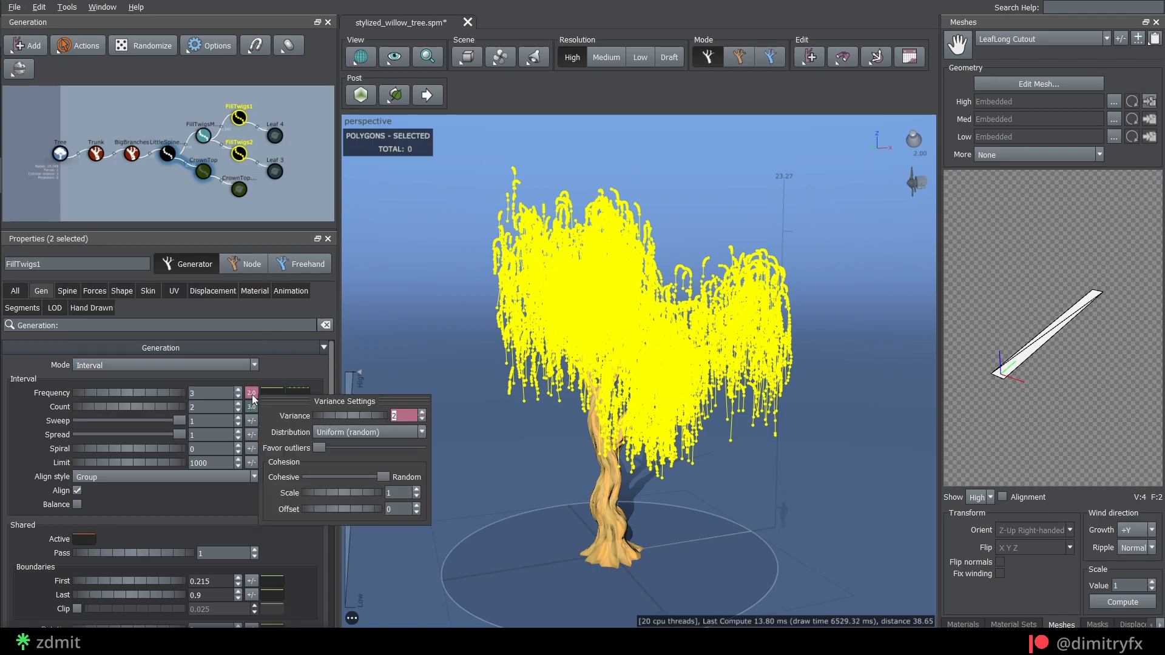
{"action": "left_click_drag", "start_coordinate": [175, 435], "coordinate": [172, 435]}
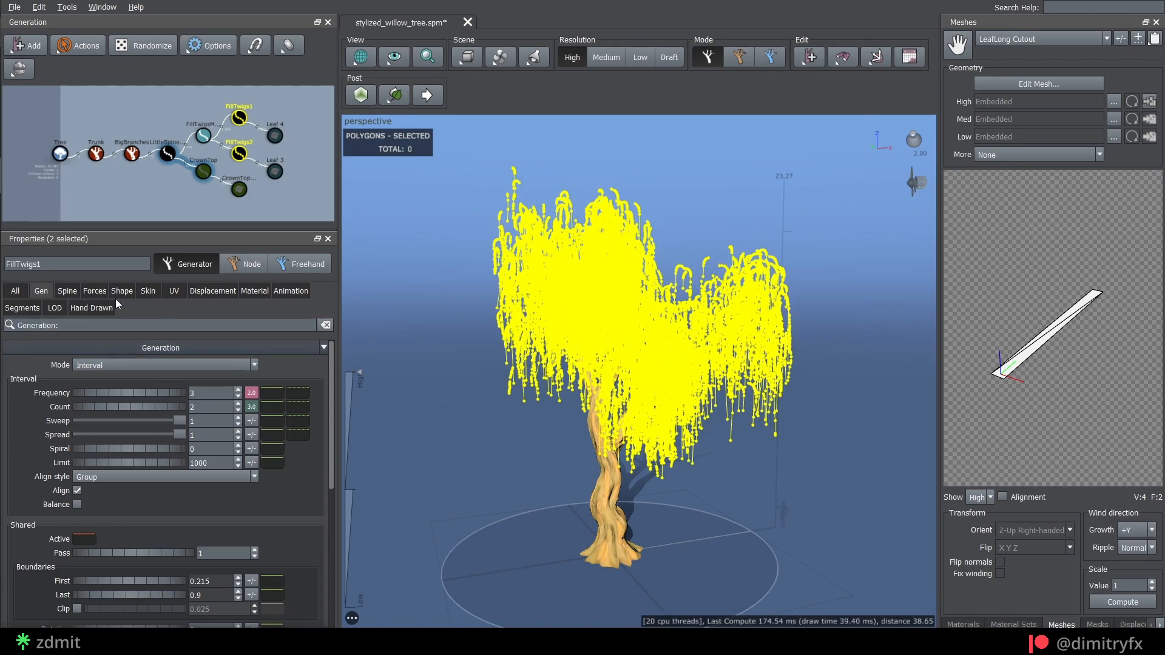
{"action": "left_click", "coordinate": [66, 291]}
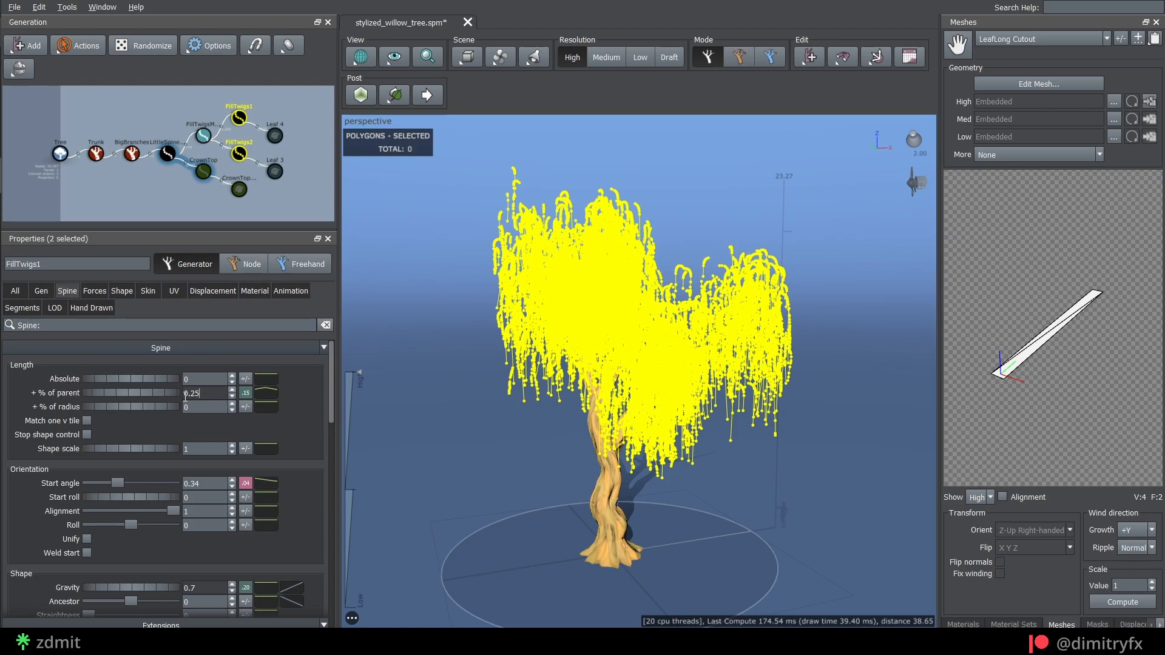
{"action": "left_click_drag", "start_coordinate": [115, 483], "coordinate": [123, 483]}
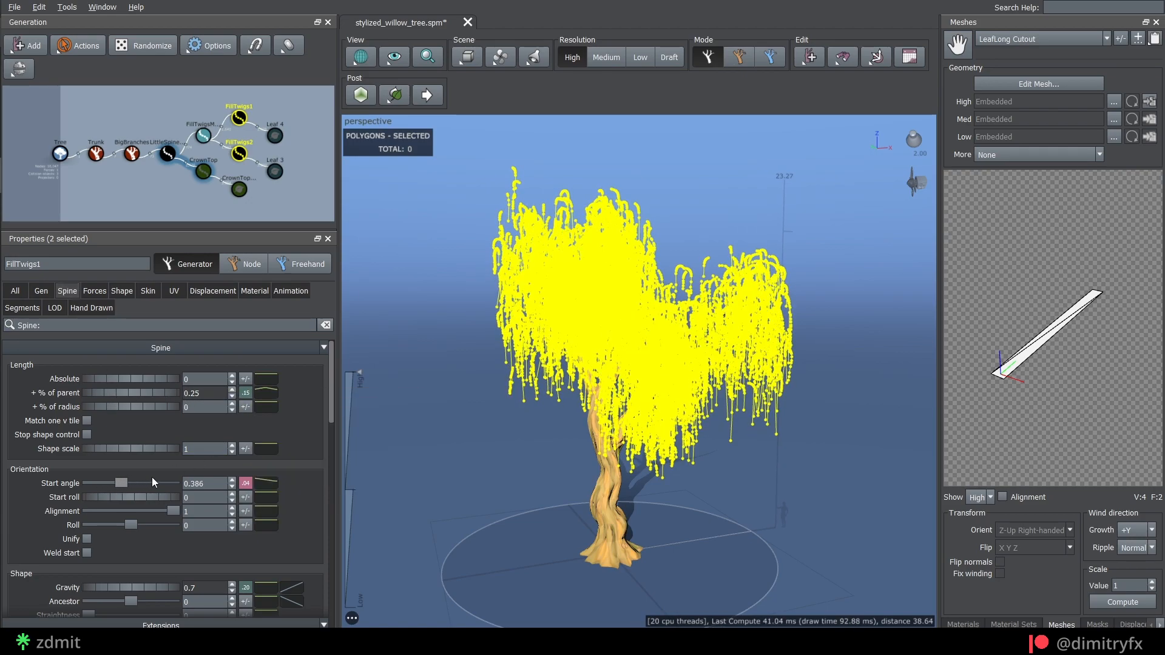
{"action": "left_click_drag", "start_coordinate": [122, 483], "coordinate": [115, 483]}
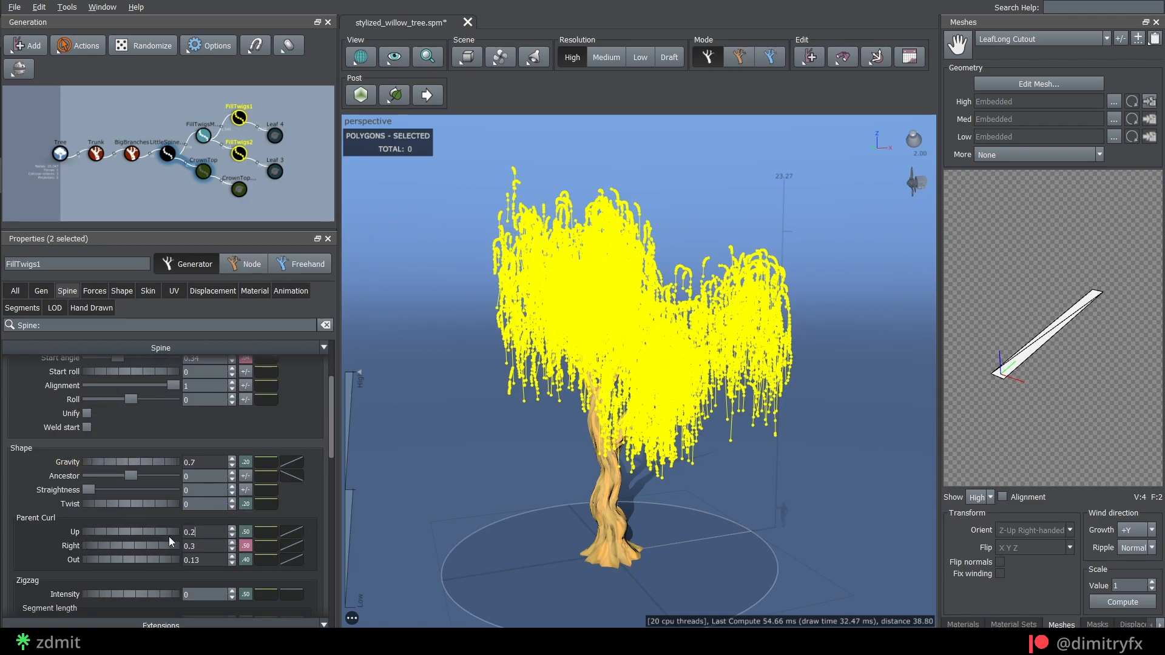
{"action": "scroll", "scroll_direction": "down", "scroll_amount": 3}
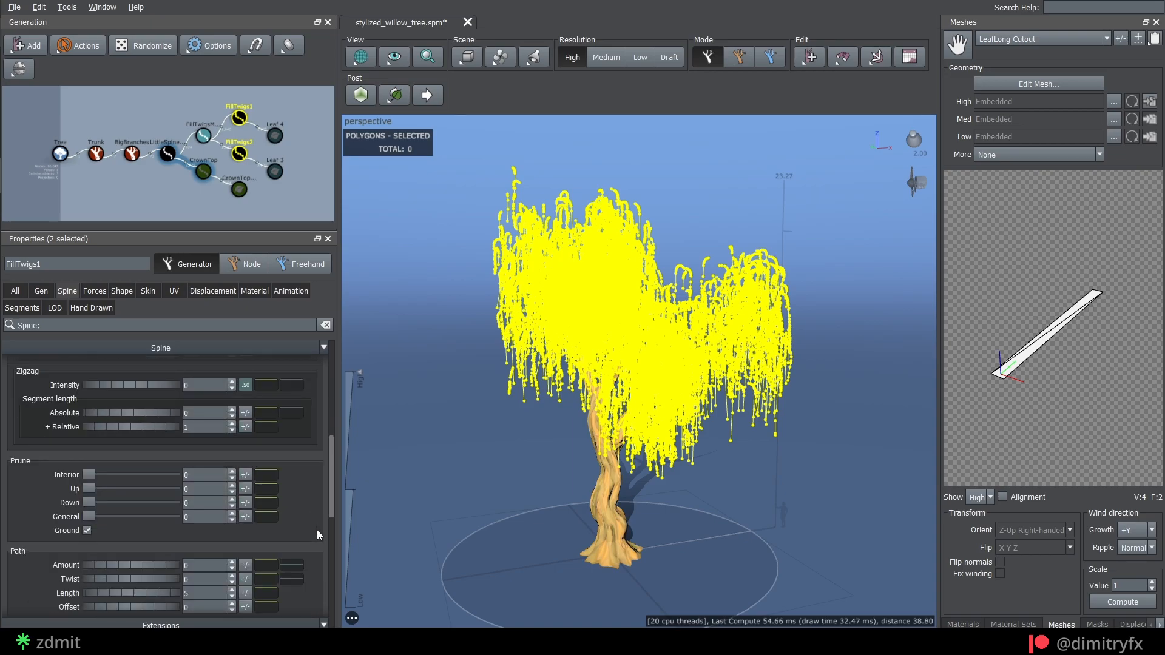
{"action": "scroll", "scroll_direction": "down", "scroll_amount": 3}
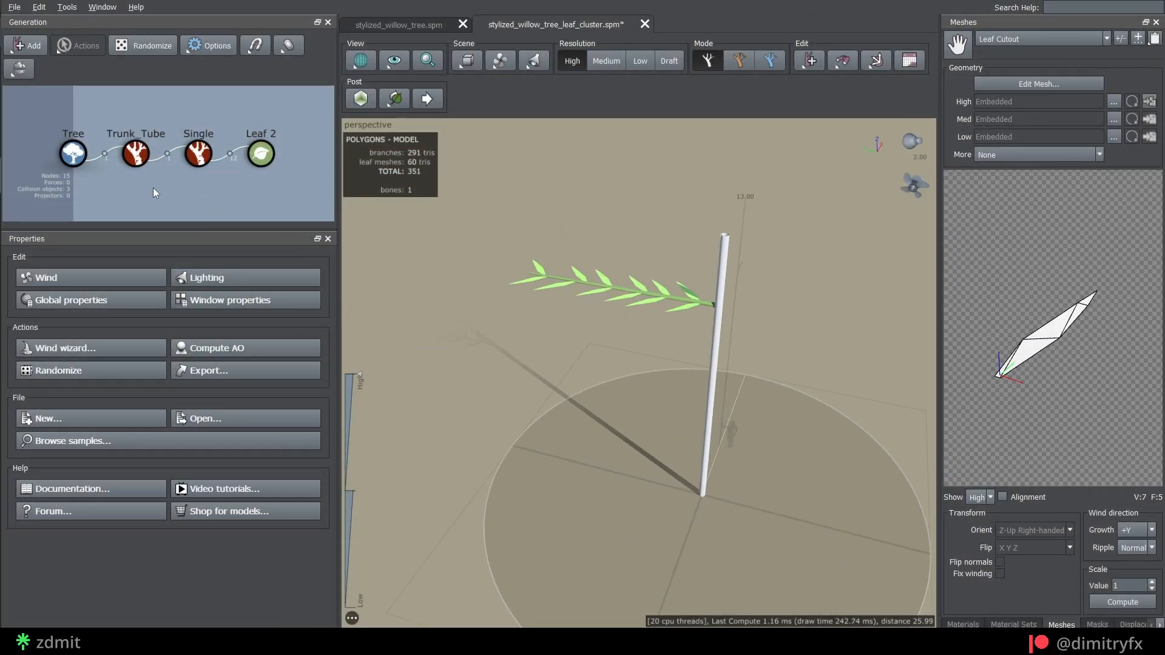
Select Trunk_Tube and reshape, then level, its Skin radius profile curve.
{"action": "left_click", "coordinate": [136, 152]}
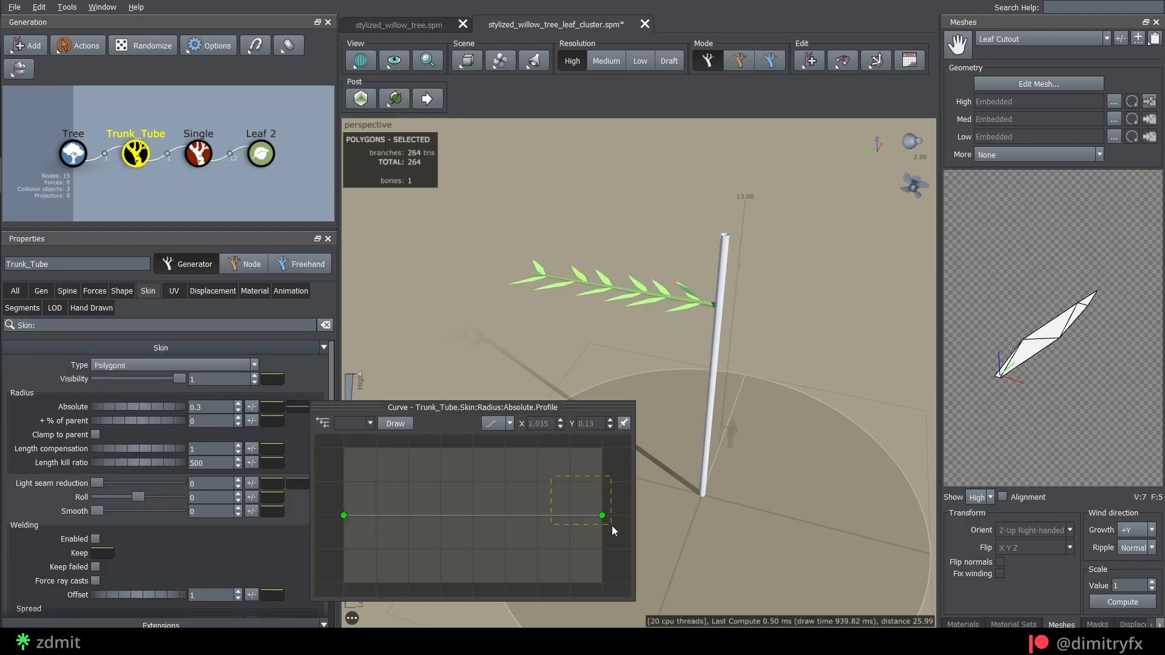
{"action": "left_click_drag", "start_coordinate": [344, 515], "coordinate": [344, 540]}
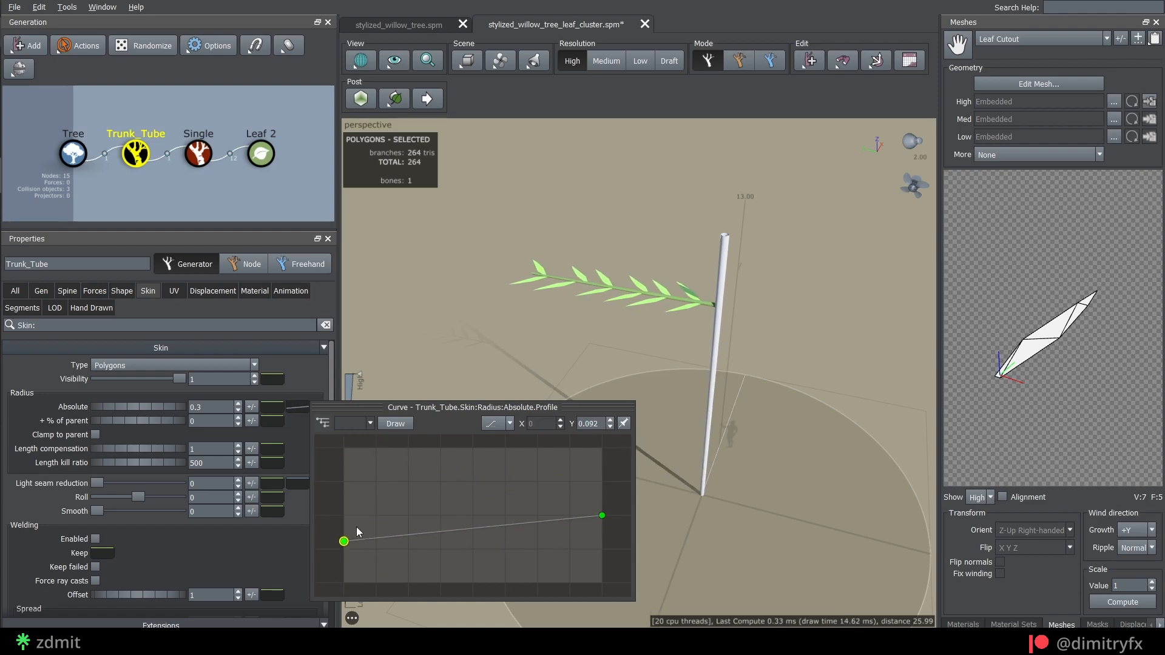
{"action": "left_click_drag", "start_coordinate": [343, 540], "coordinate": [343, 515]}
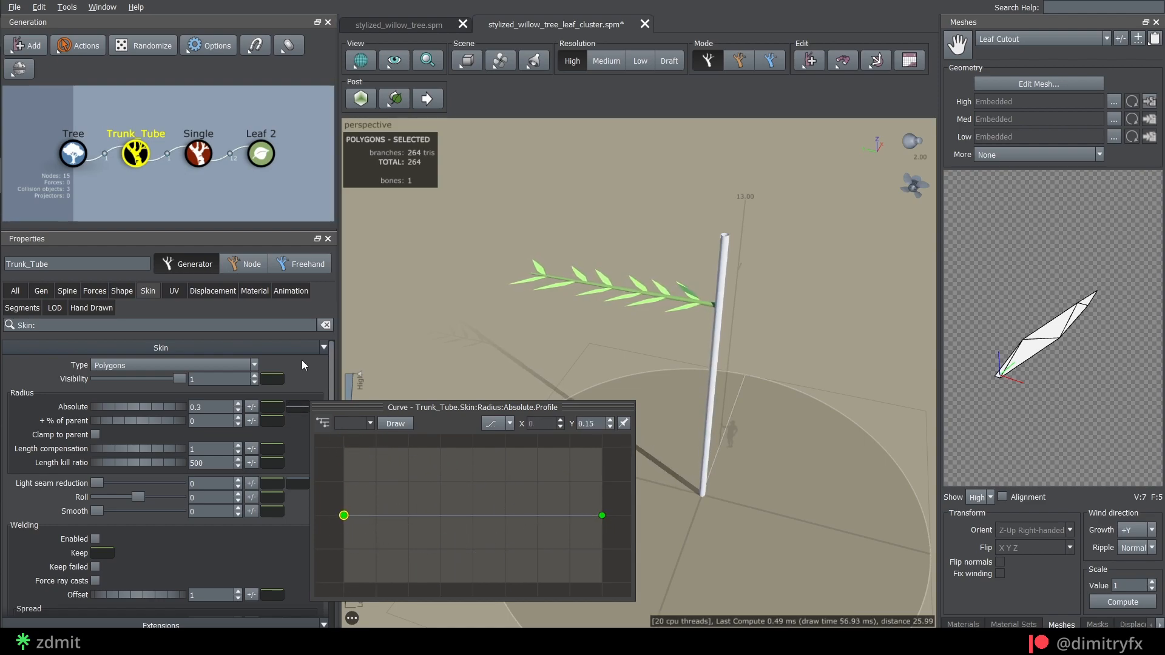
{"action": "left_click", "coordinate": [77, 45]}
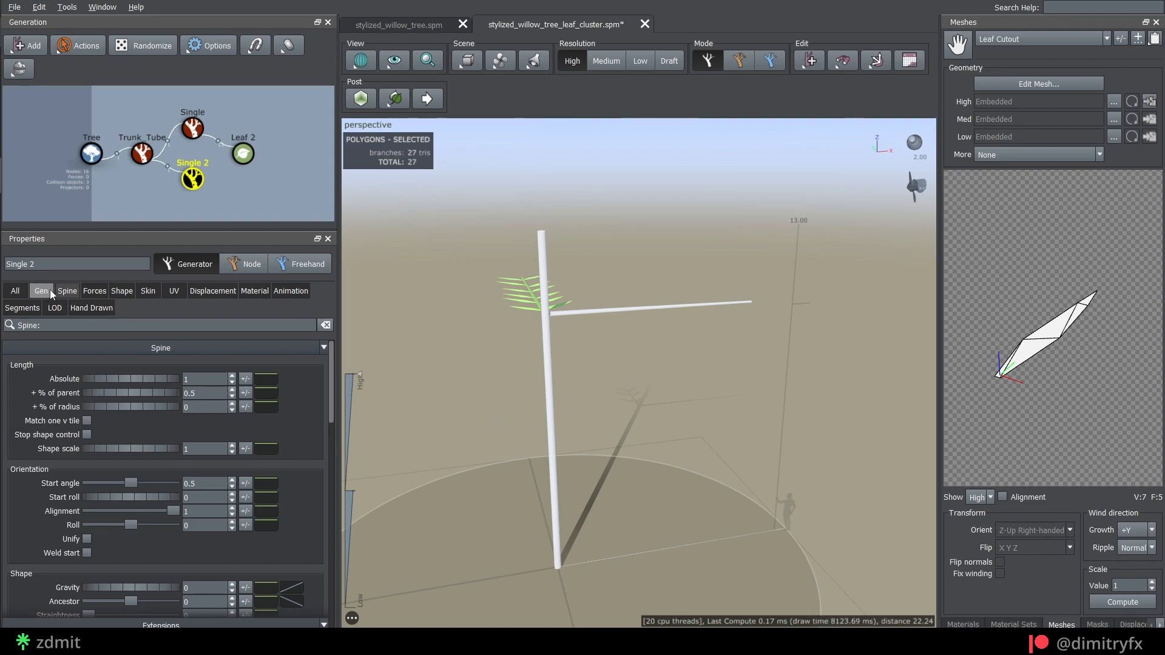
Set Single 2 rotation to 0.25, then delete the Single 2 generator.
{"action": "left_click", "coordinate": [41, 291]}
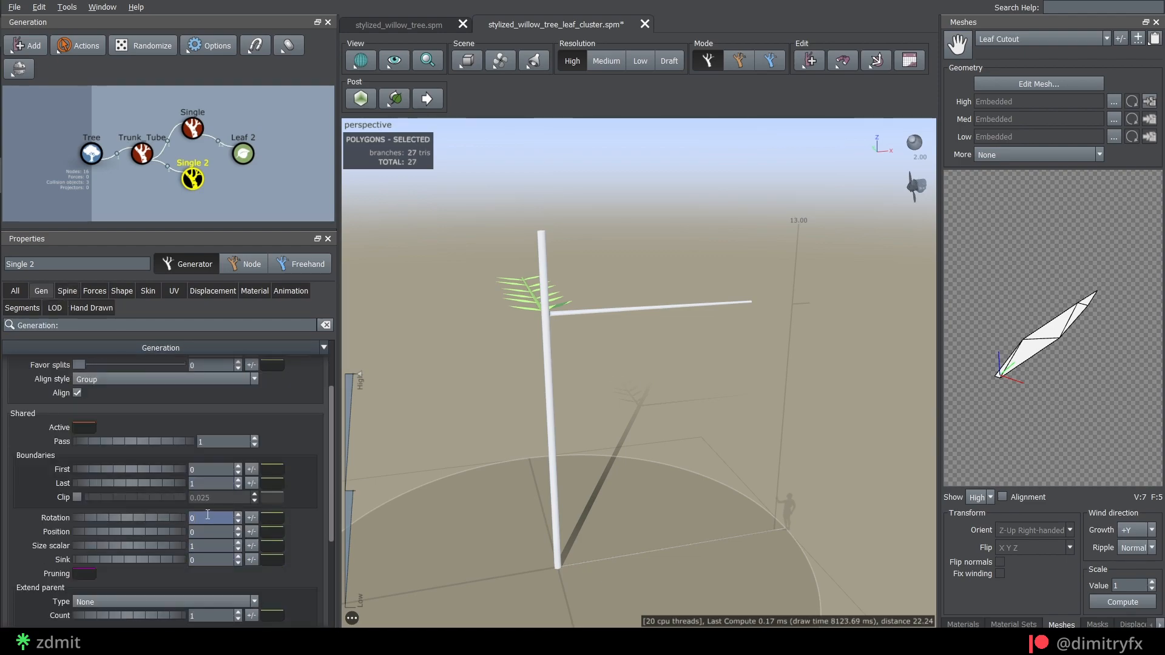
{"action": "type", "text": "0.25"}
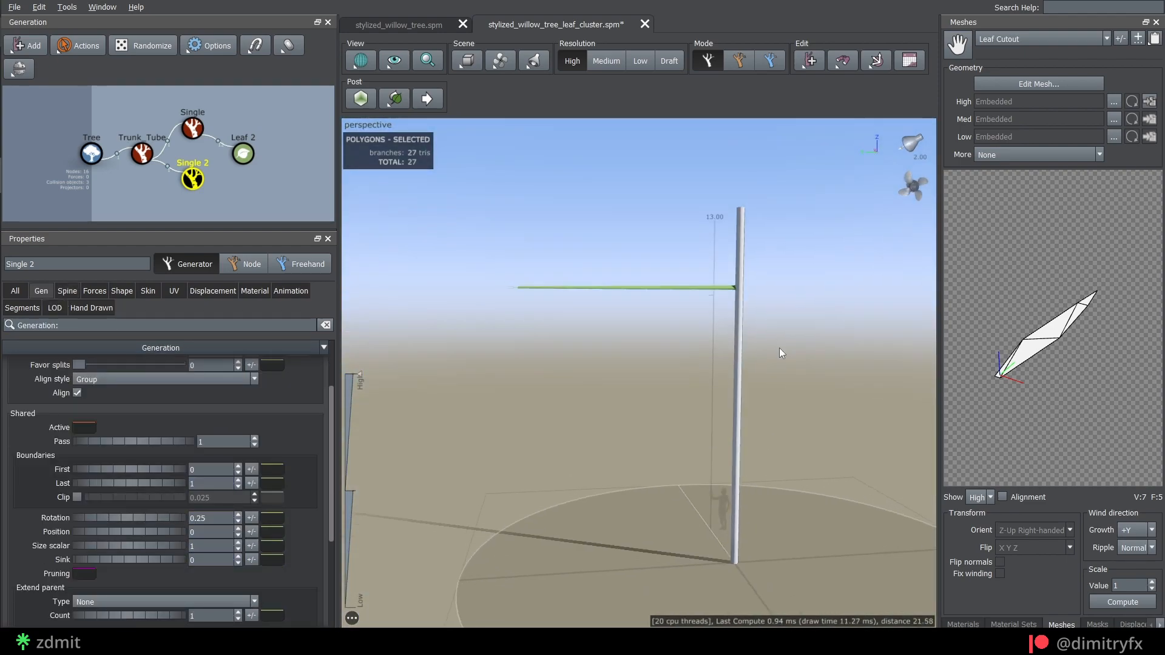
{"action": "left_click", "coordinate": [242, 152]}
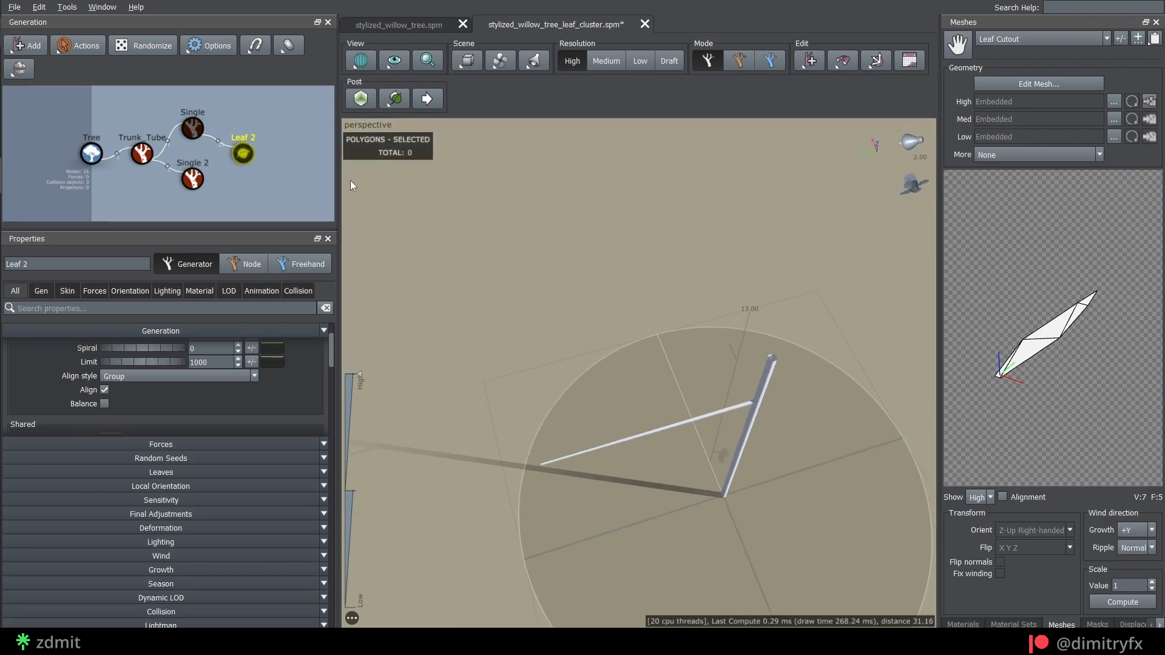
{"action": "left_click", "coordinate": [191, 128]}
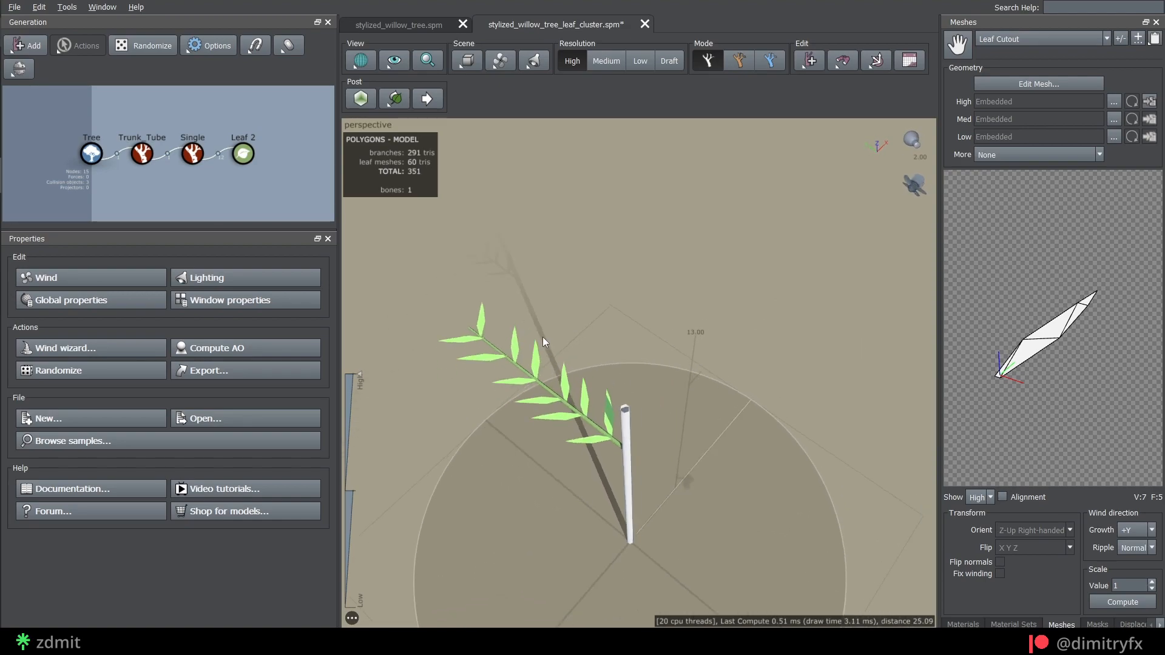
{"action": "left_click", "coordinate": [367, 124]}
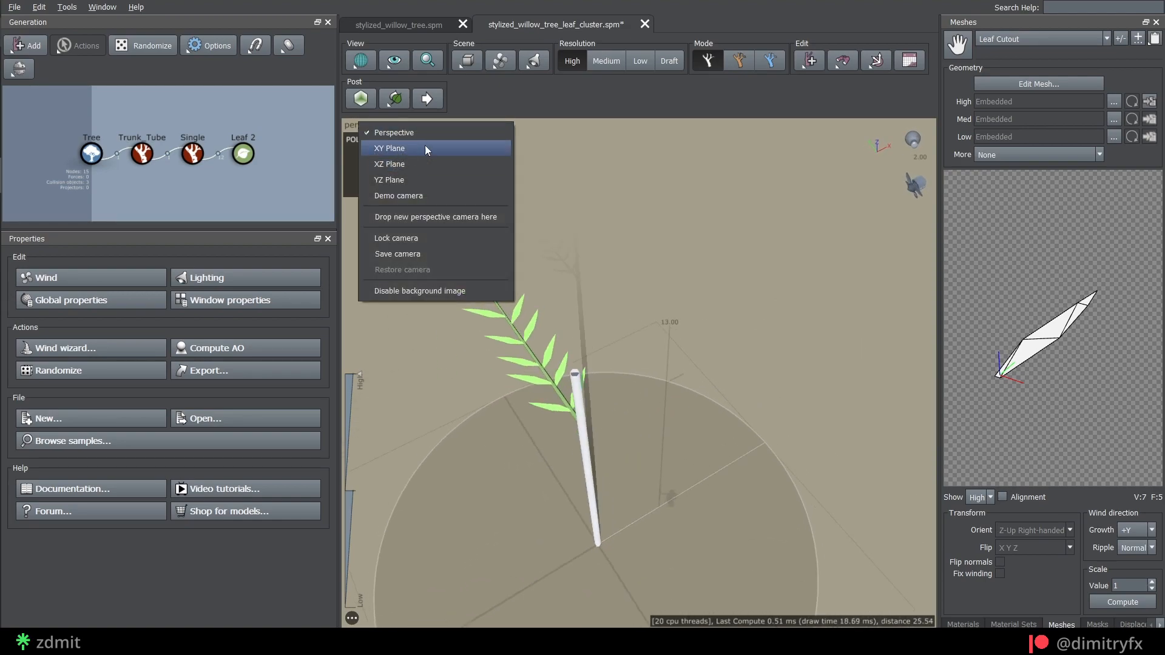
Switch to the XY Plane camera and show the 1024×1024 screenshot safe frame.
{"action": "left_click", "coordinate": [390, 148]}
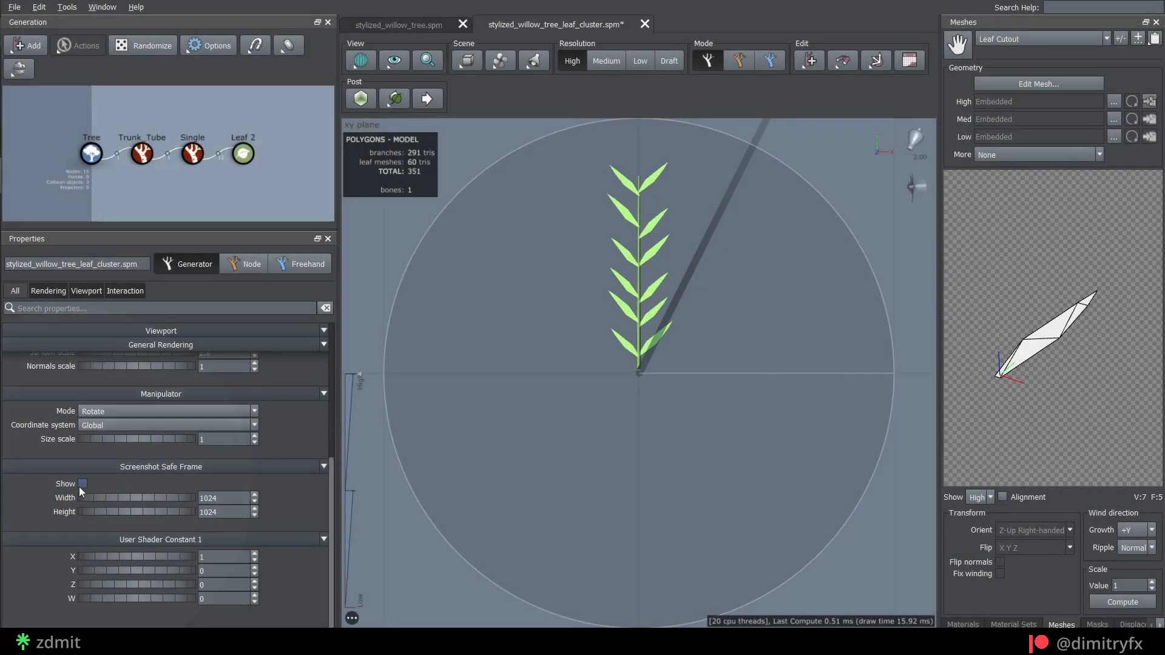
{"action": "left_click", "coordinate": [82, 484]}
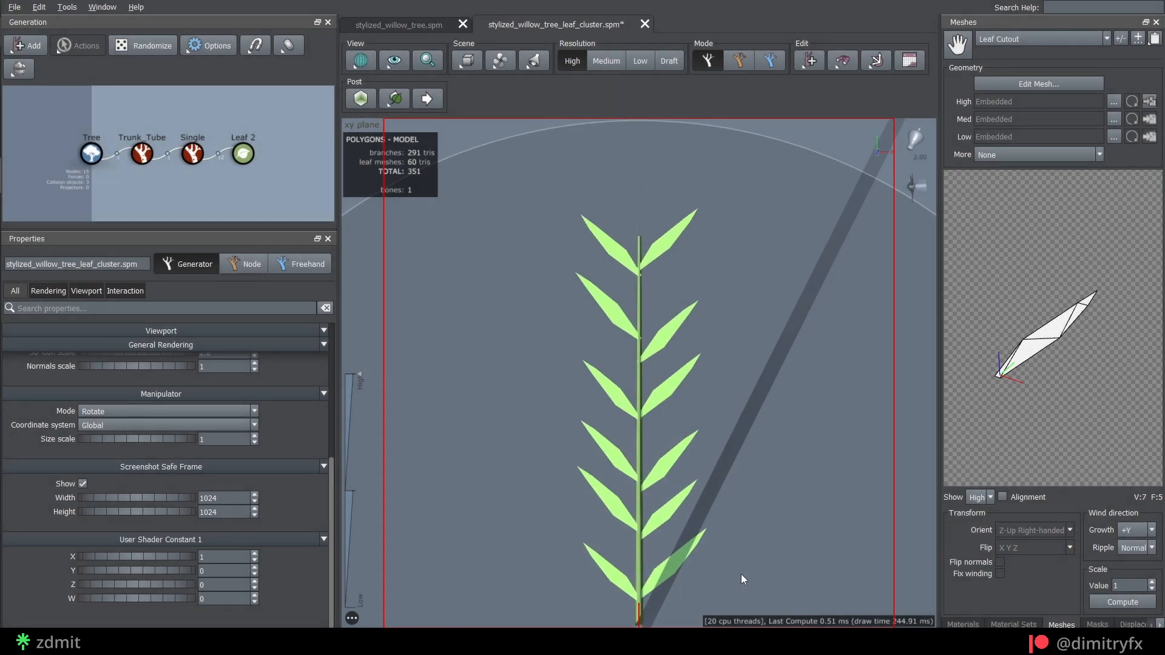
{"action": "left_click", "coordinate": [961, 624]}
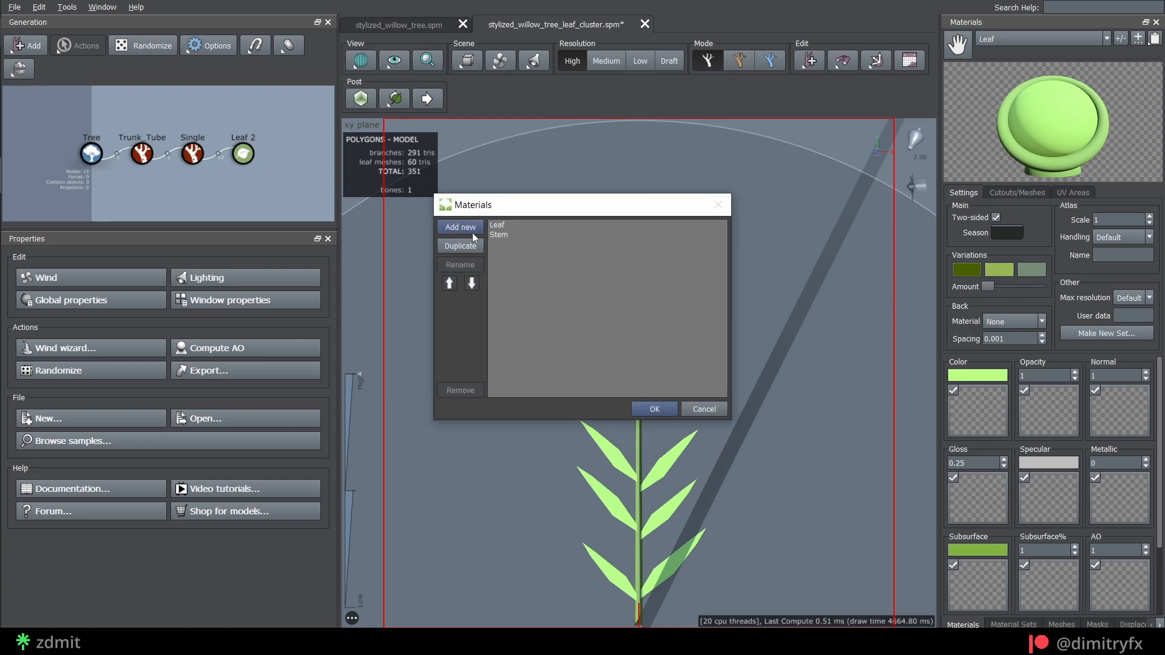
Add a new LEAF material and open its cutout mesh in Edit Mesh.
{"action": "left_click", "coordinate": [459, 227]}
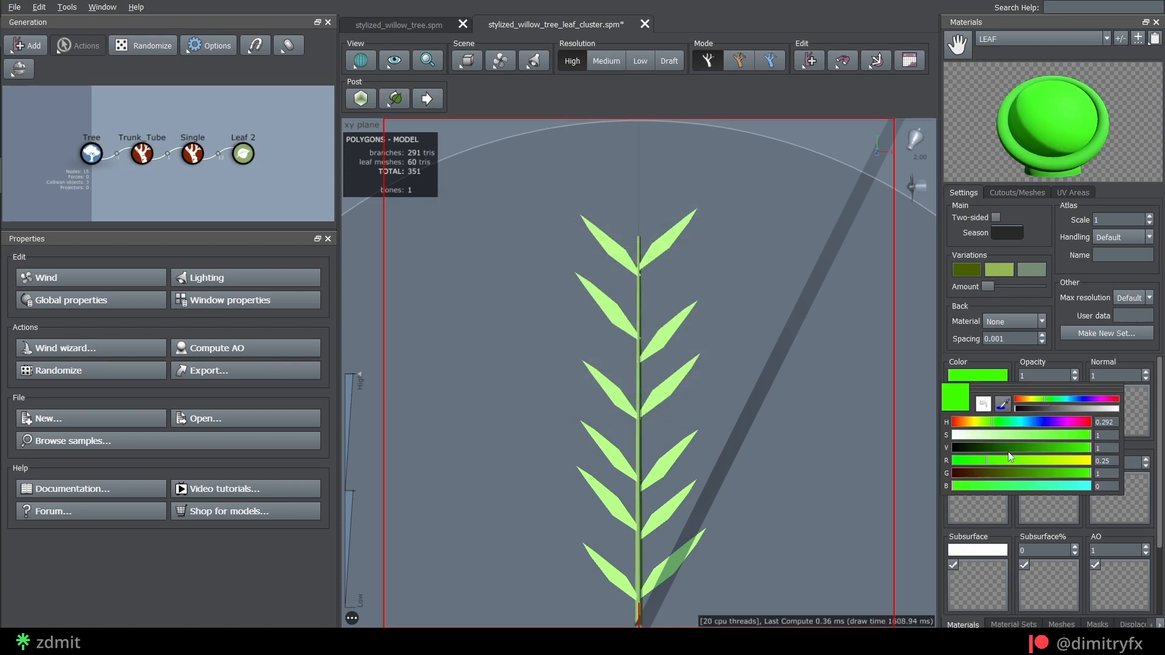
{"action": "left_click", "coordinate": [1017, 192]}
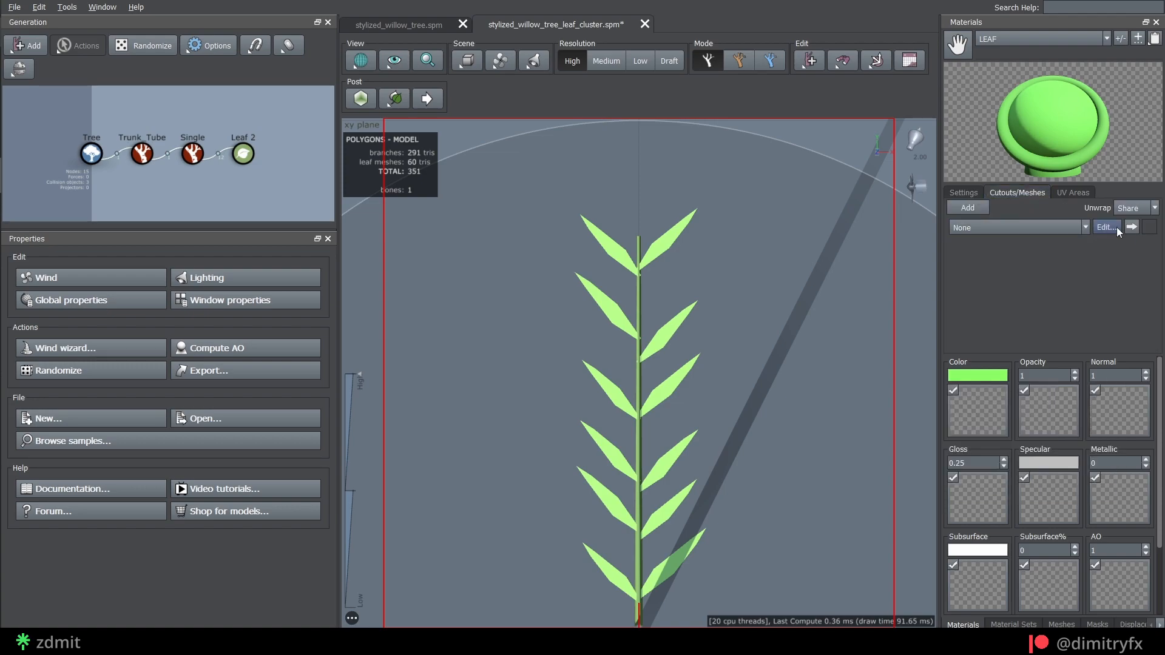
{"action": "left_click", "coordinate": [1105, 228]}
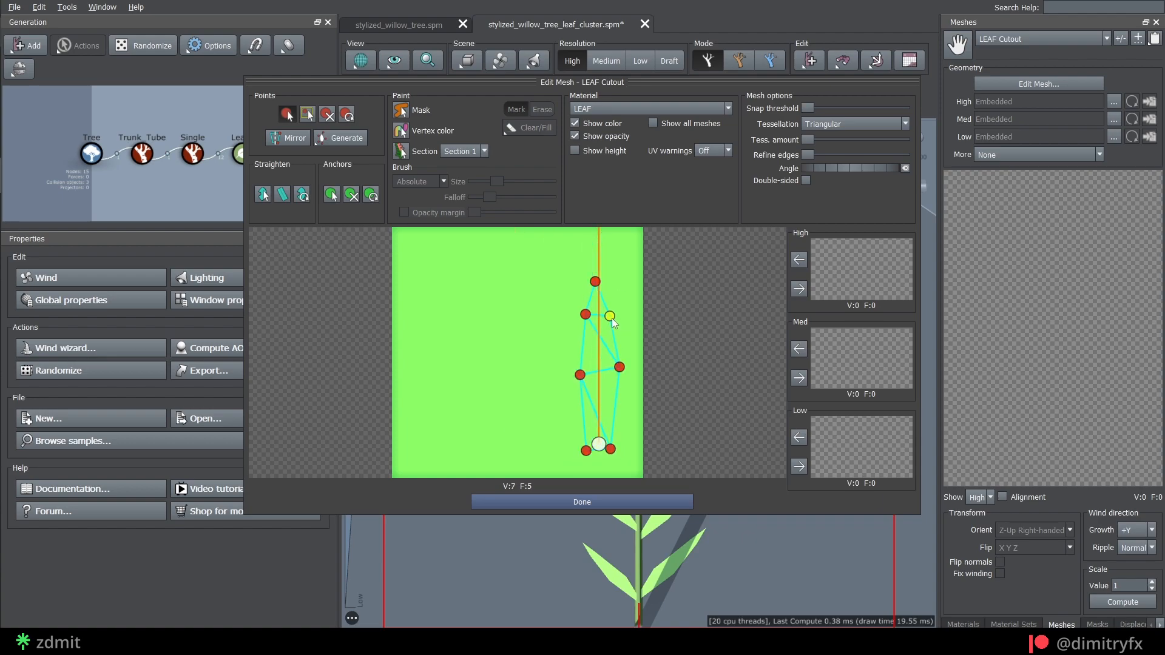
Finish the LEAF cutout, then select Leaf 2 and adjust its spread value.
{"action": "left_click", "coordinate": [582, 502]}
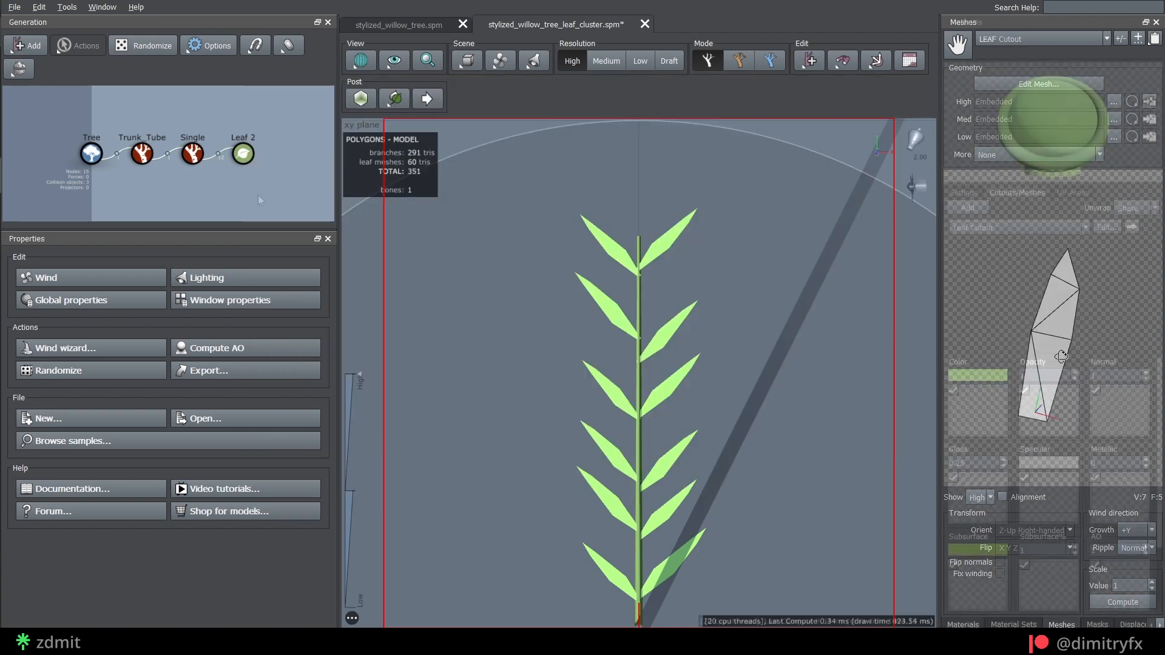
{"action": "left_click", "coordinate": [242, 152]}
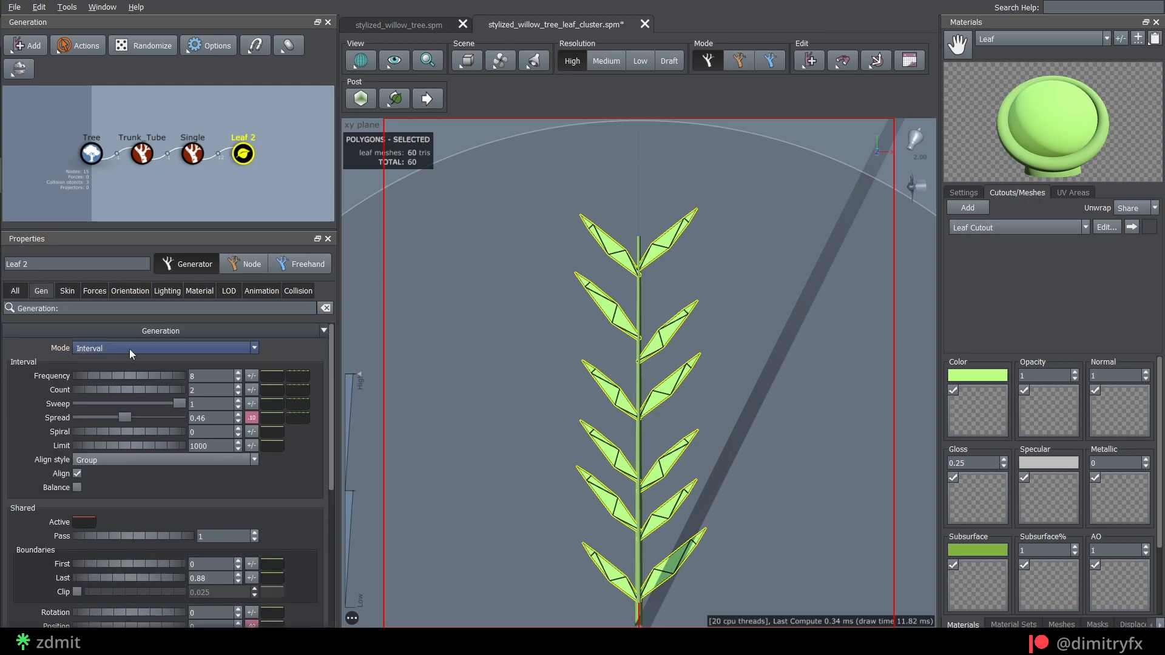
{"action": "left_click", "coordinate": [212, 375]}
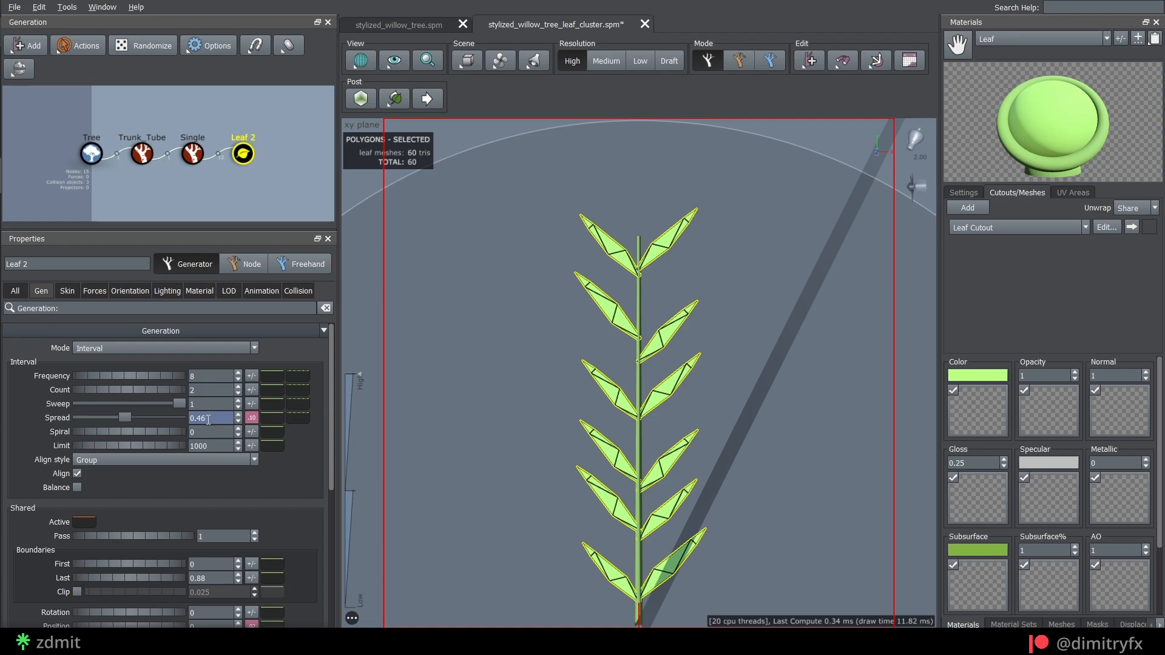
{"action": "left_click_drag", "start_coordinate": [138, 404], "coordinate": [91, 418]}
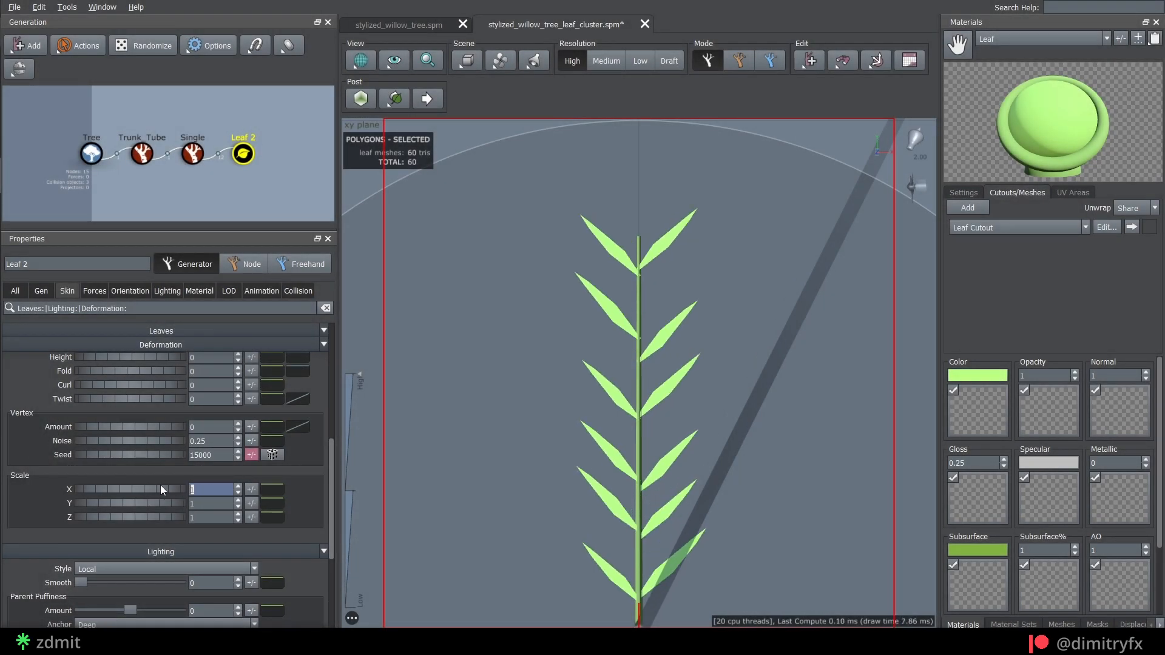
Set Leaf 2's sky influence to 1, test the Align slider, then restore it.
{"action": "left_click", "coordinate": [129, 291]}
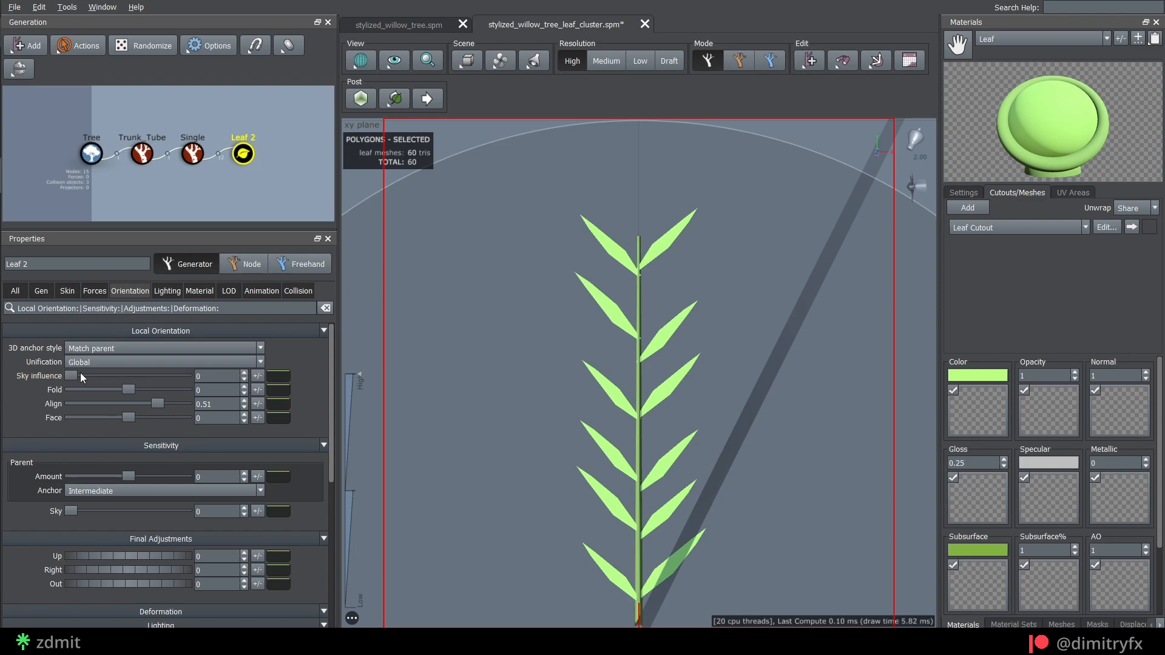
{"action": "left_click_drag", "start_coordinate": [72, 376], "coordinate": [186, 376]}
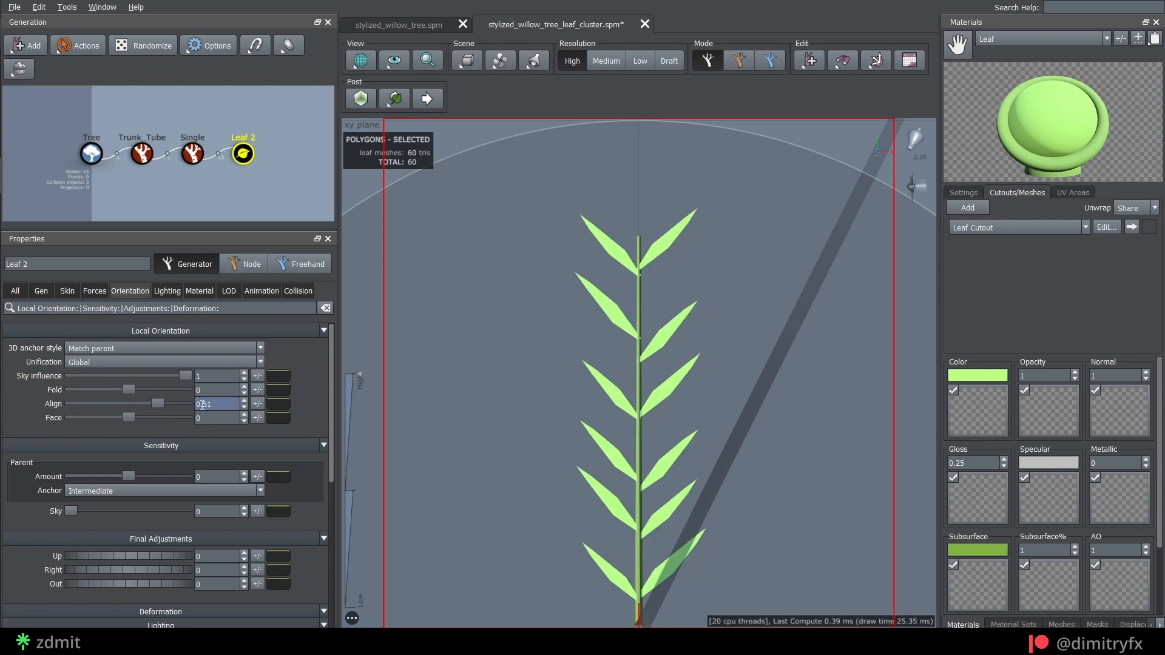
{"action": "left_click_drag", "start_coordinate": [155, 403], "coordinate": [111, 403]}
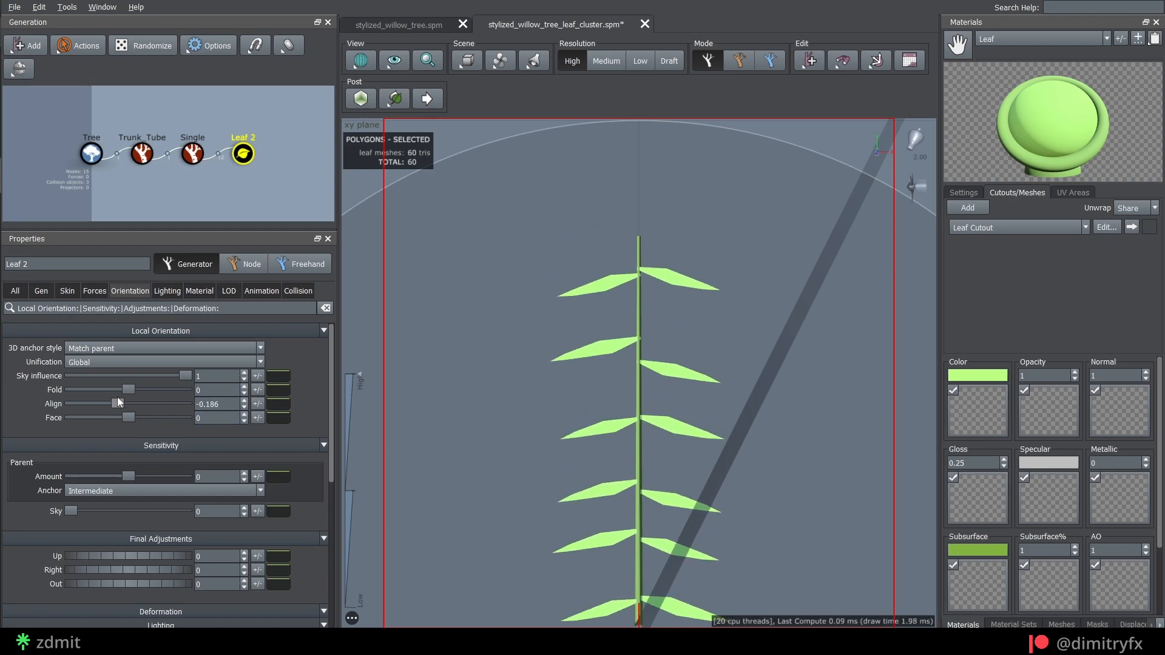
{"action": "left_click_drag", "start_coordinate": [126, 403], "coordinate": [157, 404]}
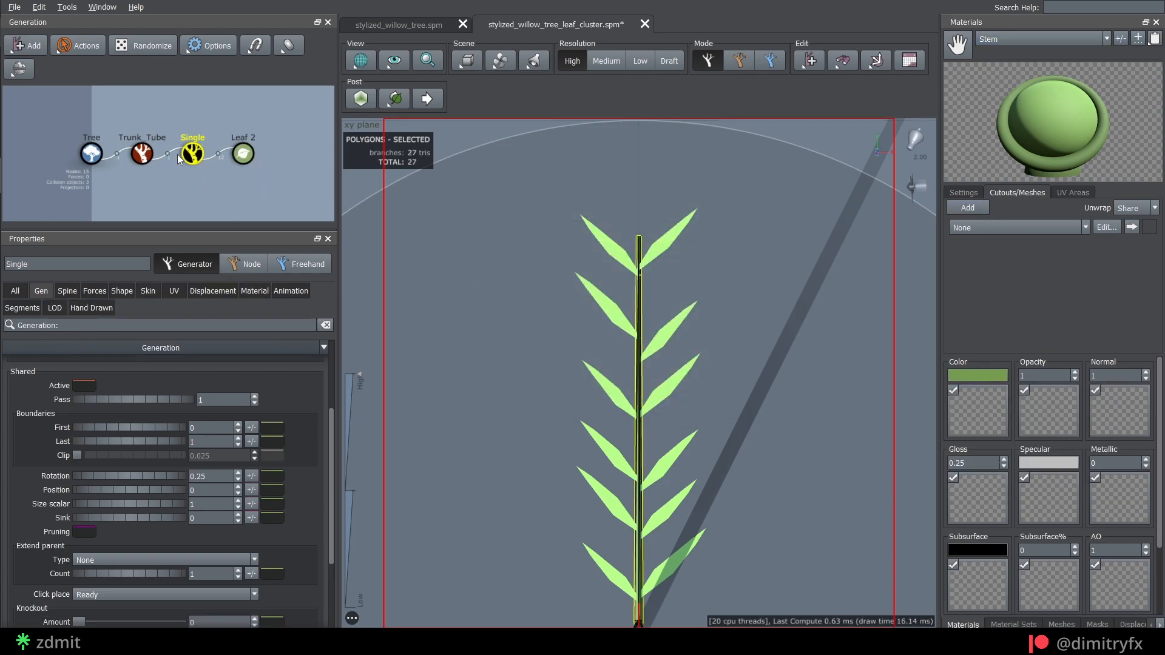
Deselect the Single generator and scroll the material settings toward the texture map slots.
{"action": "left_click", "coordinate": [254, 291]}
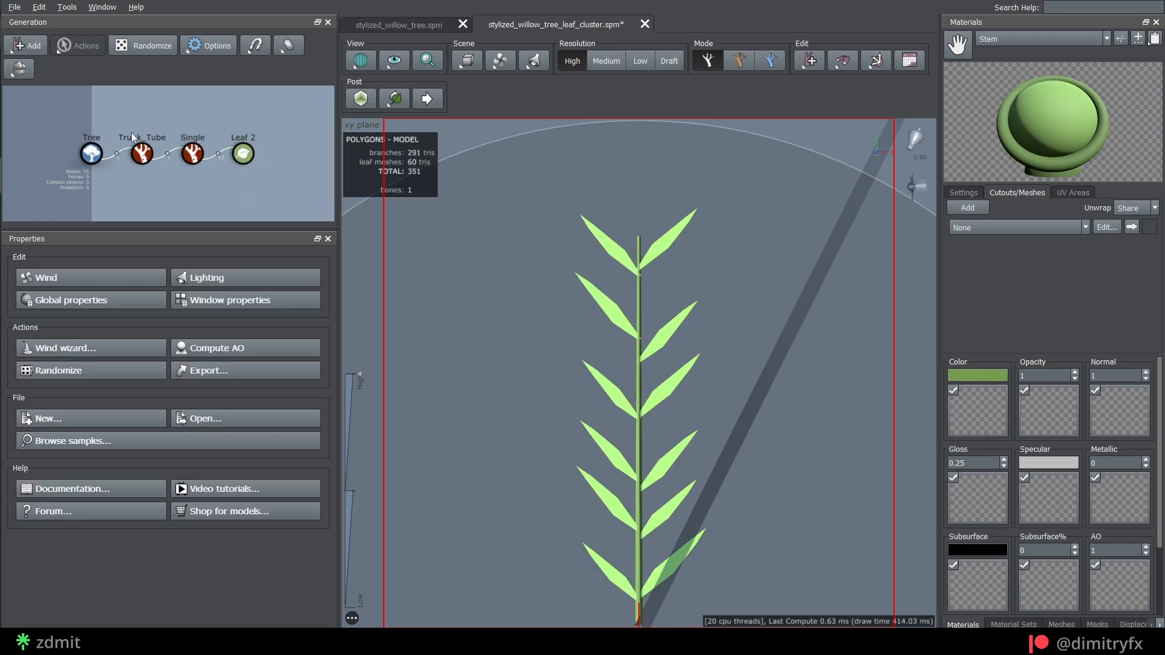
{"action": "left_click", "coordinate": [208, 370]}
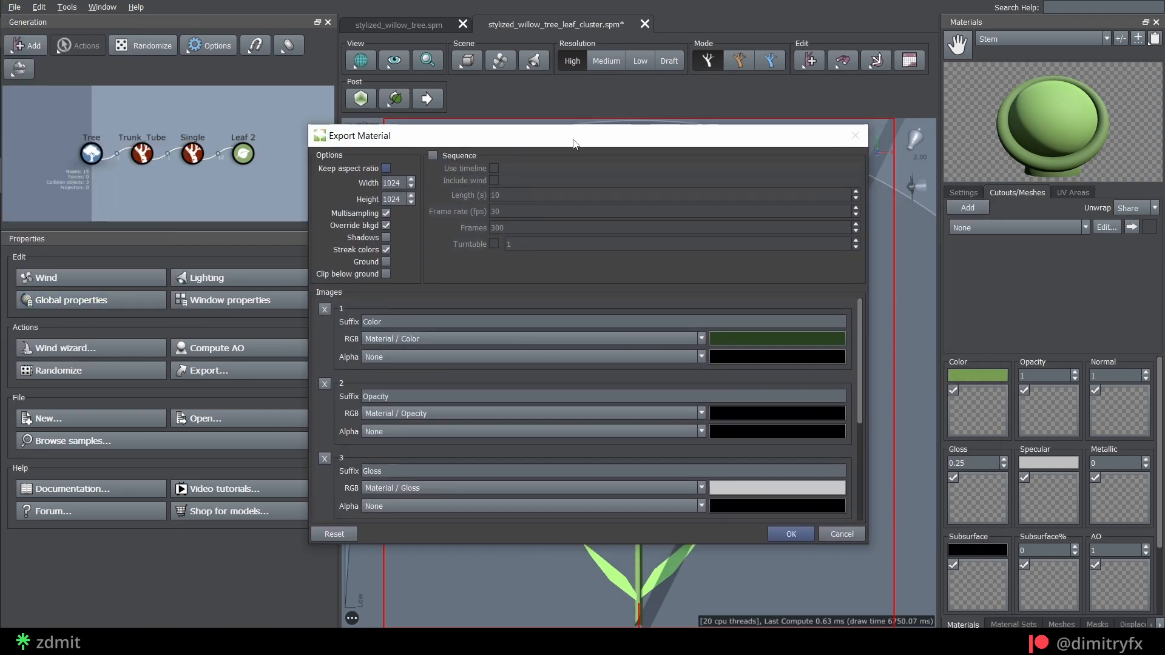
{"action": "scroll", "scroll_direction": "down", "scroll_amount": 3}
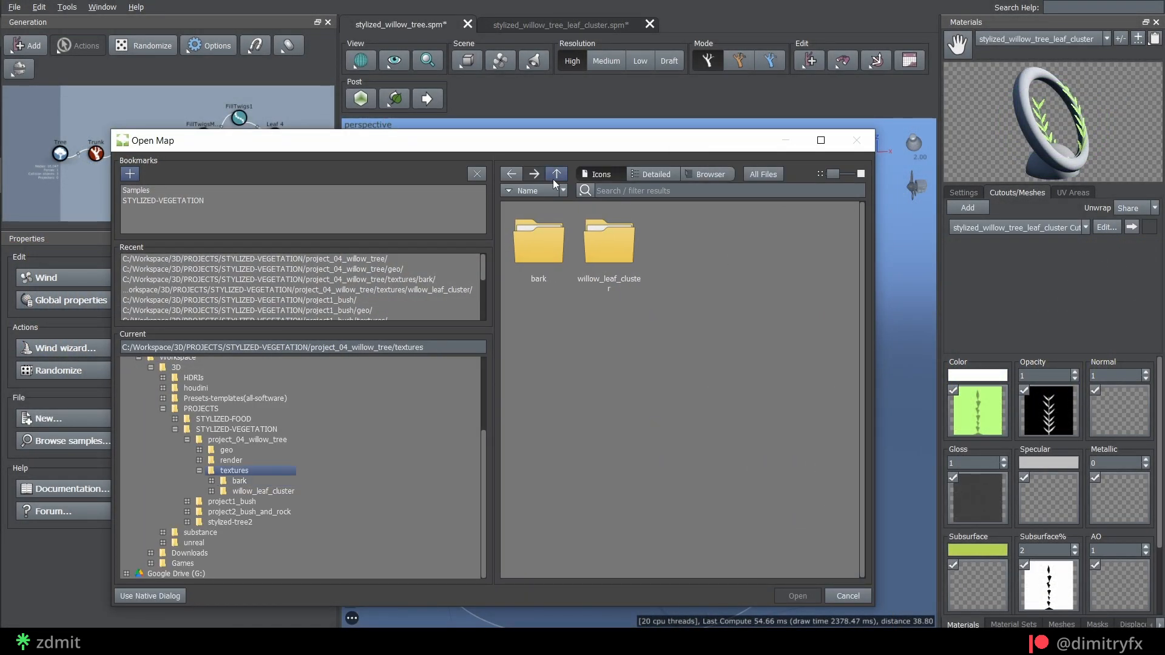
Load the willow_leaf_cluster color map, preview the export atlas, and assign the leaf cluster material to Leaf 4.
{"action": "double_click", "coordinate": [608, 238]}
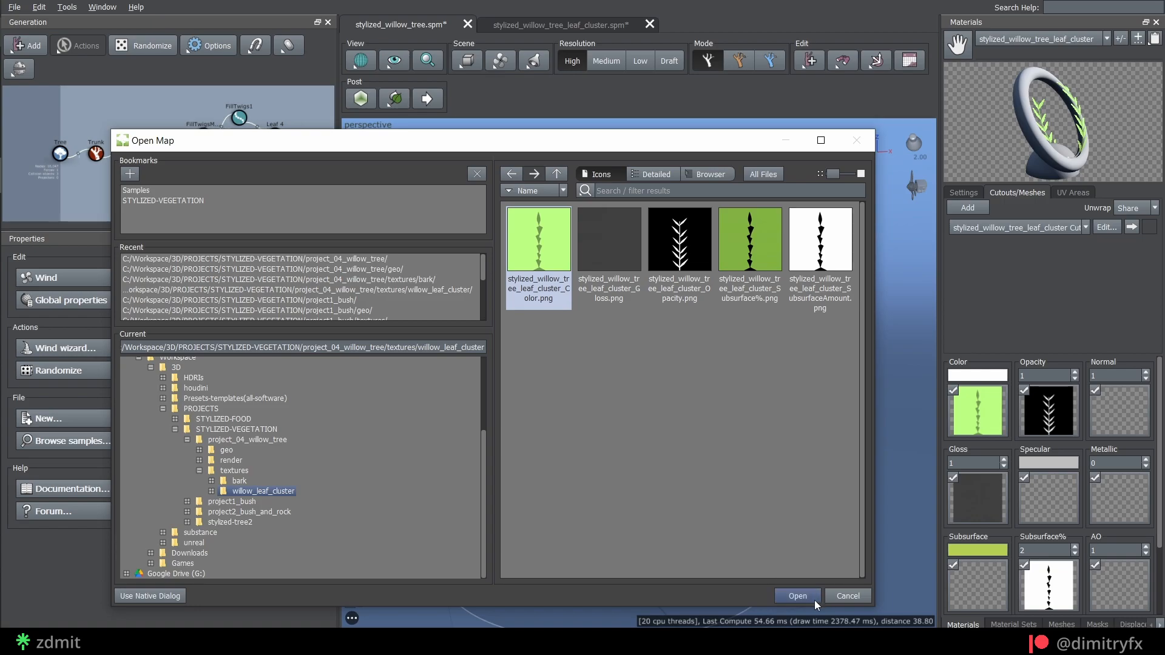
{"action": "left_click", "coordinate": [847, 595]}
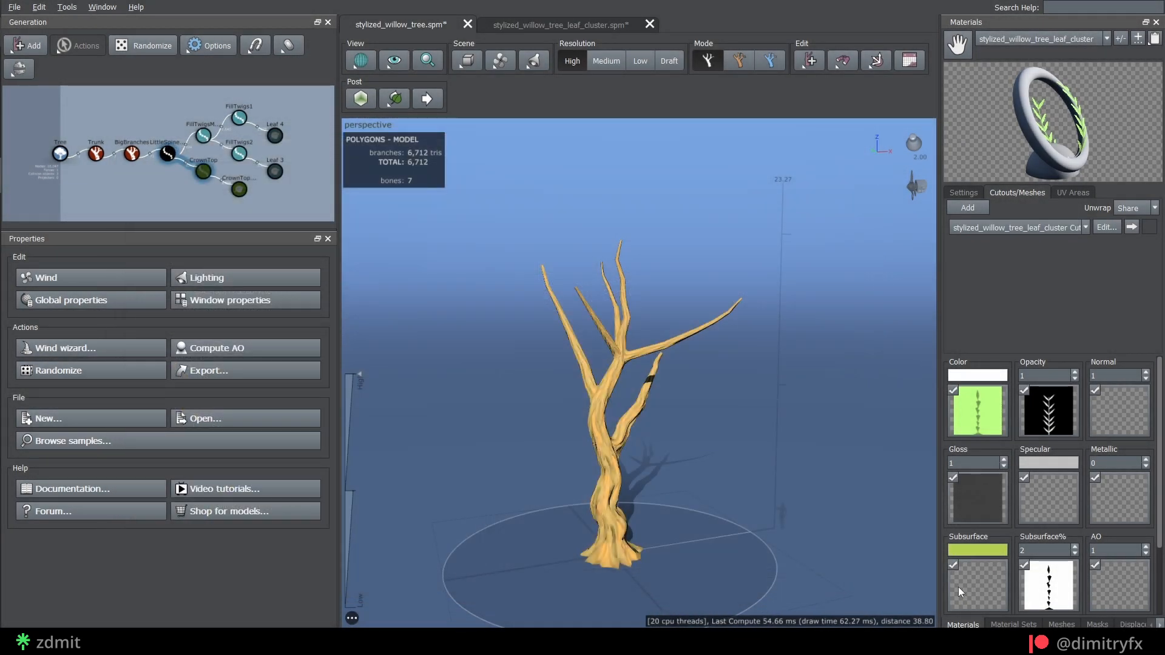
{"action": "left_click", "coordinate": [963, 192]}
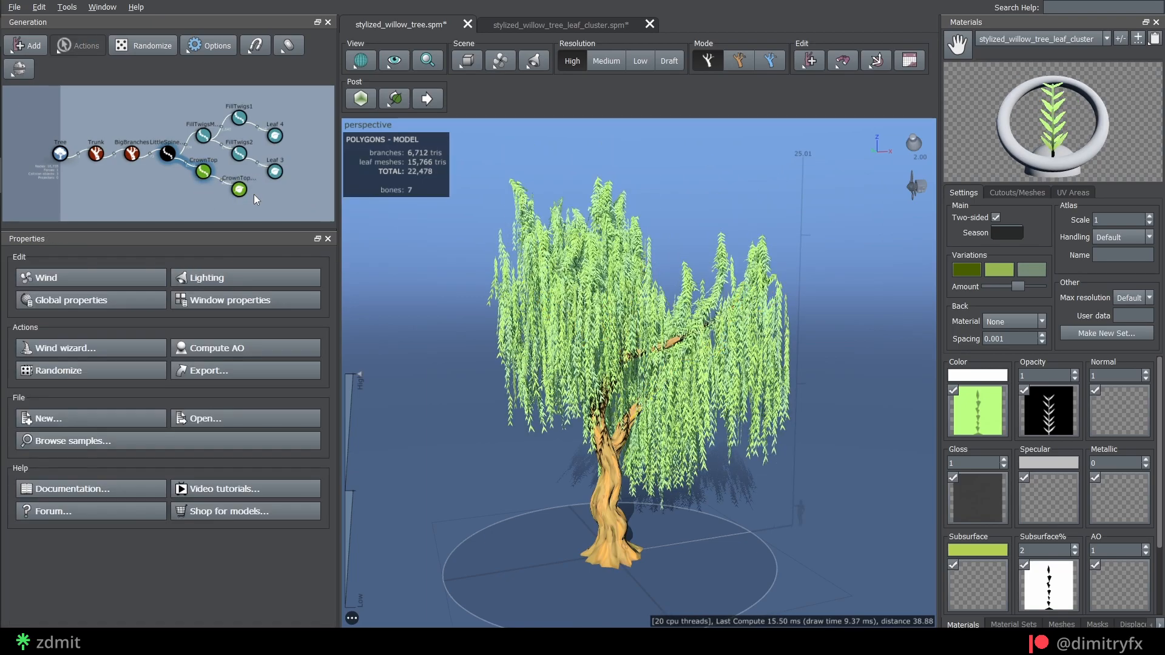
{"action": "left_click", "coordinate": [209, 371]}
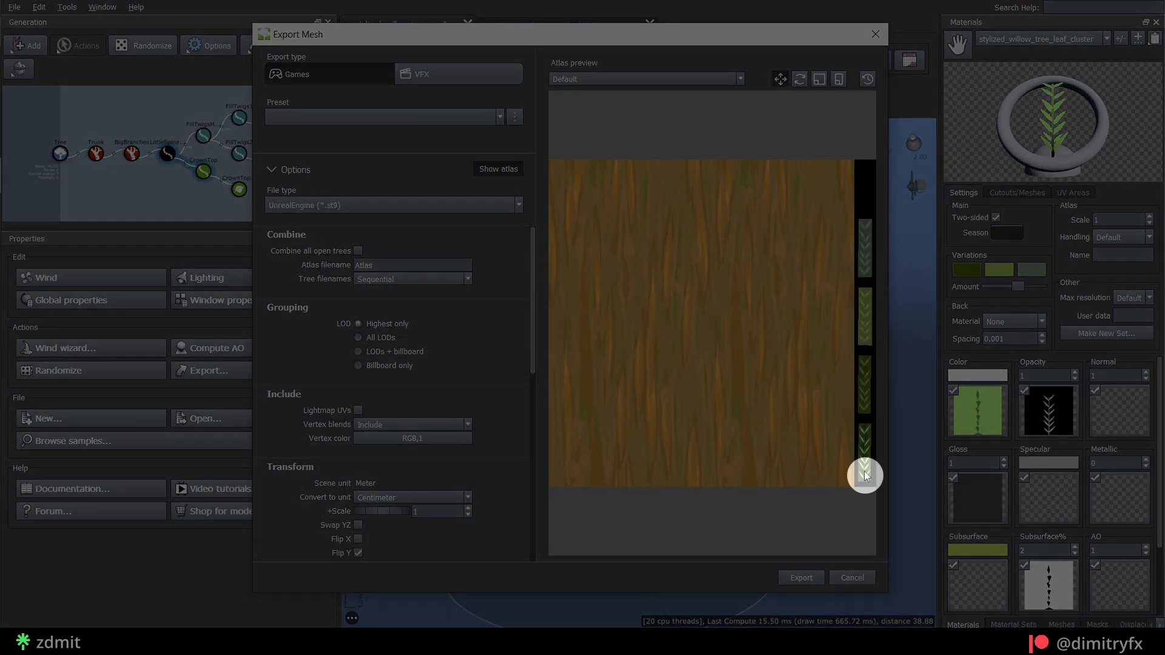
{"action": "left_click", "coordinate": [851, 577]}
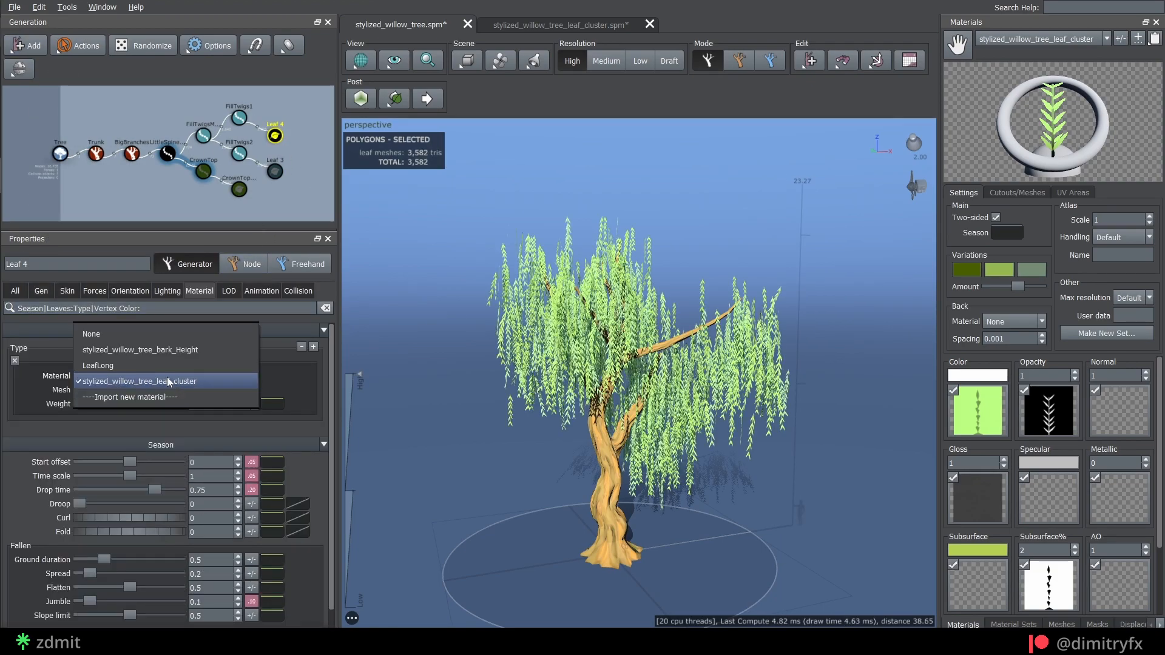
Keep Leaf 4's leaf cluster material, set its First boundary to 0.47, and select Leaf 3.
{"action": "left_click", "coordinate": [41, 290]}
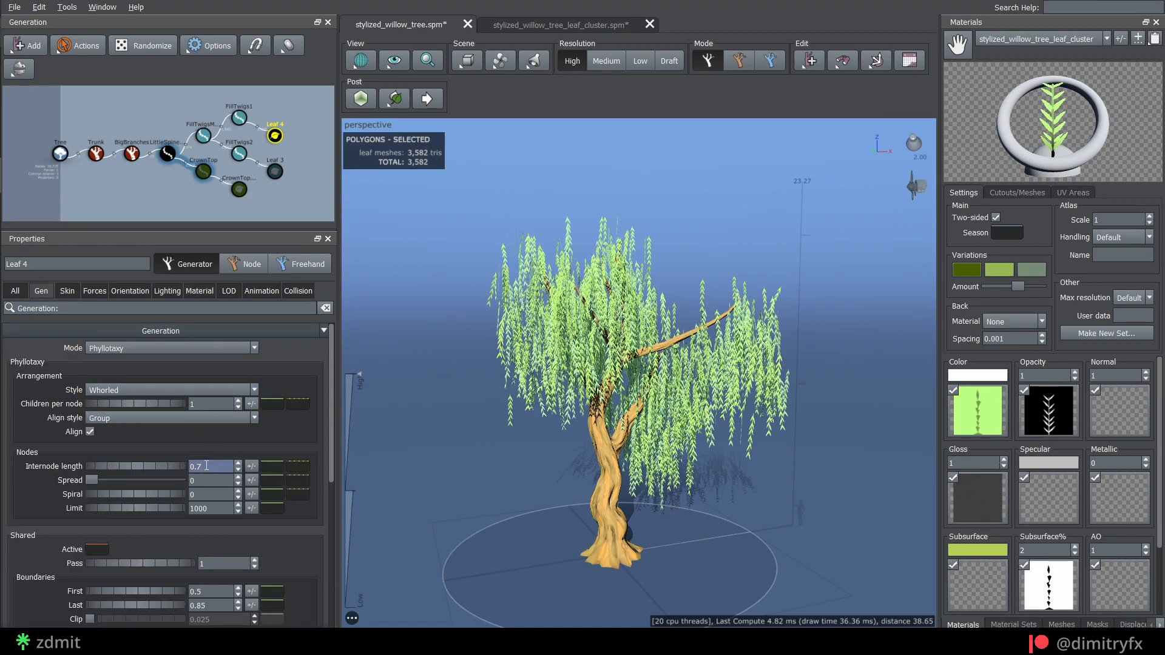
{"action": "left_click", "coordinate": [67, 291]}
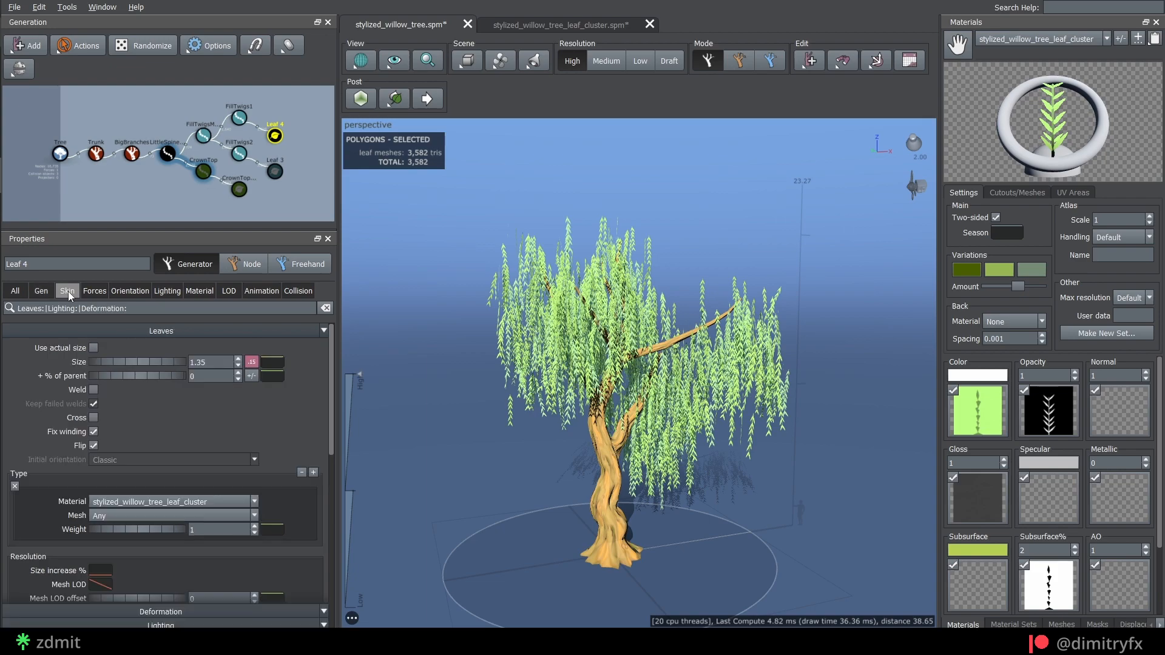
{"action": "left_click", "coordinate": [251, 362]}
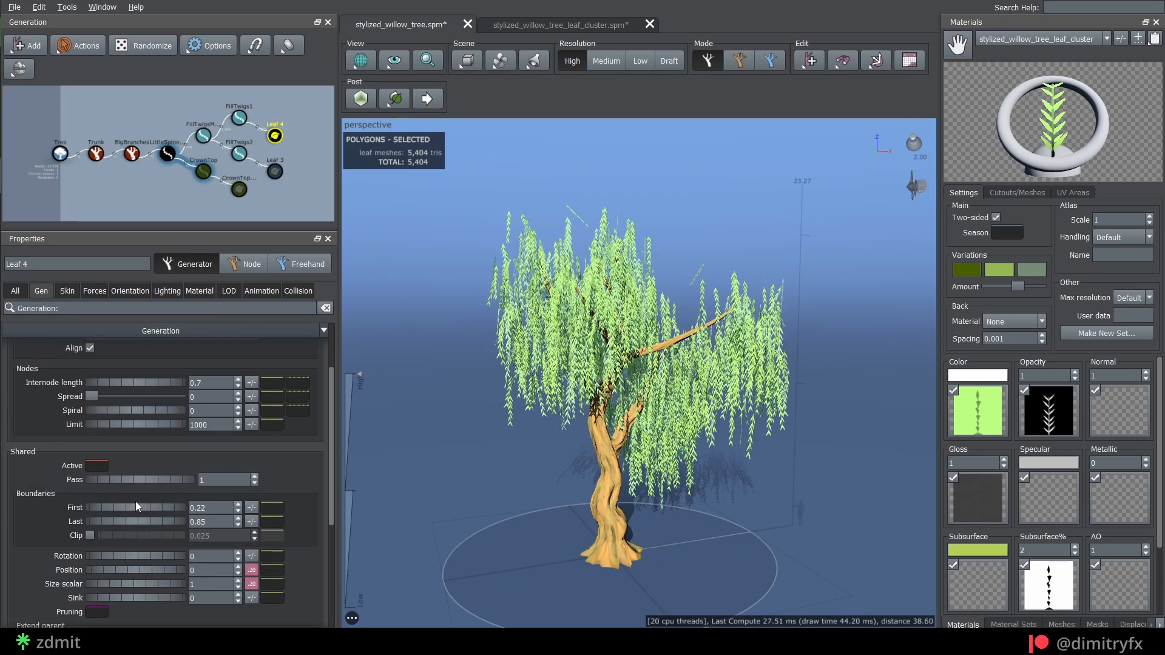
{"action": "left_click_drag", "start_coordinate": [133, 507], "coordinate": [100, 507]}
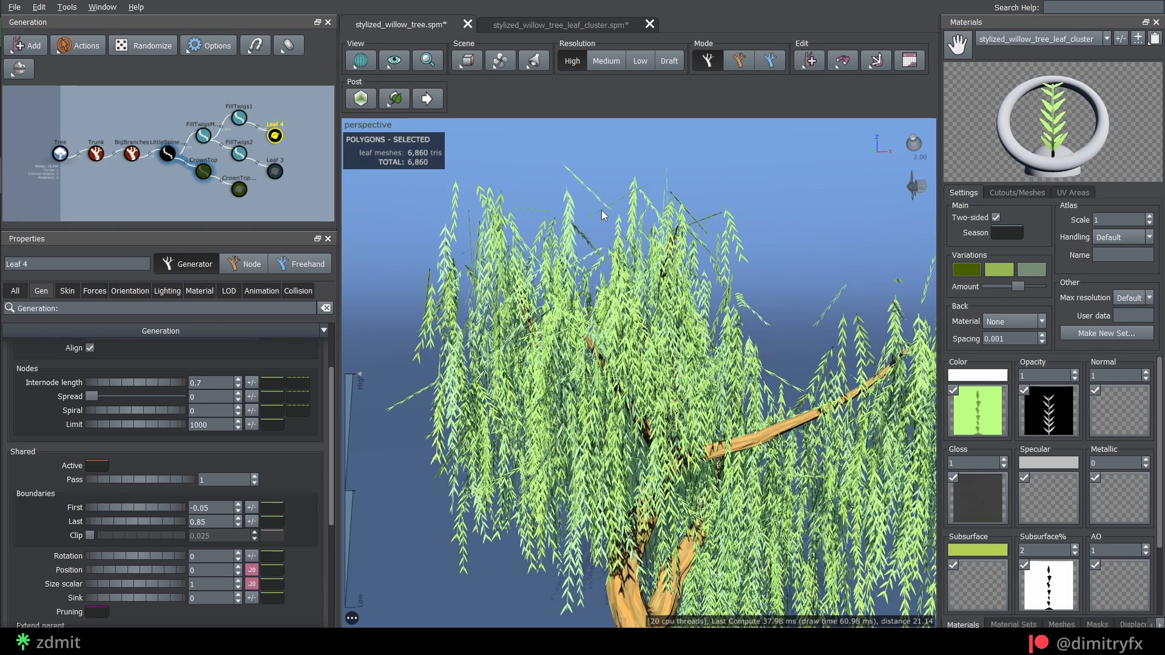
{"action": "left_click_drag", "start_coordinate": [602, 216], "coordinate": [841, 305]}
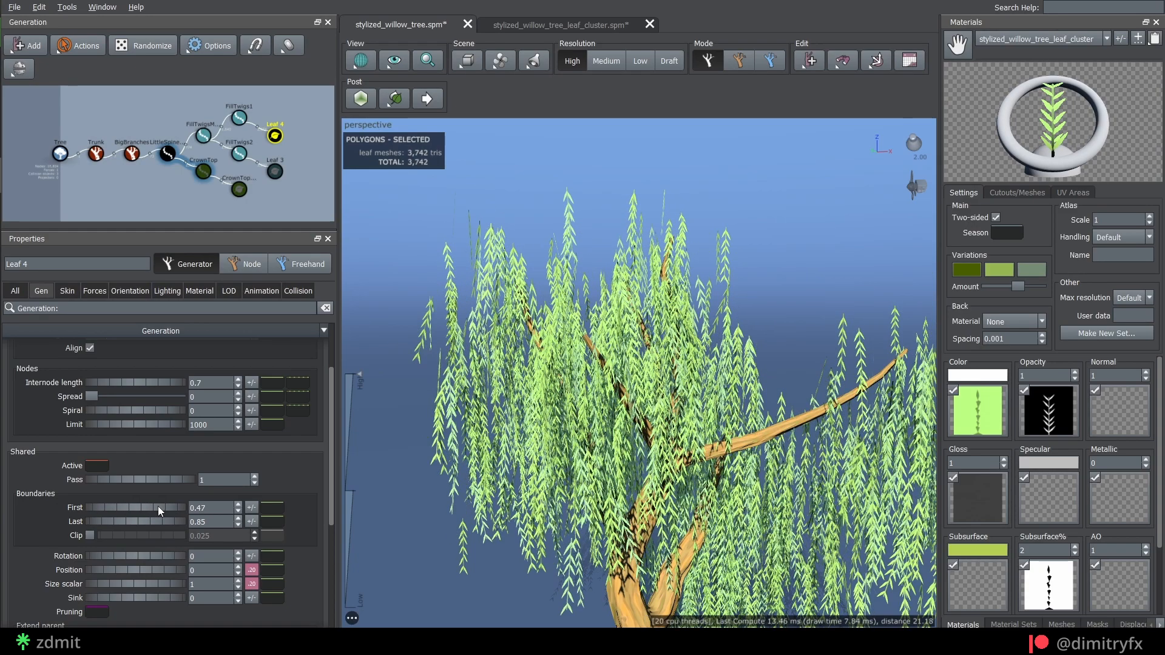
{"action": "left_click", "coordinate": [274, 161]}
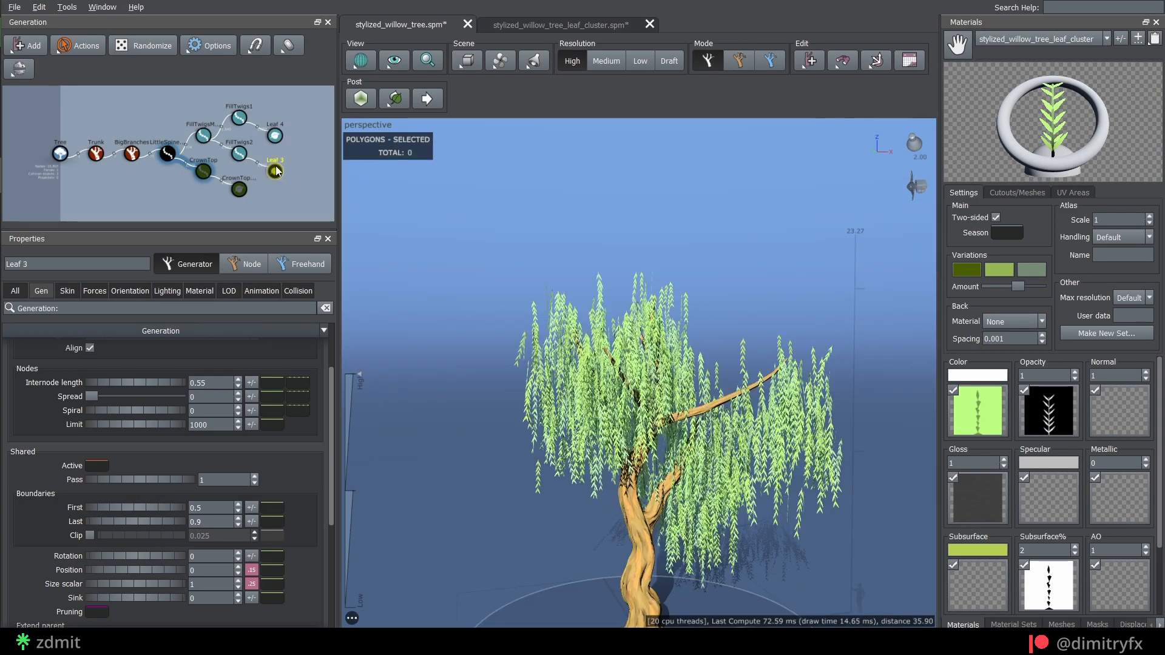
Lower Leaf 3's First boundary, then adjust the Face orientation of Leaf 3 and Leaf 4 together.
{"action": "left_click_drag", "start_coordinate": [185, 513], "coordinate": [137, 513]}
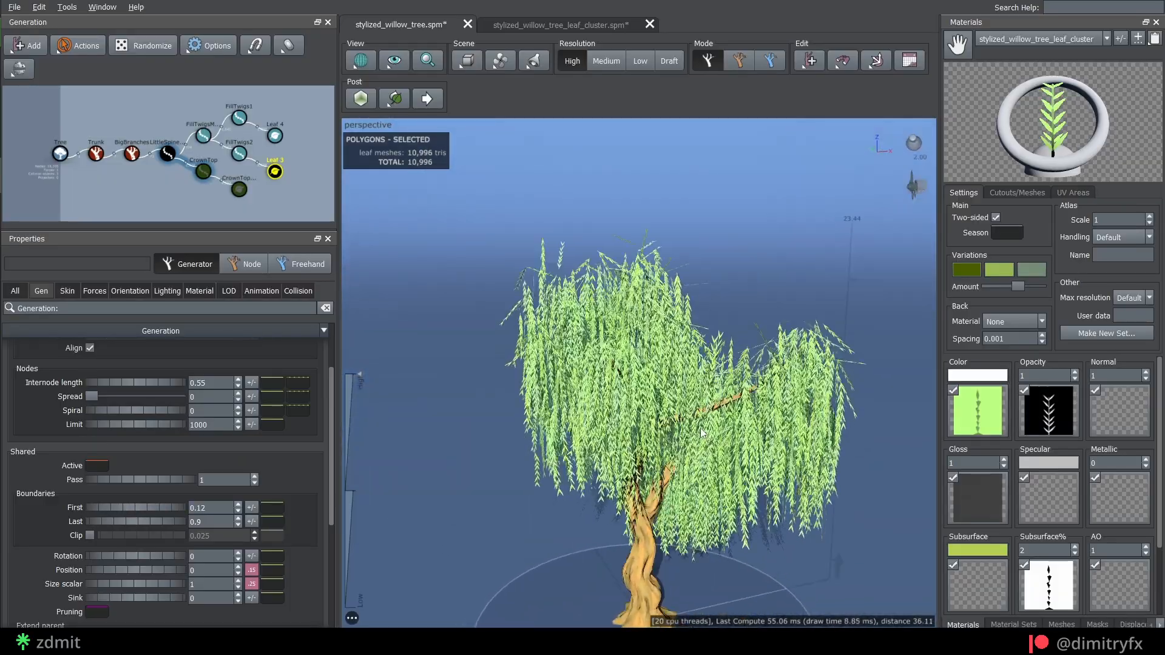
{"action": "left_click", "coordinate": [238, 142]}
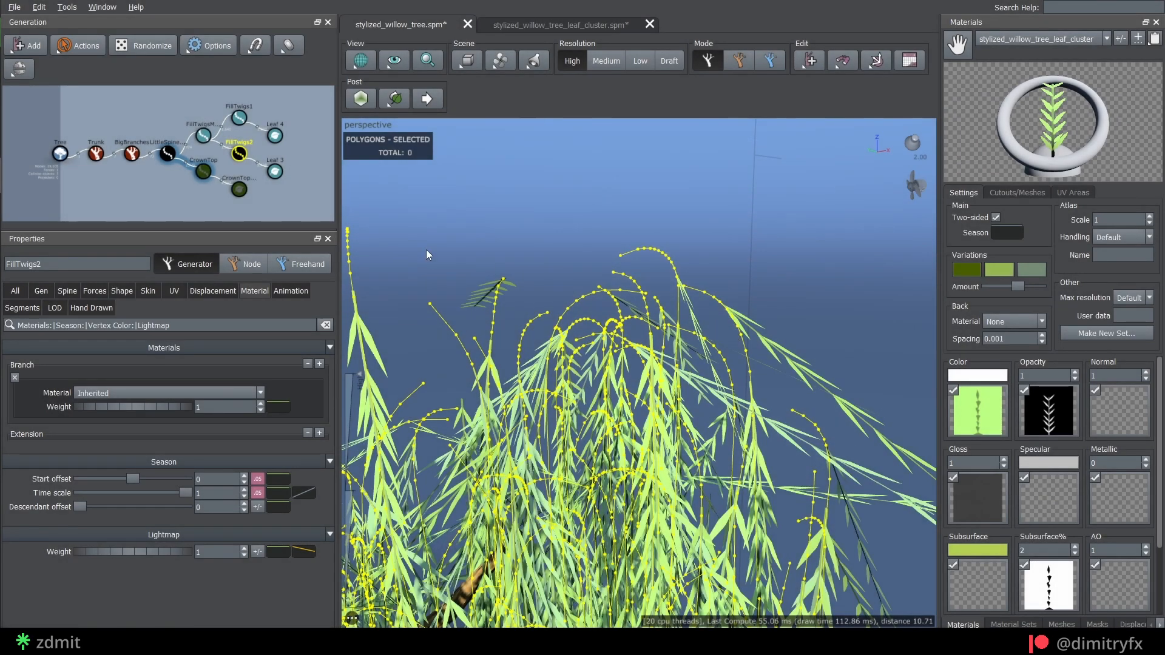
{"action": "left_click", "coordinate": [274, 171]}
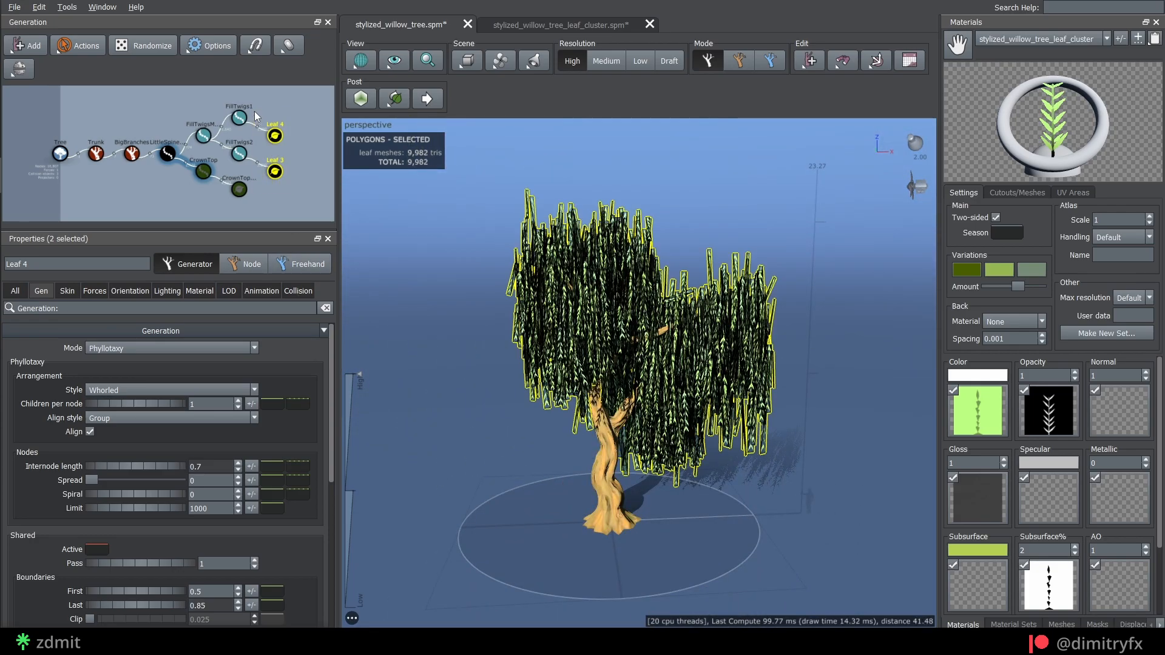
{"action": "left_click", "coordinate": [130, 291]}
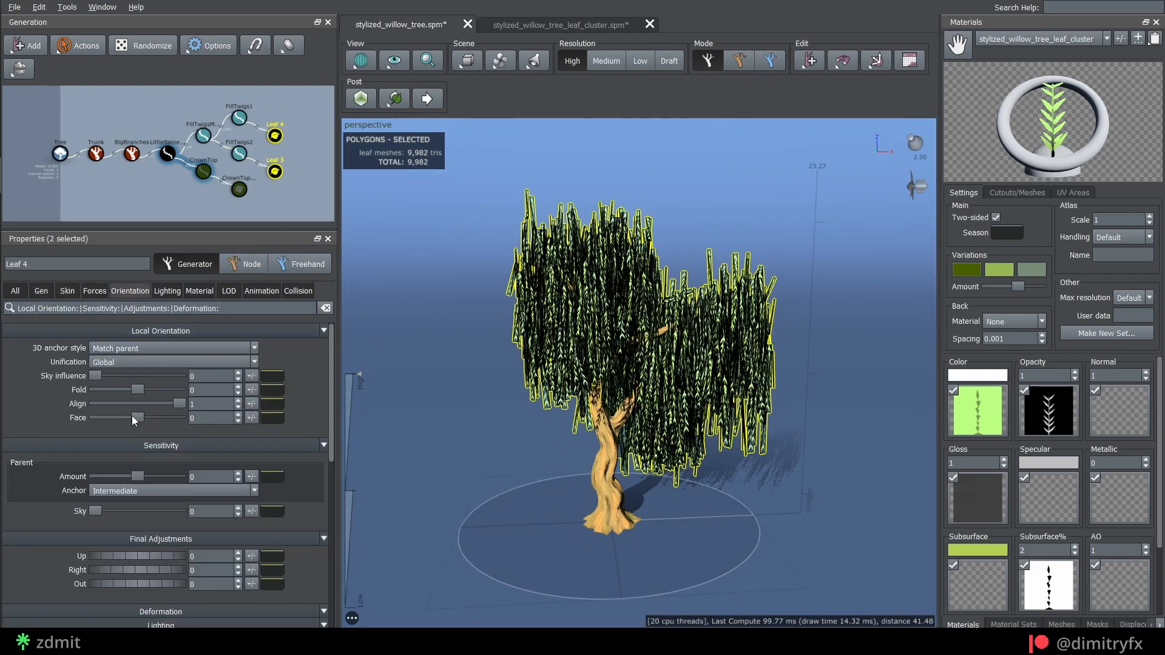
{"action": "left_click_drag", "start_coordinate": [192, 403], "coordinate": [136, 403]}
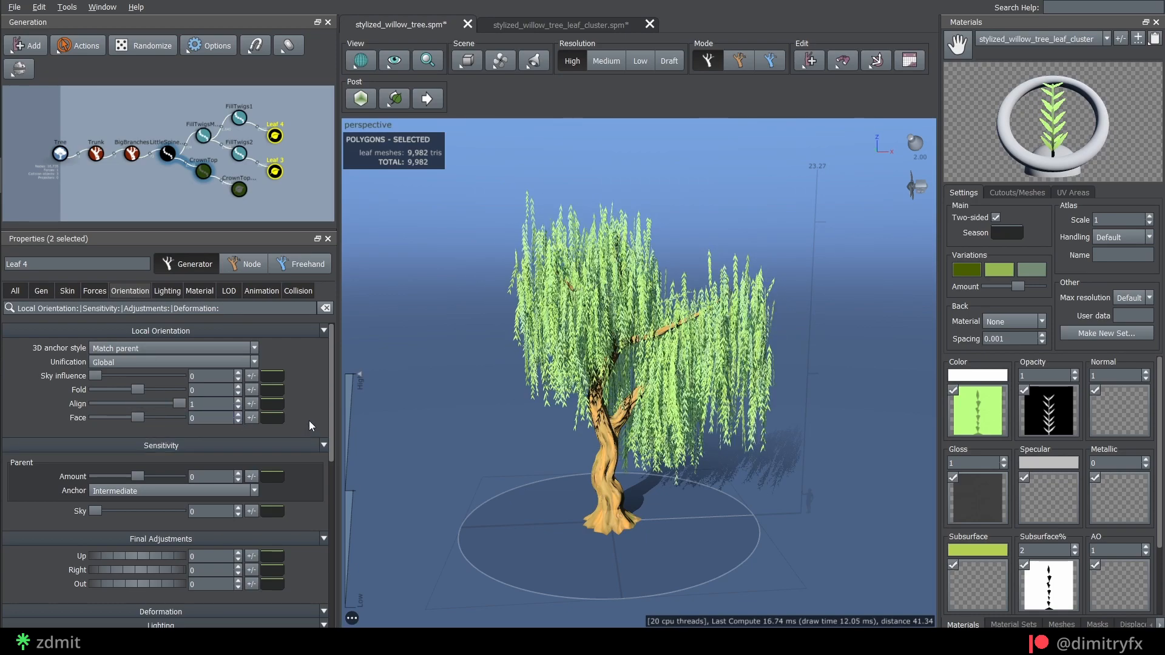
Give CrownTop Proportional steps mode with 5 steps and spine gravity -0.25.
{"action": "left_click", "coordinate": [202, 161]}
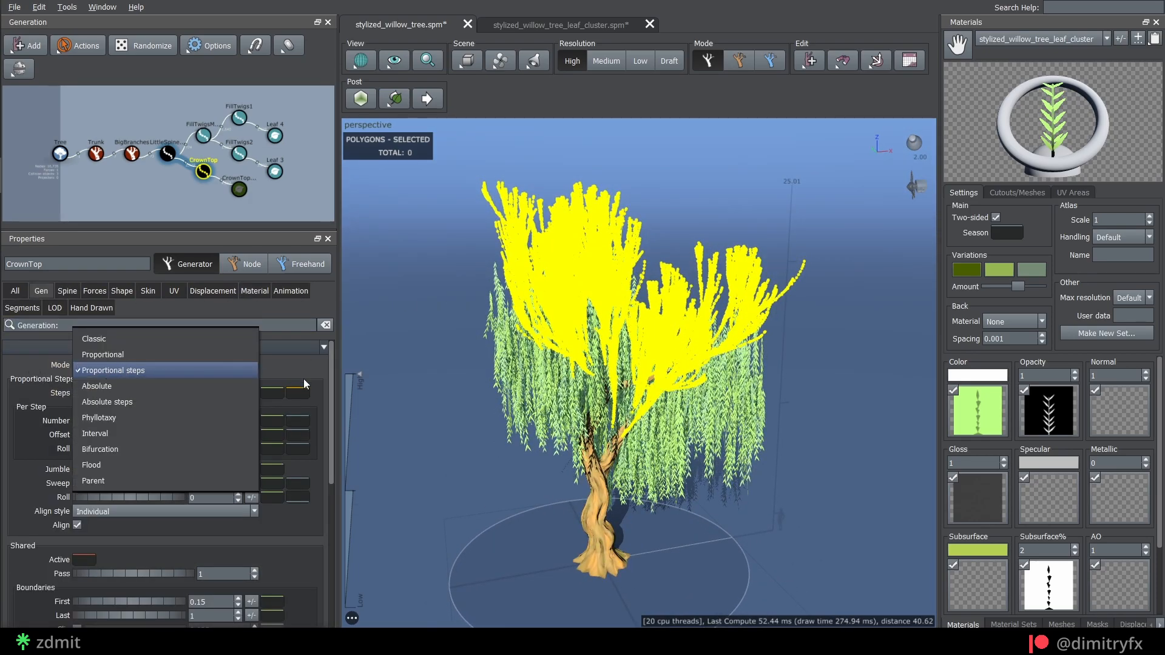
{"action": "left_click", "coordinate": [112, 370]}
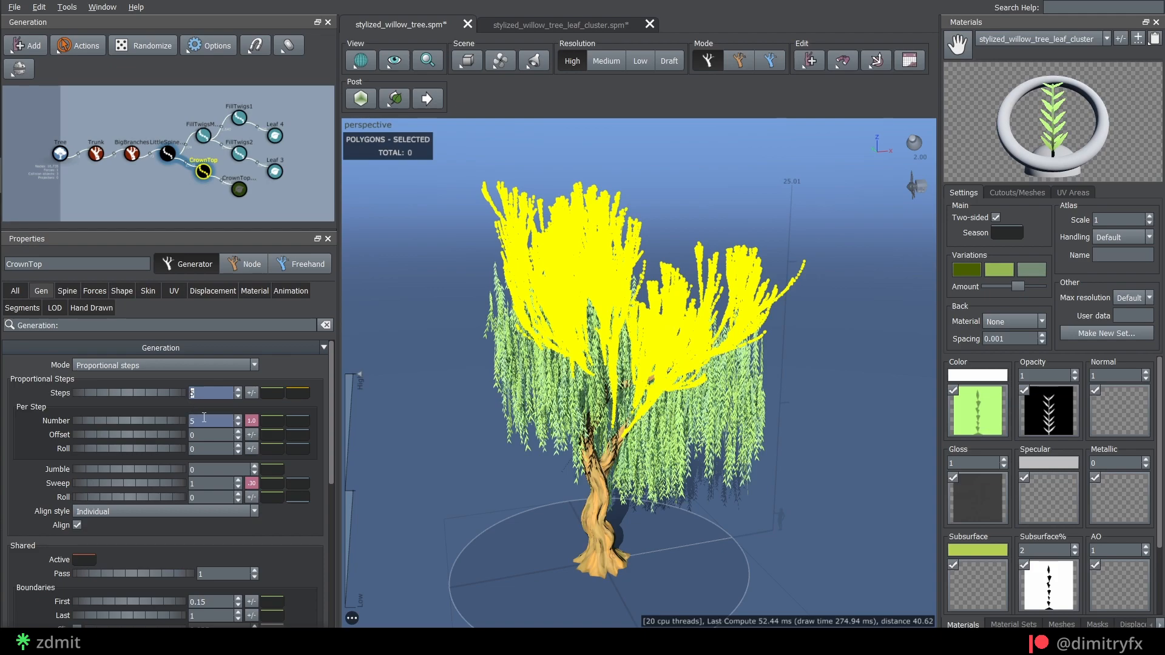
{"action": "left_click", "coordinate": [212, 421]}
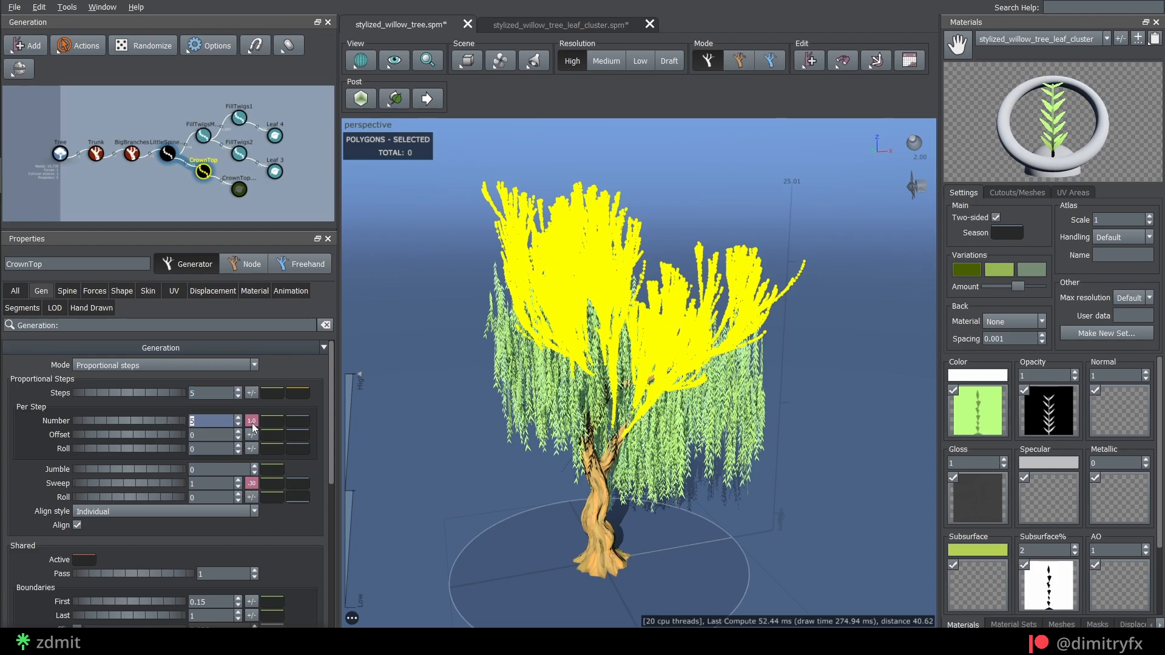
{"action": "left_click", "coordinate": [67, 291]}
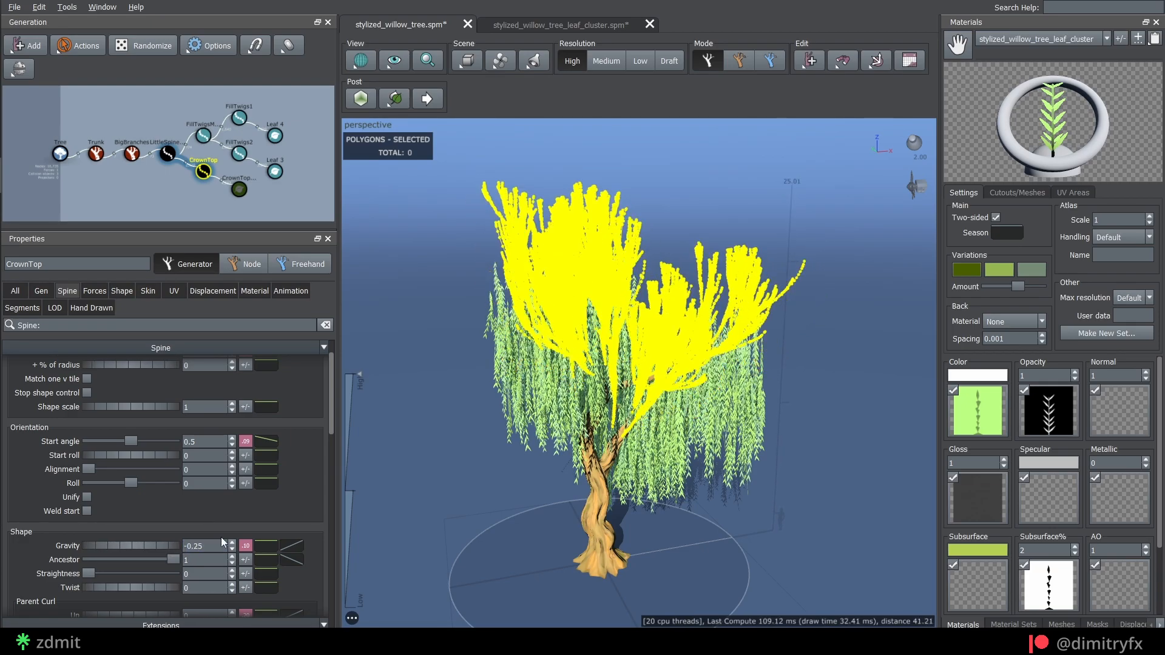
Set the CrownTopLeaf generator's Final Adjustments Right orientation to 0.5.
{"action": "left_click", "coordinate": [238, 189]}
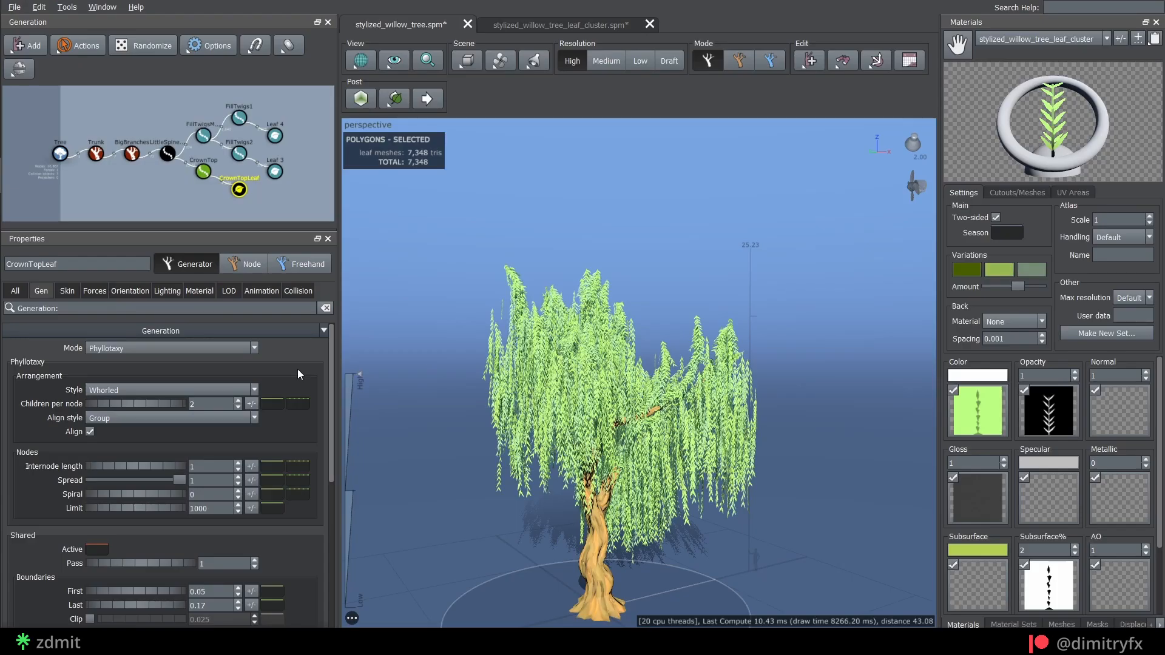
{"action": "left_click", "coordinate": [130, 291]}
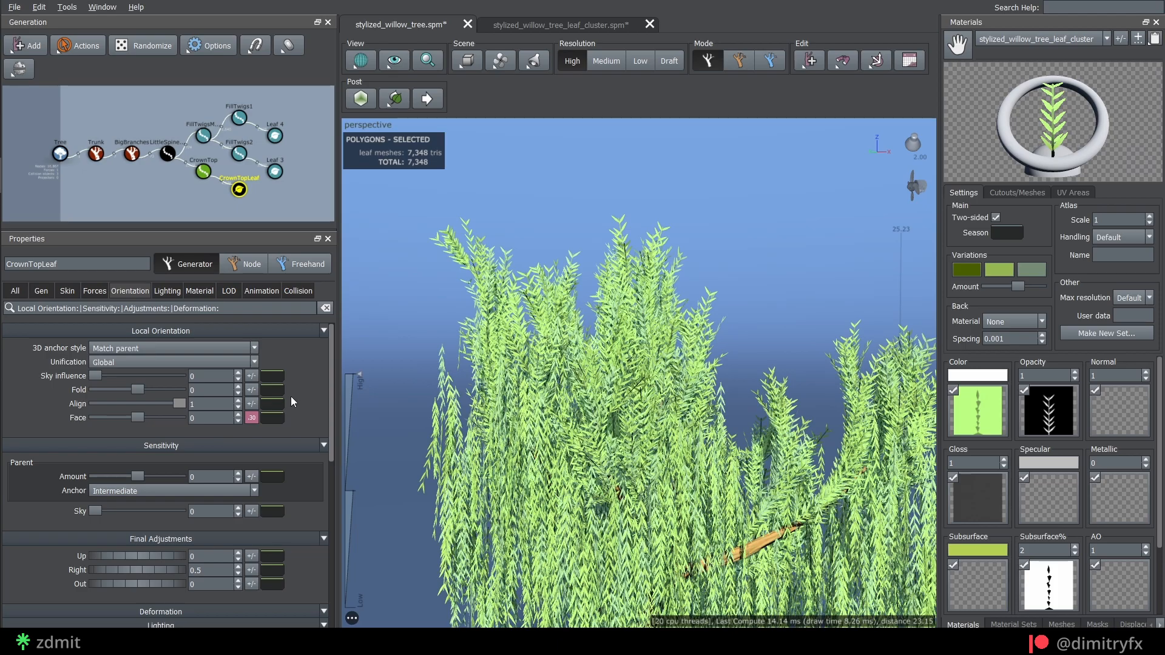
{"action": "left_click_drag", "start_coordinate": [175, 403], "coordinate": [96, 403]}
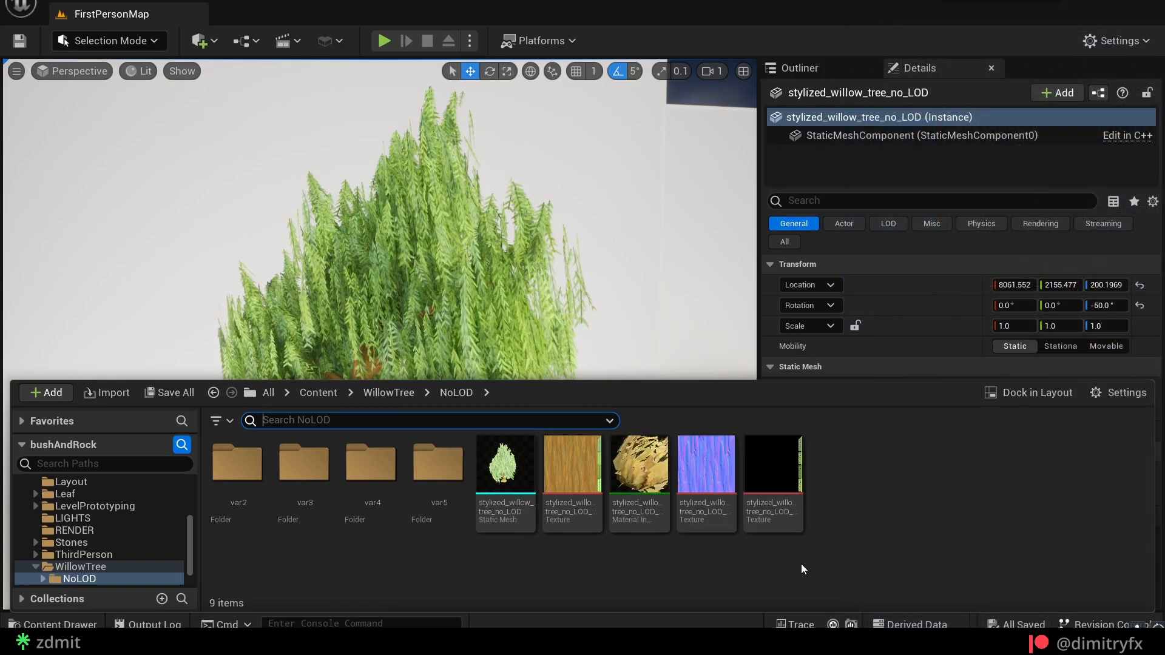
Set the willow material instance's RippleShimmer to 1.0 and close the material editor.
{"action": "double_click", "coordinate": [504, 464]}
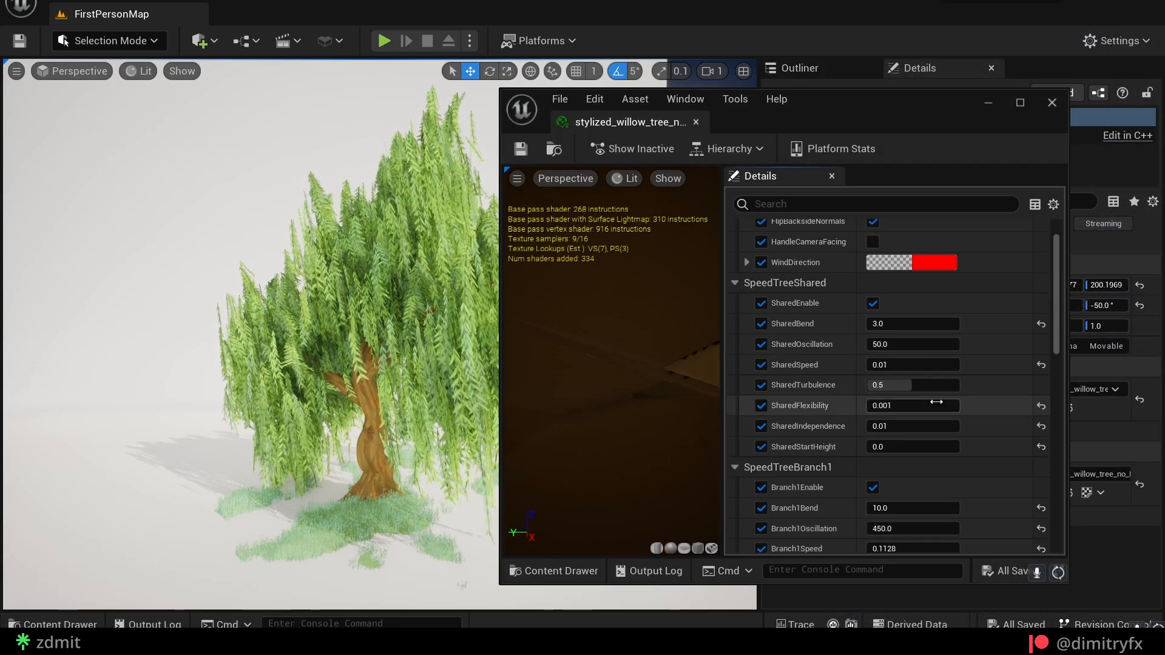
{"action": "scroll", "scroll_direction": "down", "scroll_amount": 3}
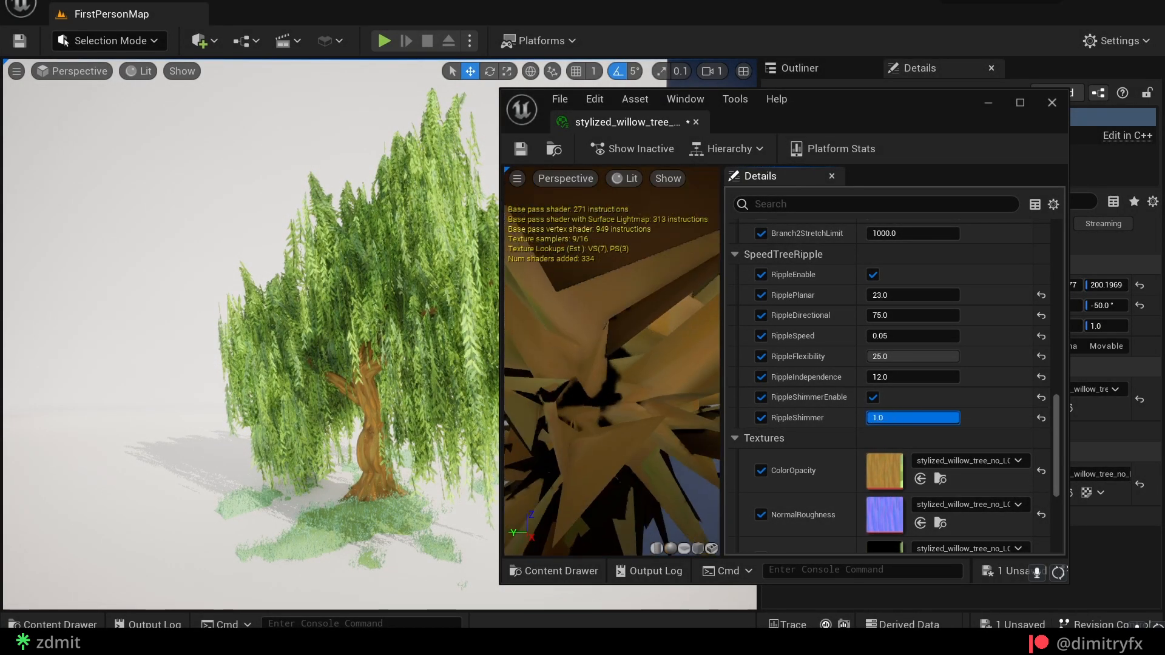
{"action": "left_click", "coordinate": [1051, 103]}
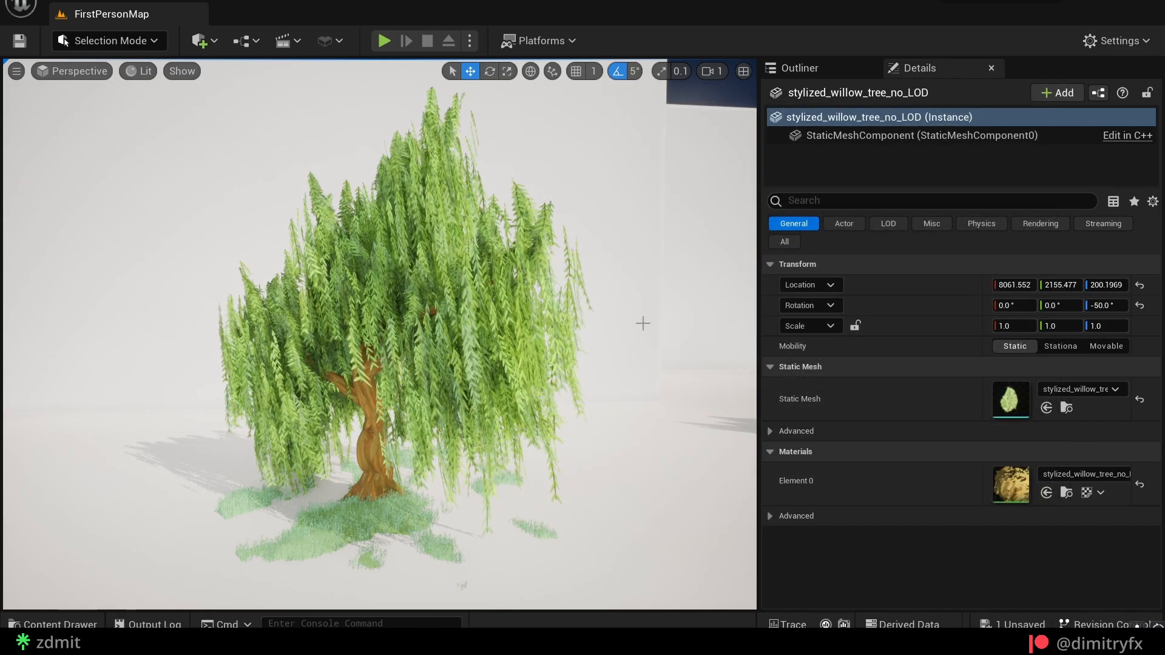
{"action": "left_click", "coordinate": [52, 624]}
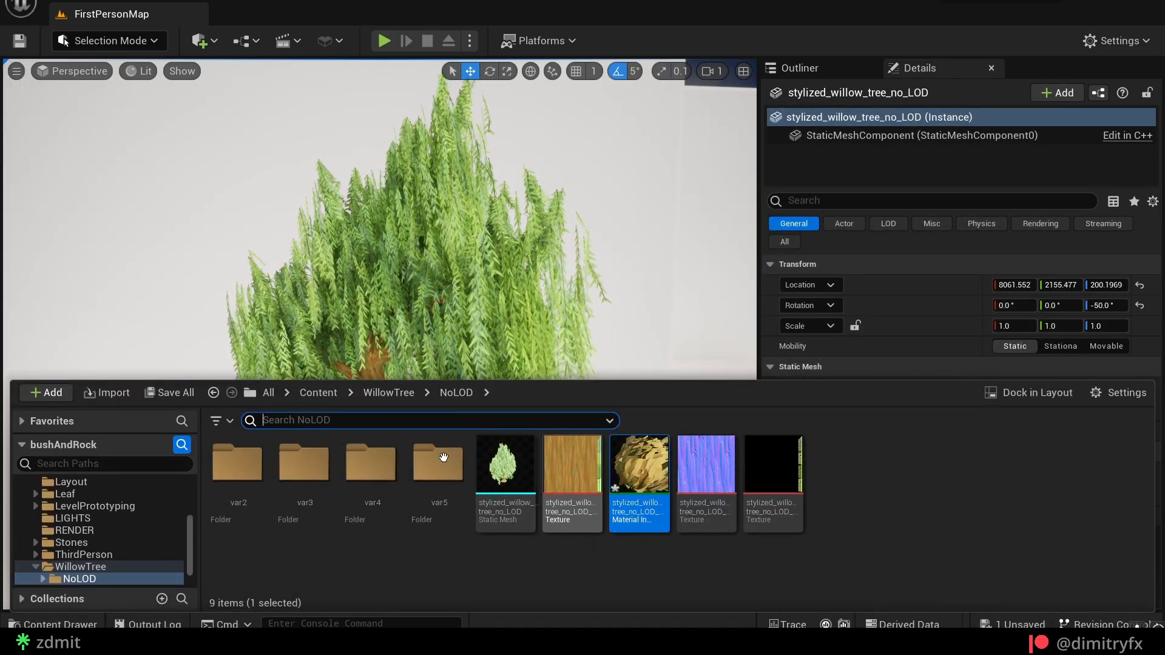
Place several willows and give the post-process volume bloom 1.3 and exposure compensation 0.75.
{"action": "left_click", "coordinate": [67, 582]}
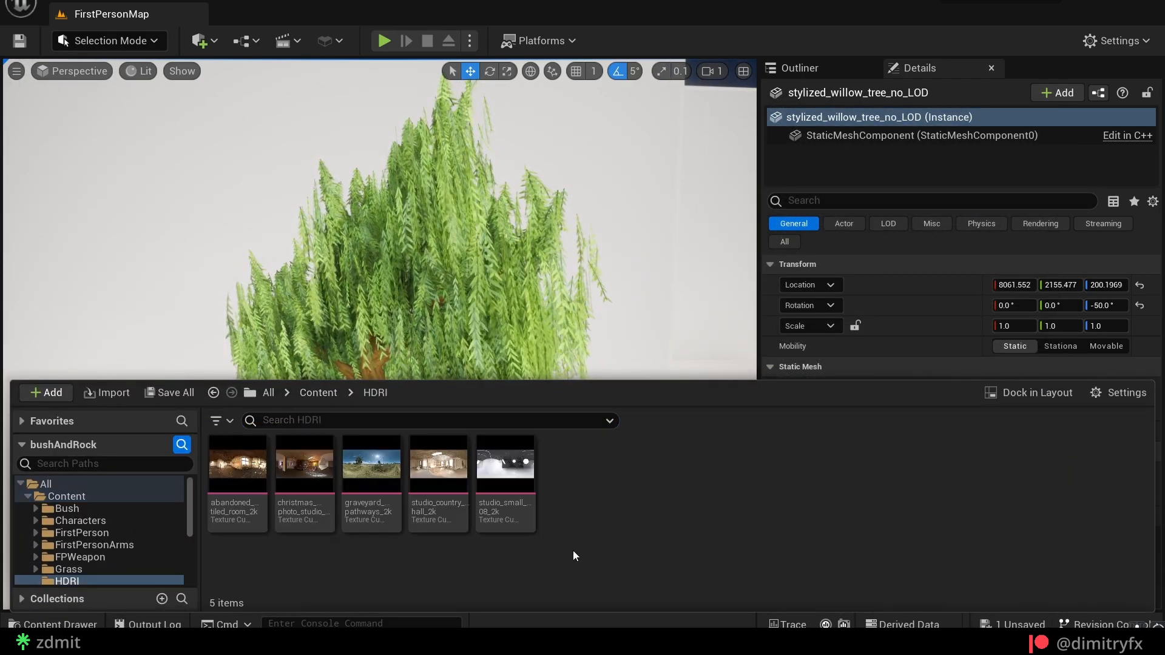
{"action": "double_click", "coordinate": [504, 460]}
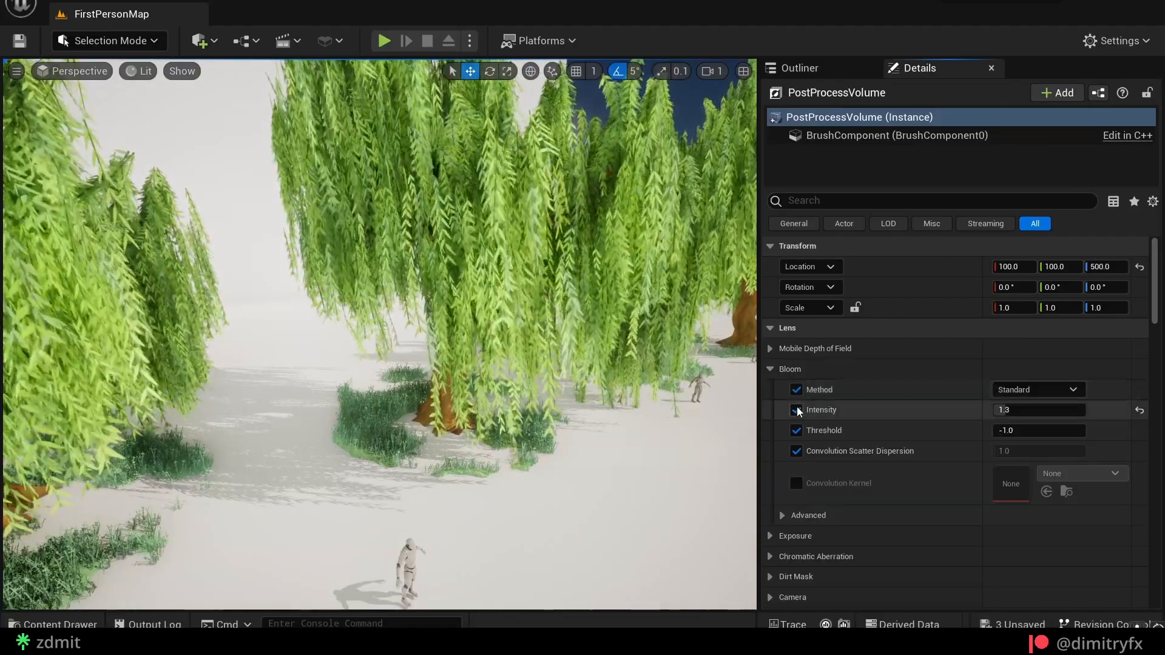
{"action": "left_click", "coordinate": [770, 536]}
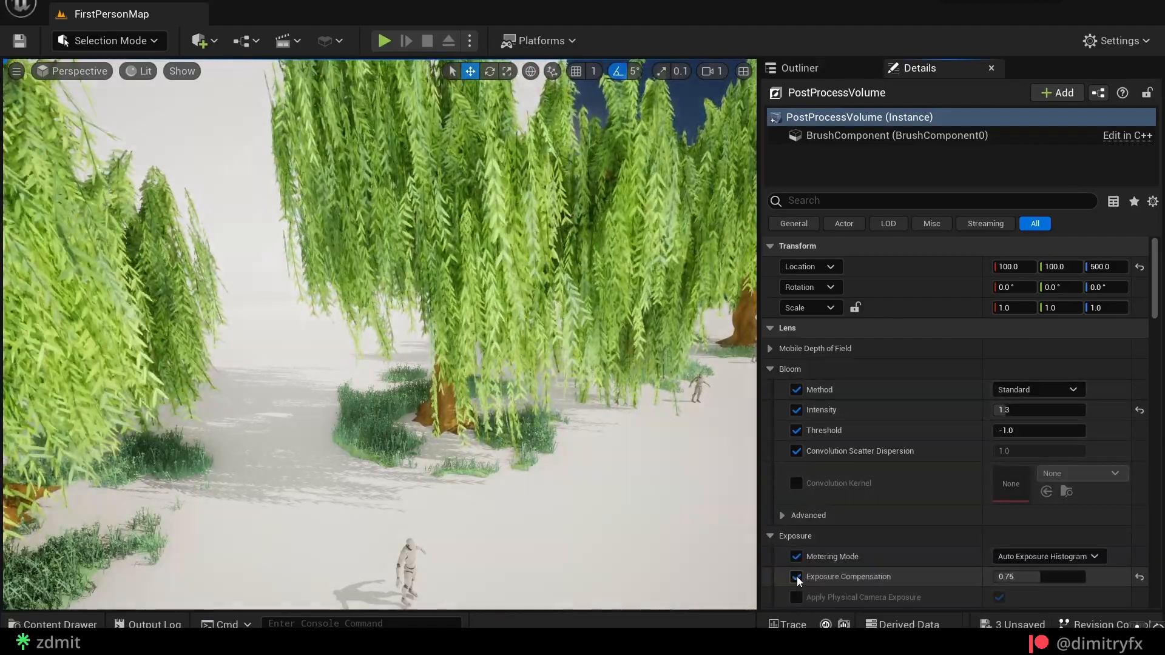